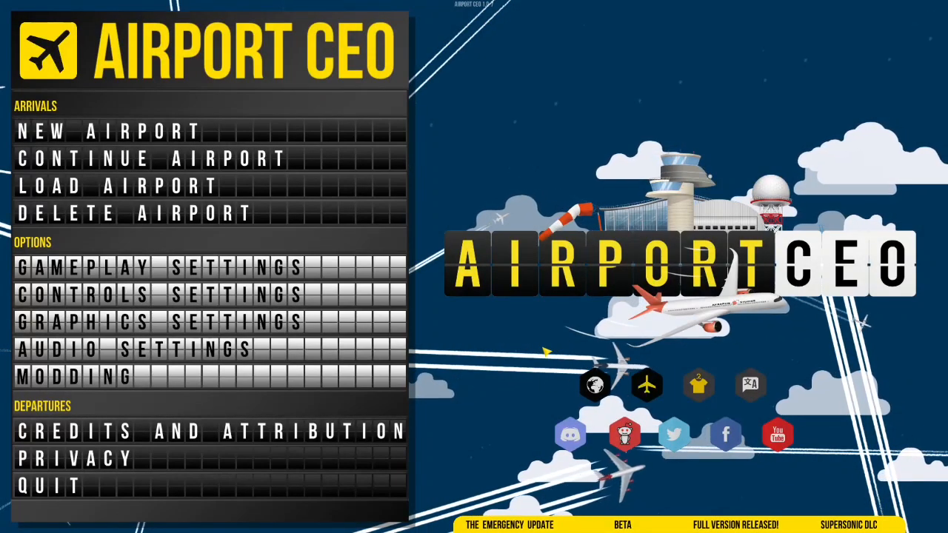
Step: Load the most recent airport save with Continue Airport
click(151, 158)
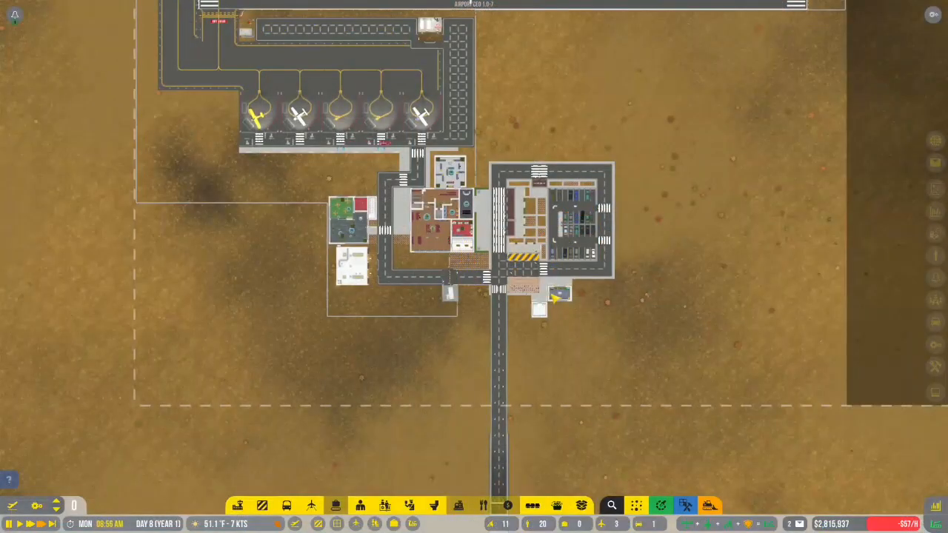
scroll(up, 3)
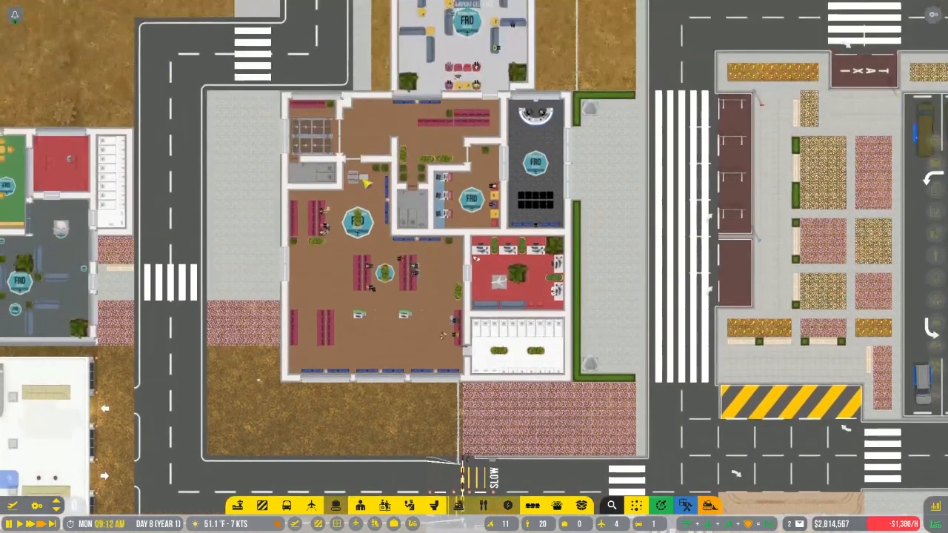
scroll(up, 3)
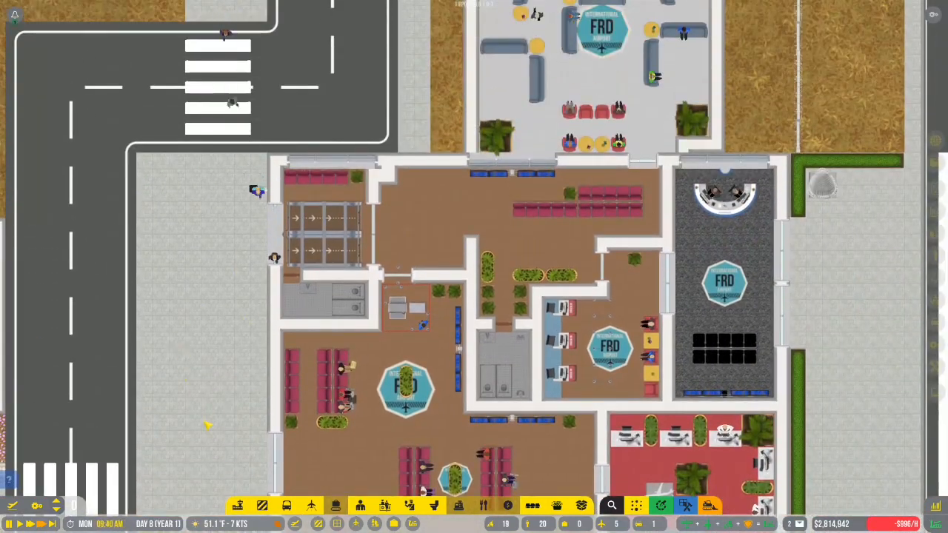
scroll(down, 3)
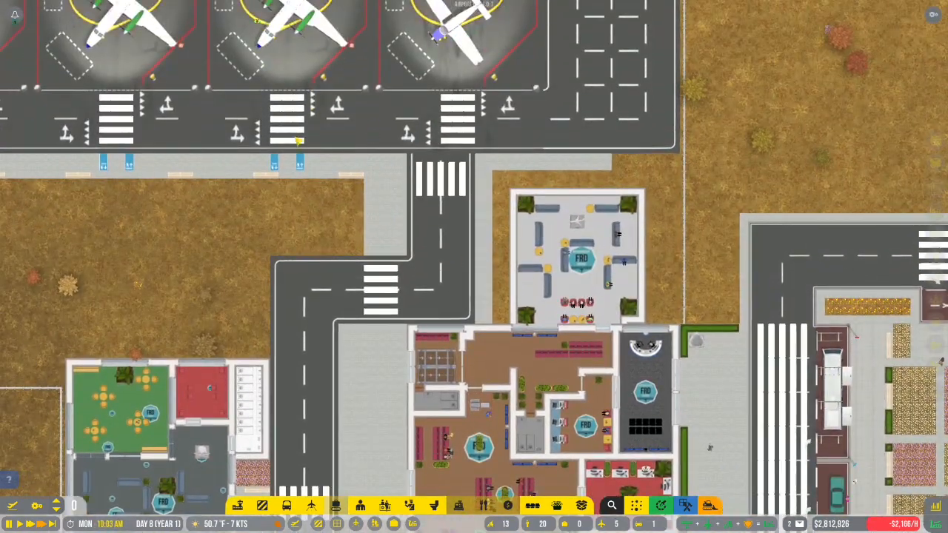
scroll(down, 3)
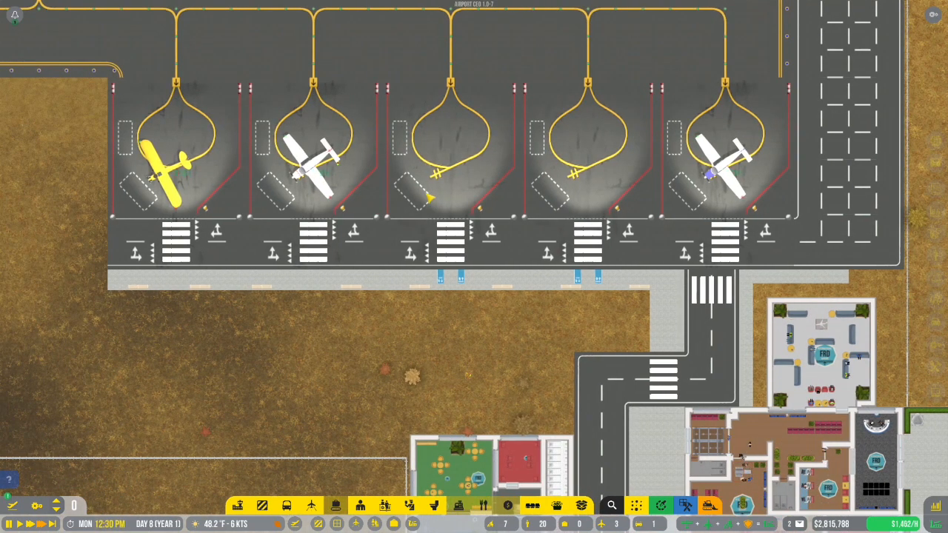
click(722, 155)
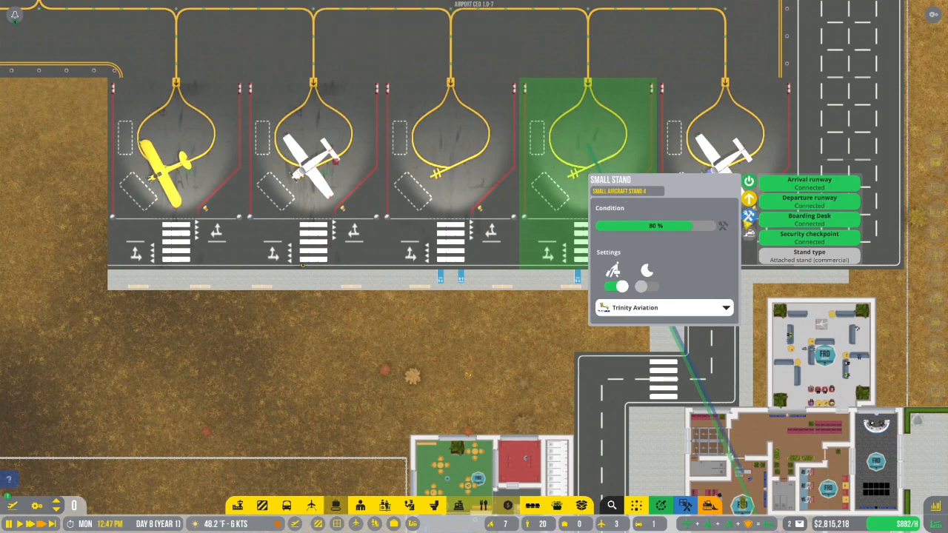
click(445, 133)
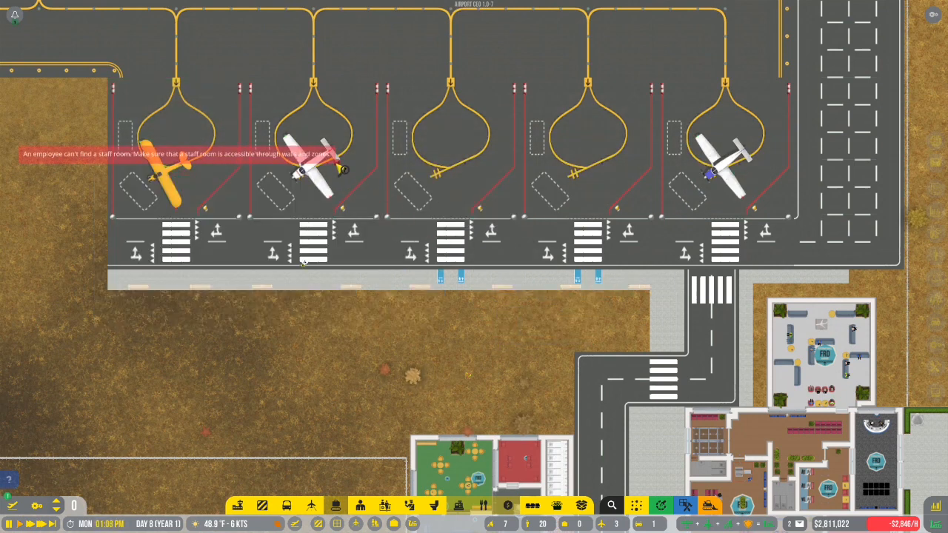
scroll(up, 3)
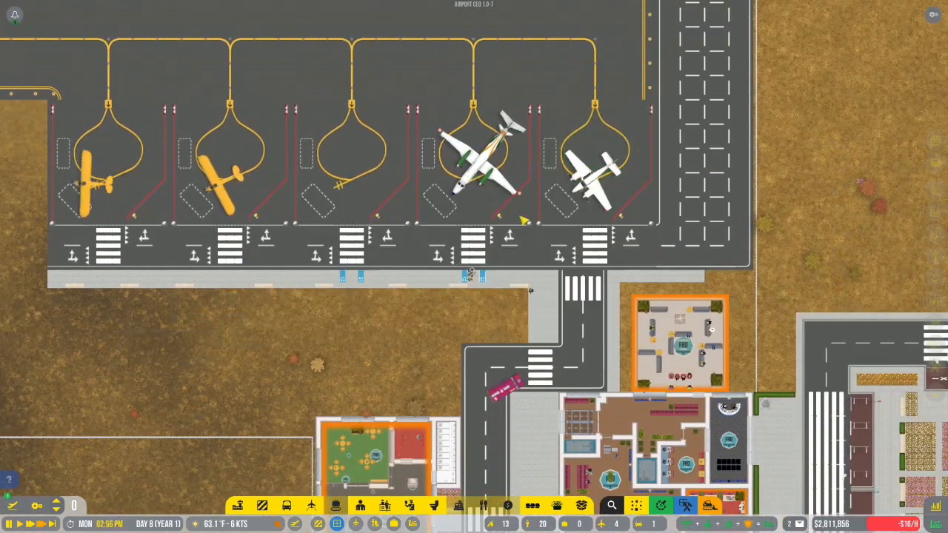
Step: Bring up the Flight Planner listing Trinity Aviation flights on Small Aircraft Stands 3 and 4
click(88, 70)
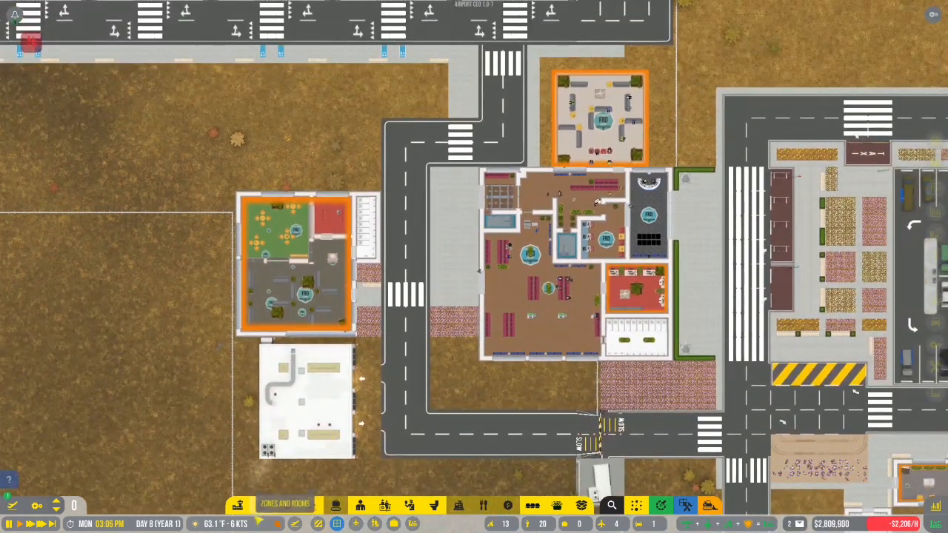
click(533, 318)
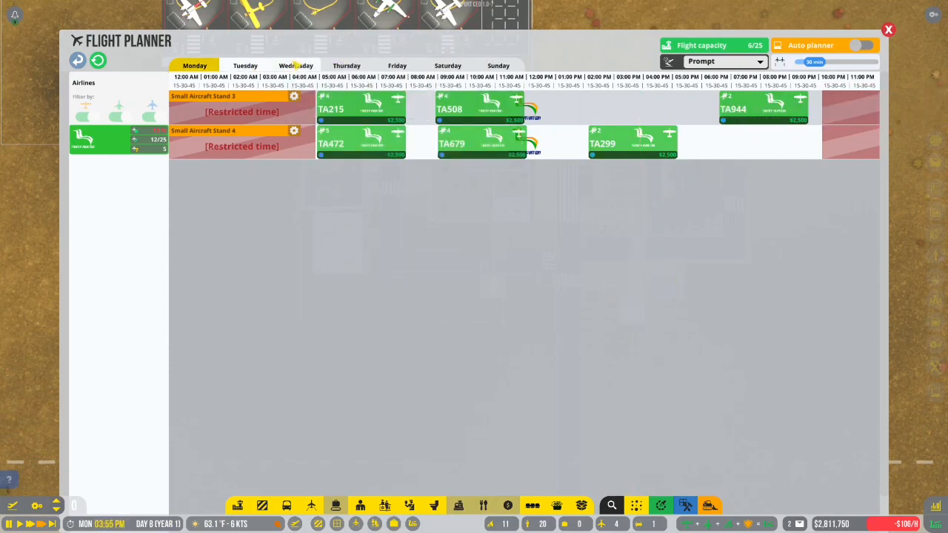
Step: Place a Trinity Aviation flight on Small Aircraft Stand 4 and close the planner
click(346, 65)
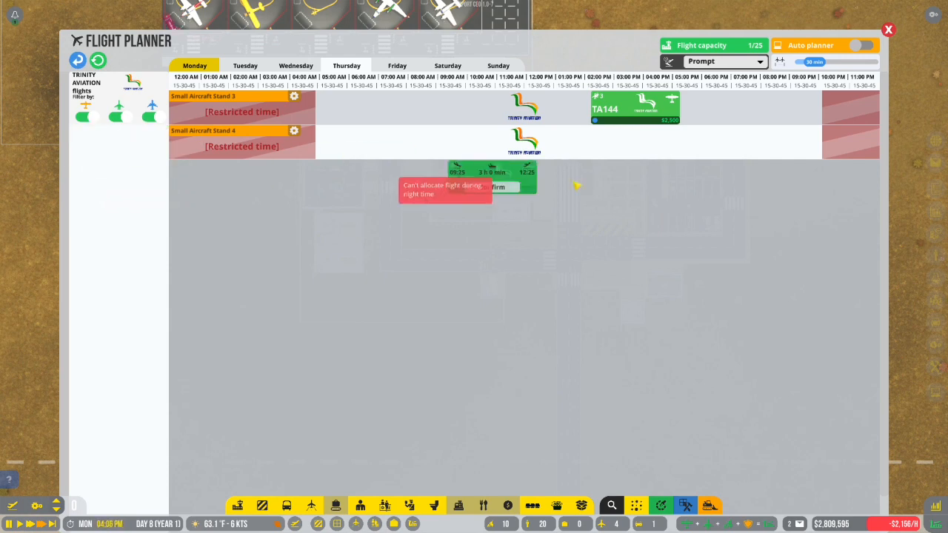
click(496, 187)
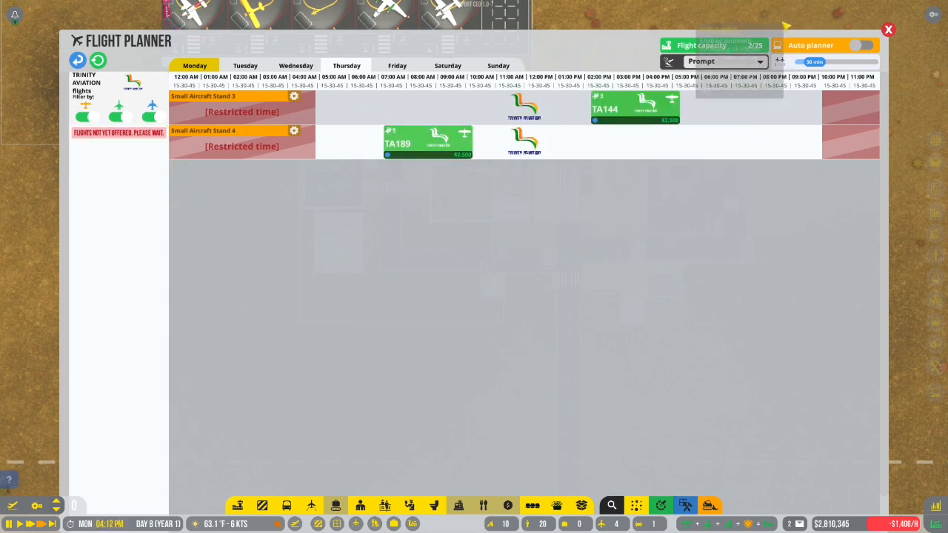
click(888, 29)
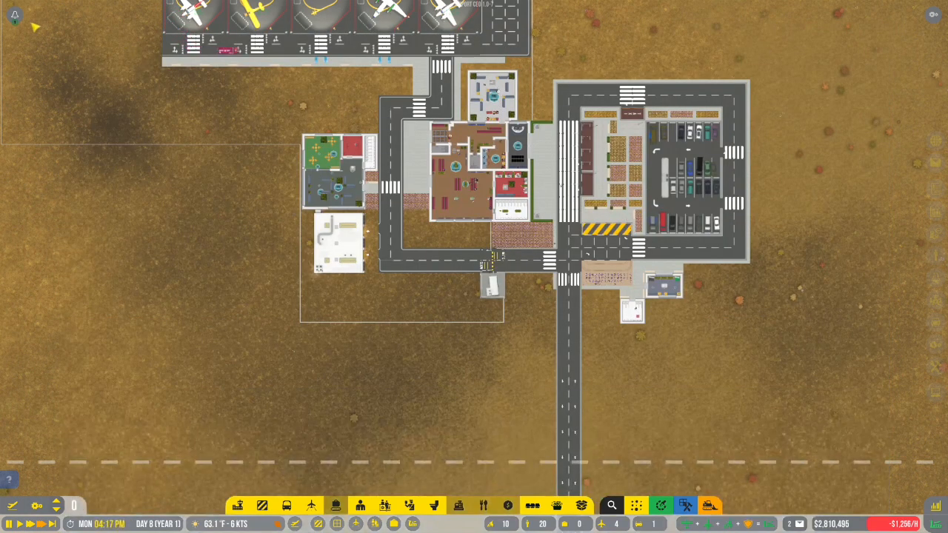
Step: Bring up the airport management panel
click(14, 13)
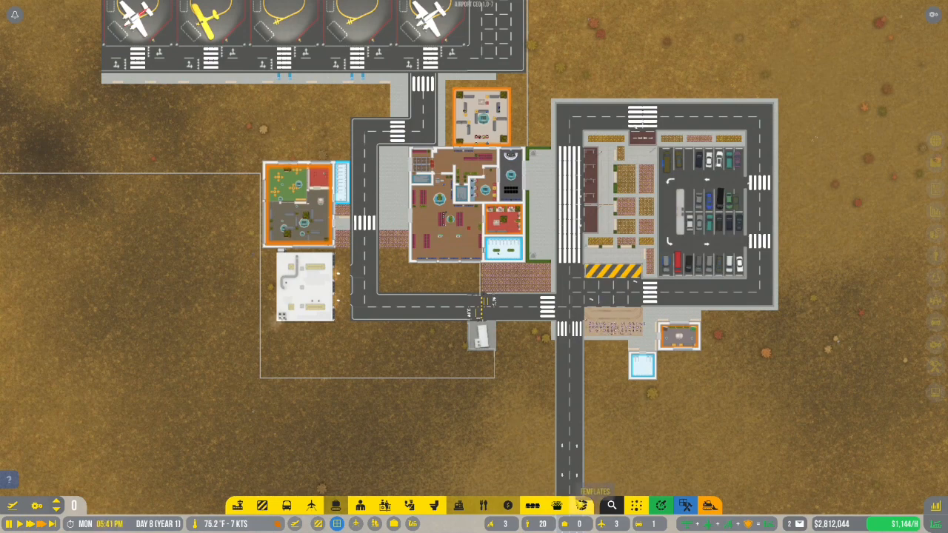
mouse_move(532, 505)
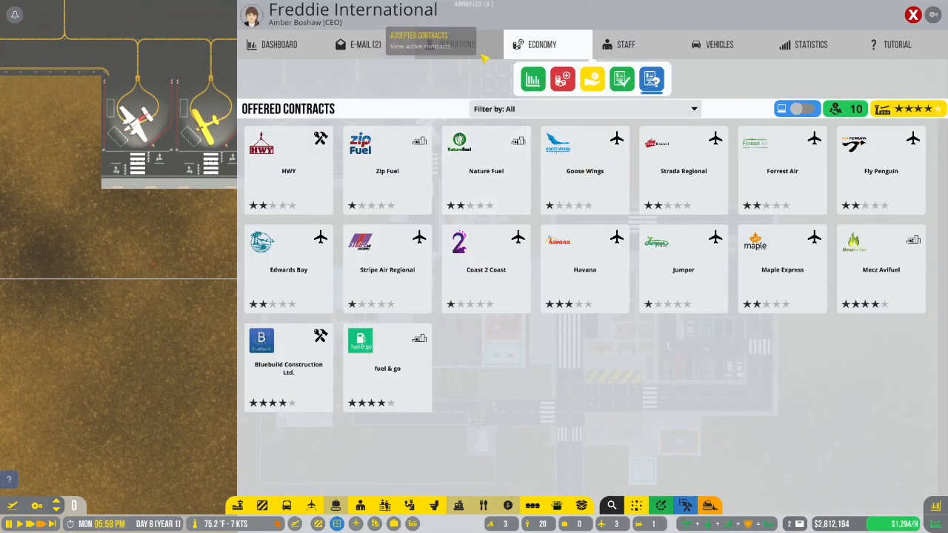
Step: Under Construction, dismiss 89 Brikley contractors to keep 13, and close the overview
click(457, 44)
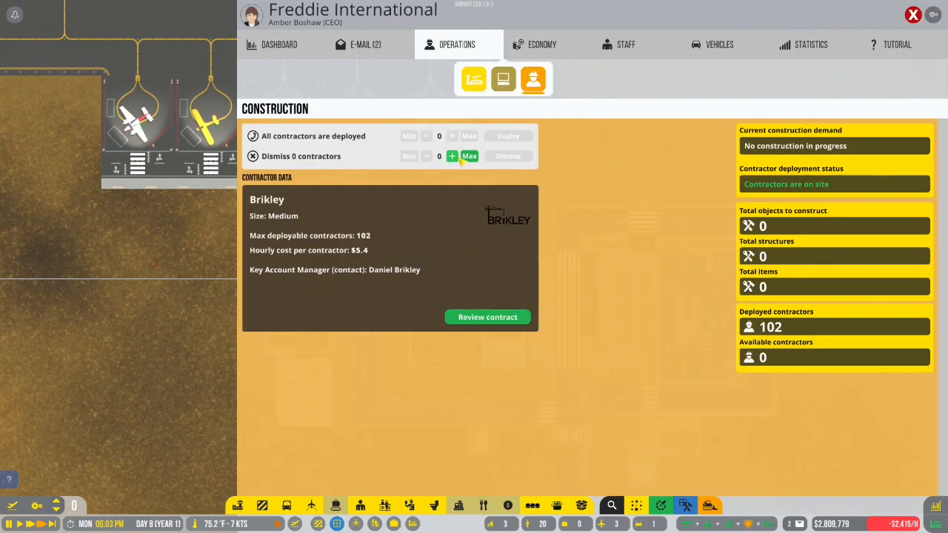
click(469, 156)
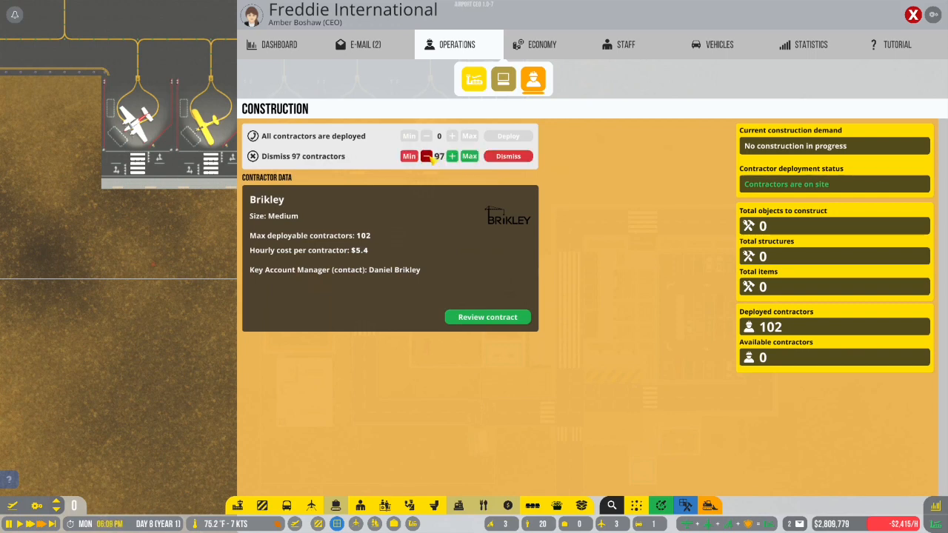
click(426, 157)
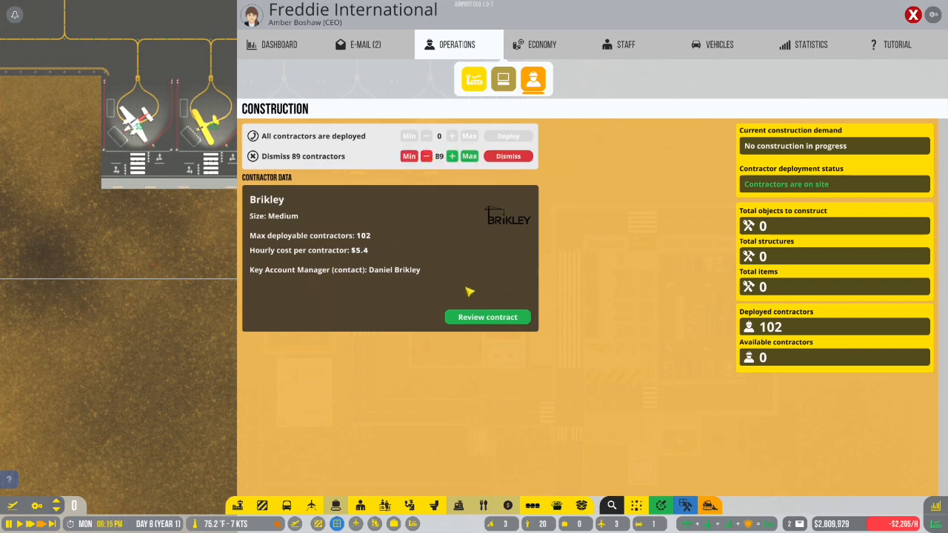
click(508, 156)
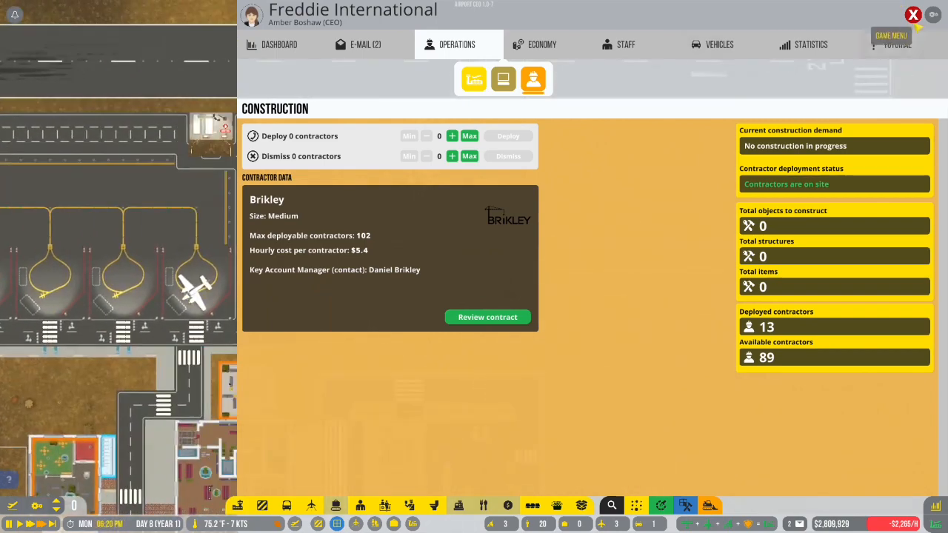
click(913, 14)
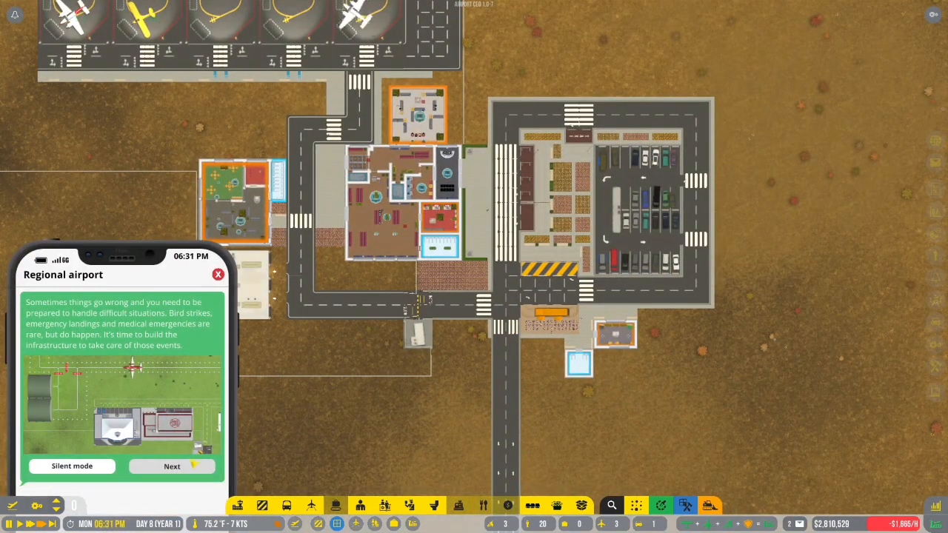
Step: Advance the regional airport tutorial popup to the emergency response units task
click(171, 466)
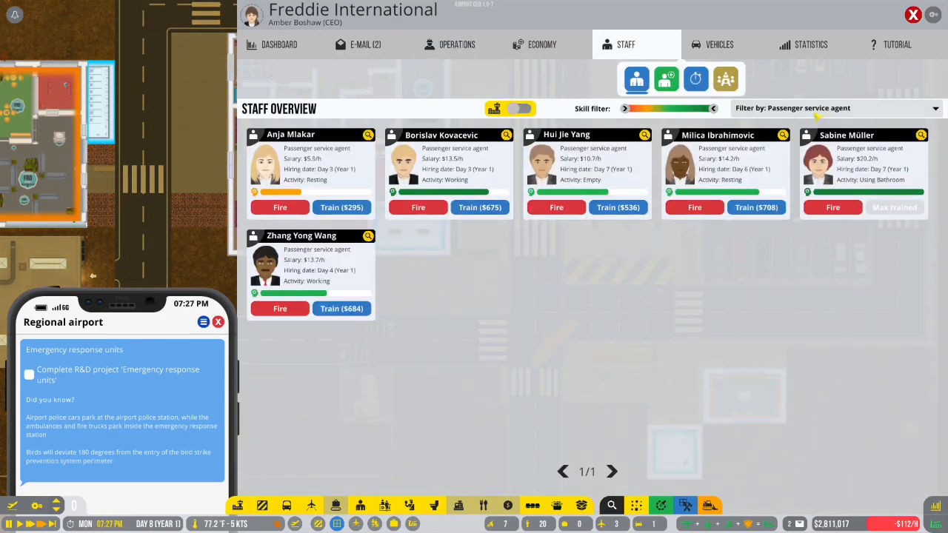
Step: Filter staff to administrators, then browse the e-mail inbox, operations and offered contracts
click(829, 107)
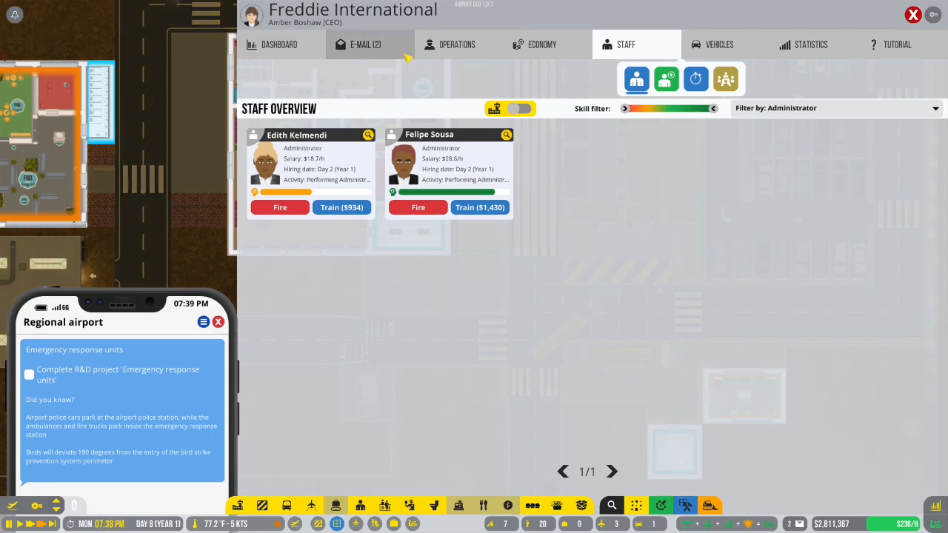
click(365, 45)
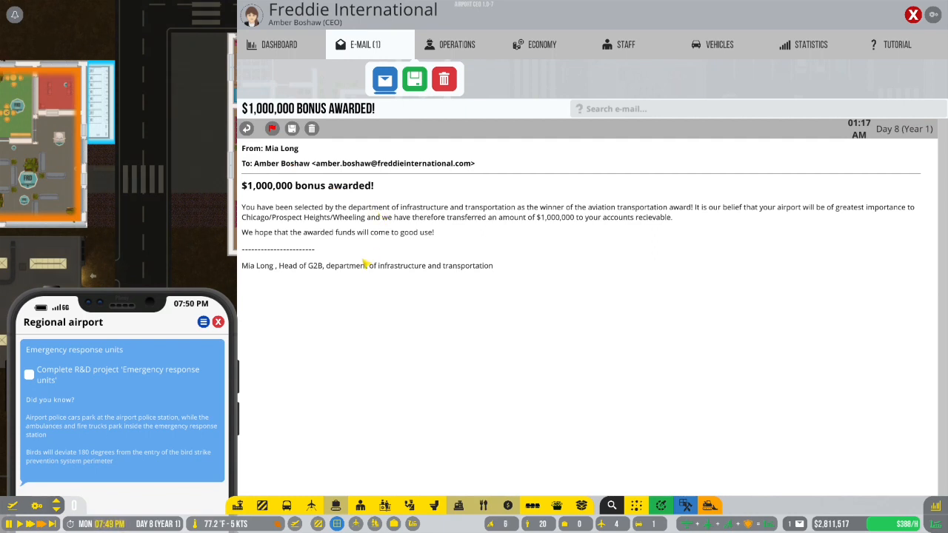
mouse_move(705, 269)
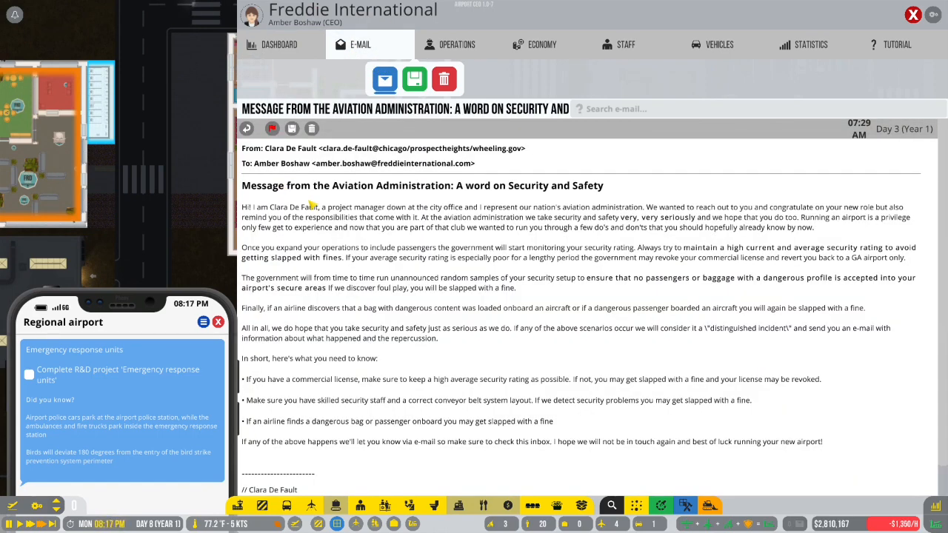
click(384, 80)
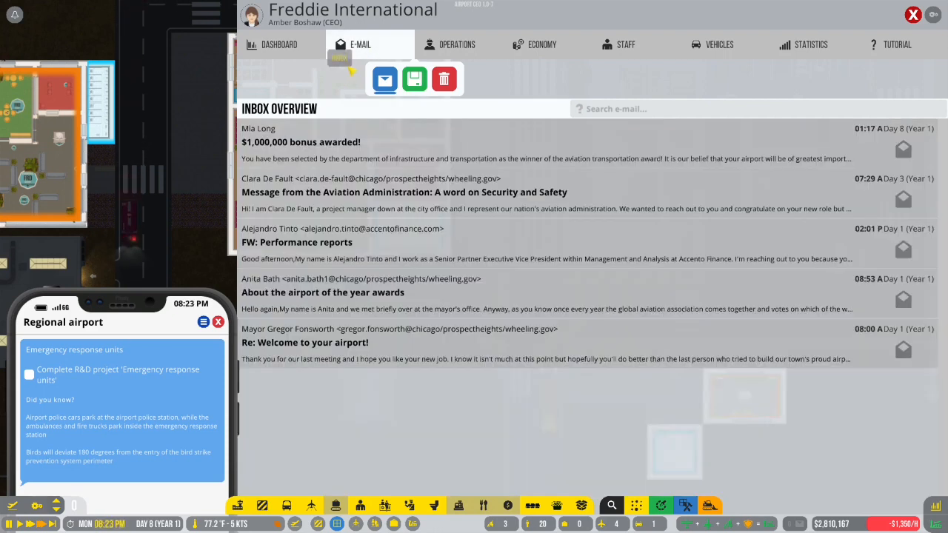
click(457, 44)
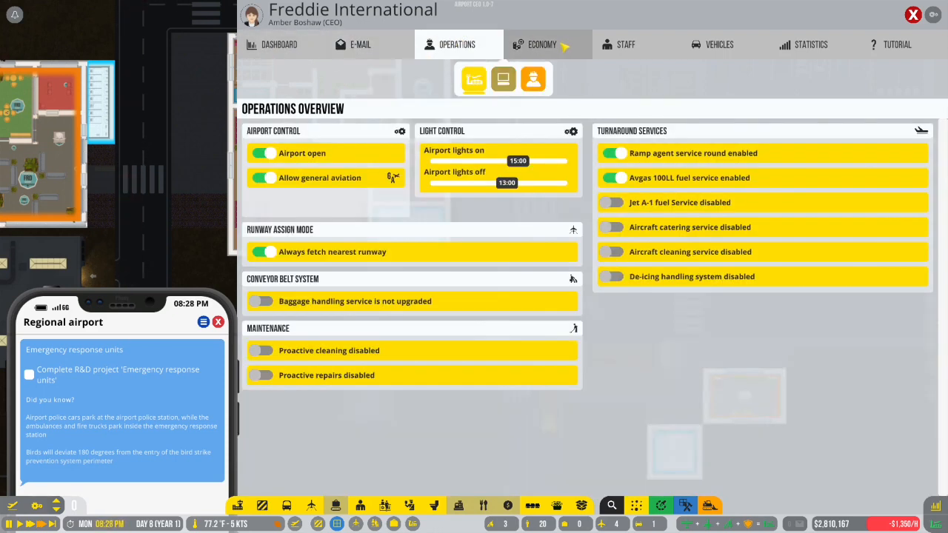
click(542, 44)
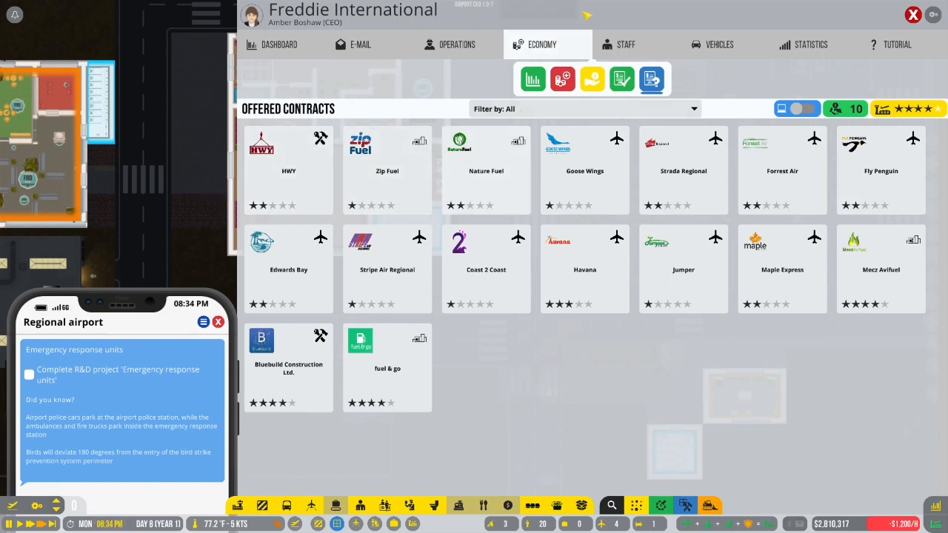
click(457, 44)
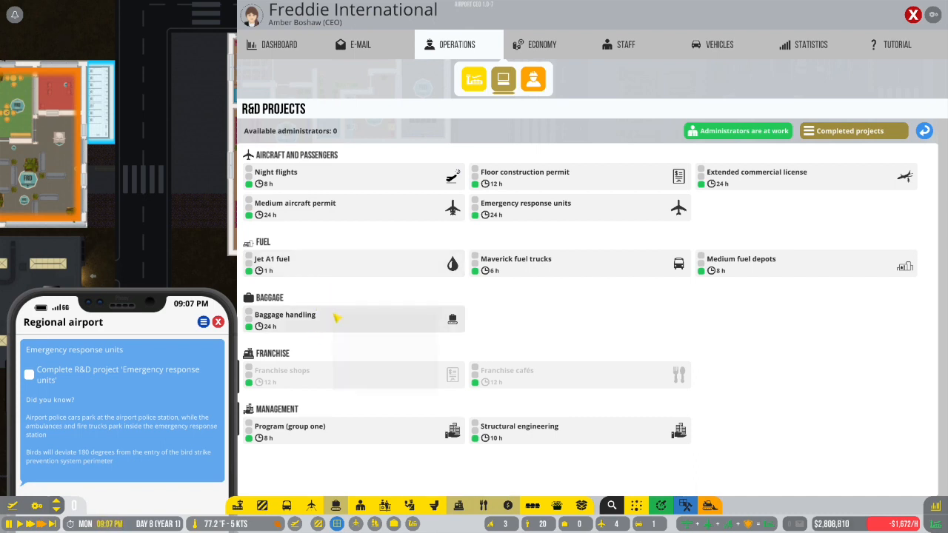
mouse_move(337, 318)
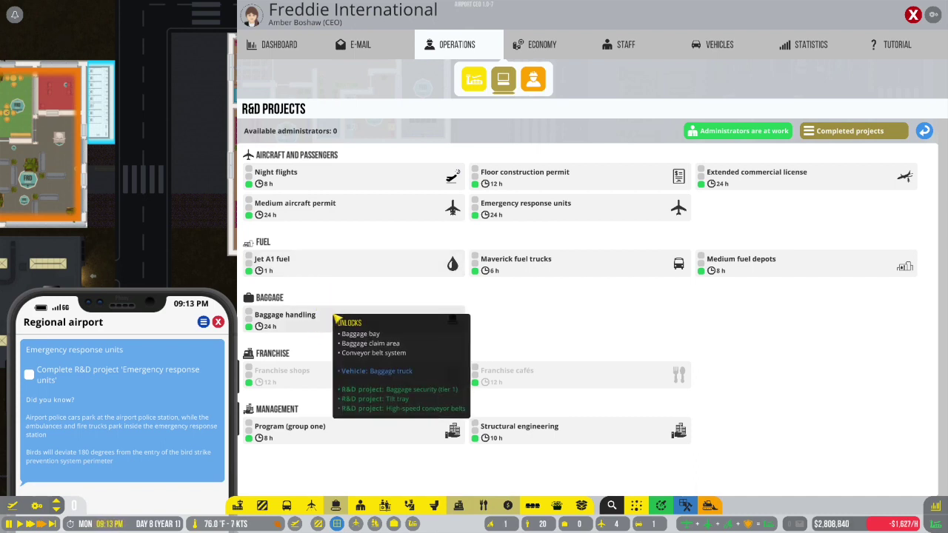
mouse_move(674, 328)
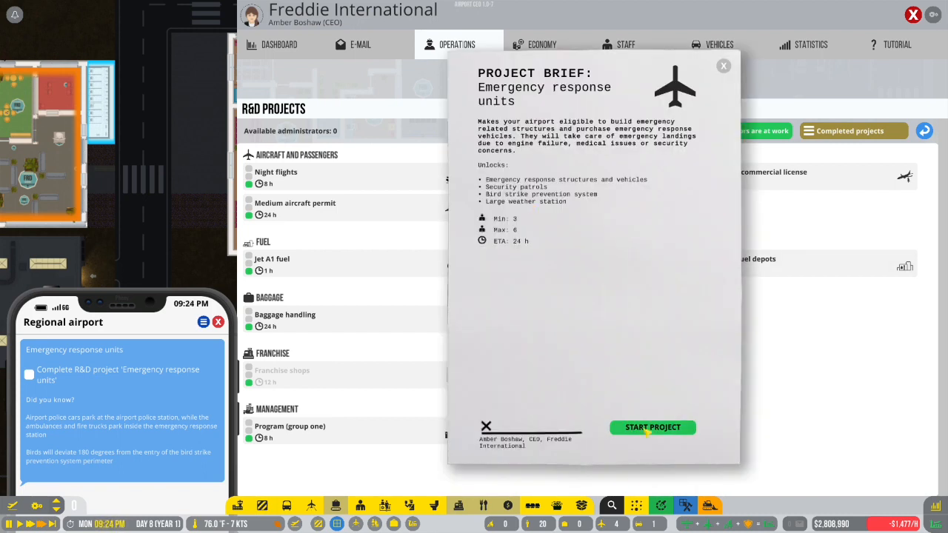
Step: Start Emergency response units research and add an administrator to Project Group 1
click(652, 427)
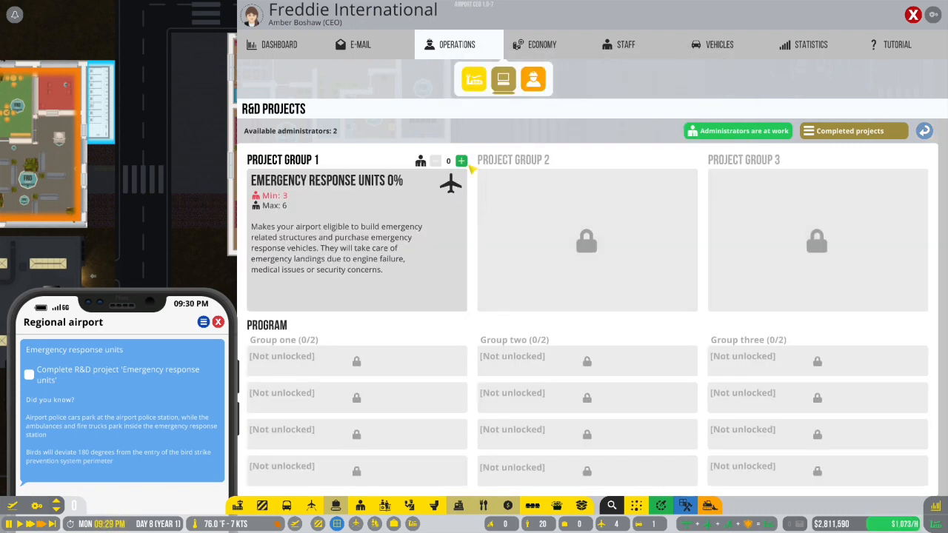
click(462, 160)
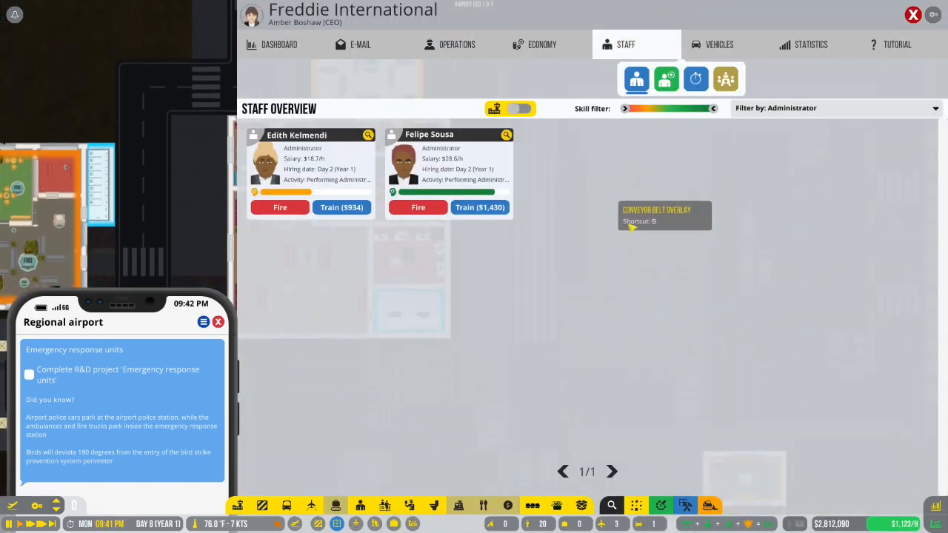
Step: Among administrator applicants, hire two and reject the low-skilled one
click(833, 107)
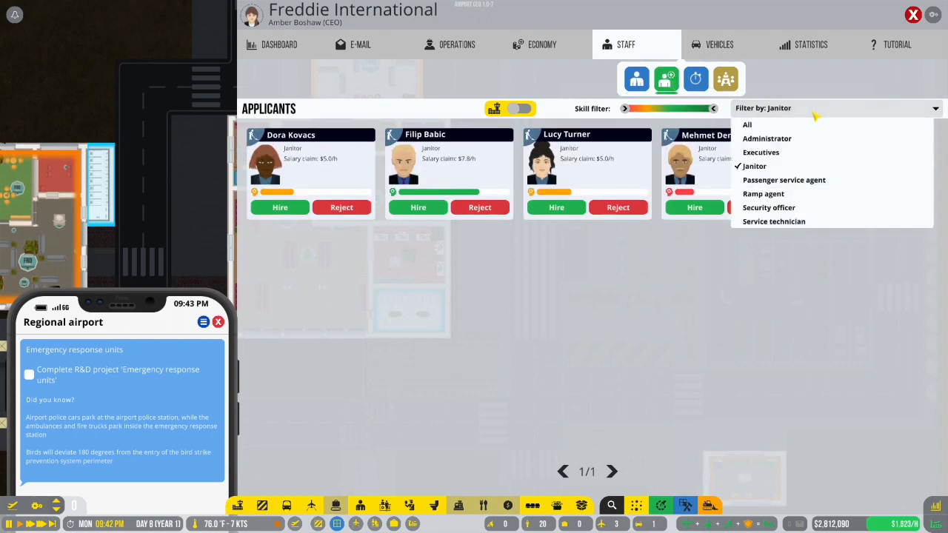
click(766, 139)
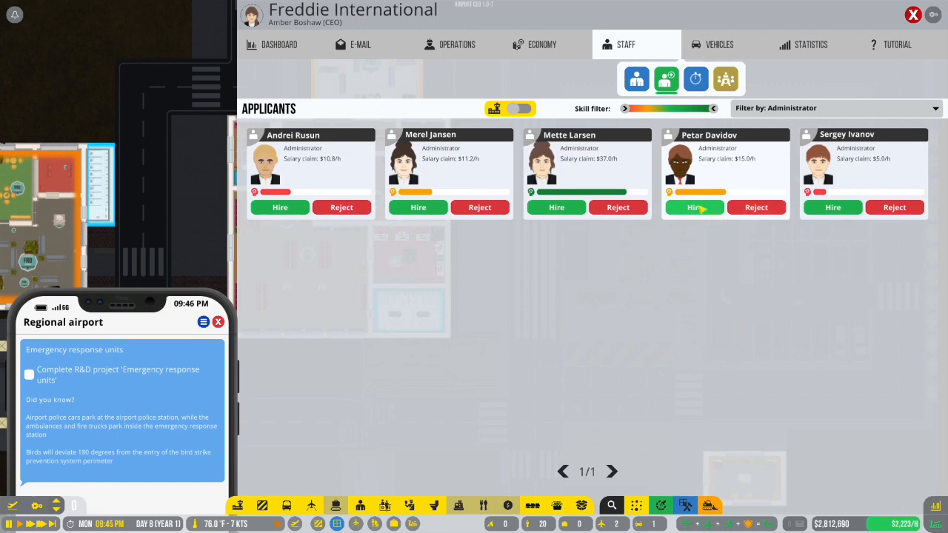
click(693, 207)
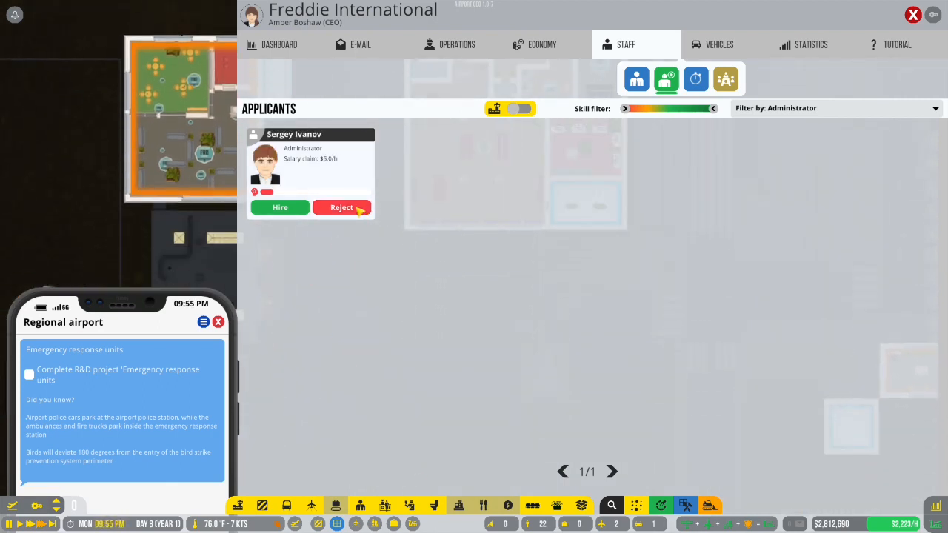
click(342, 208)
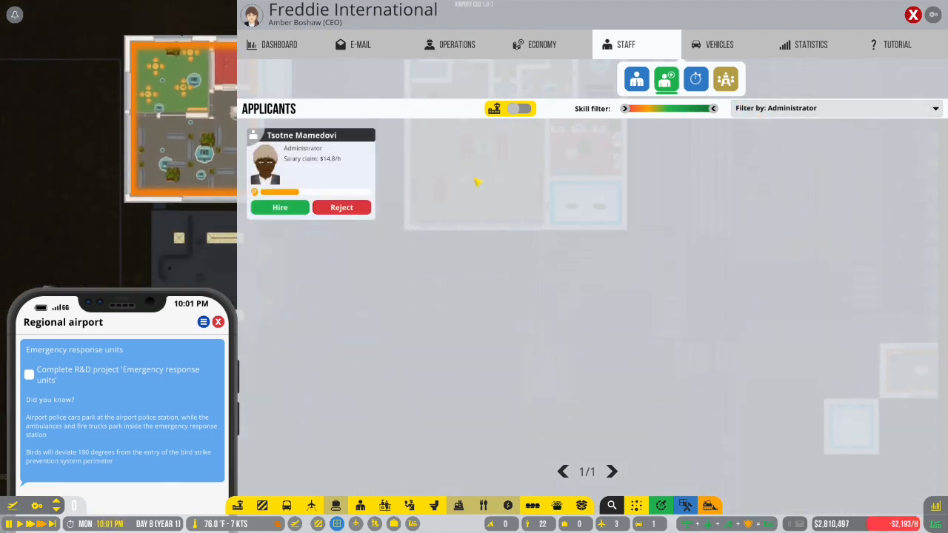
click(280, 208)
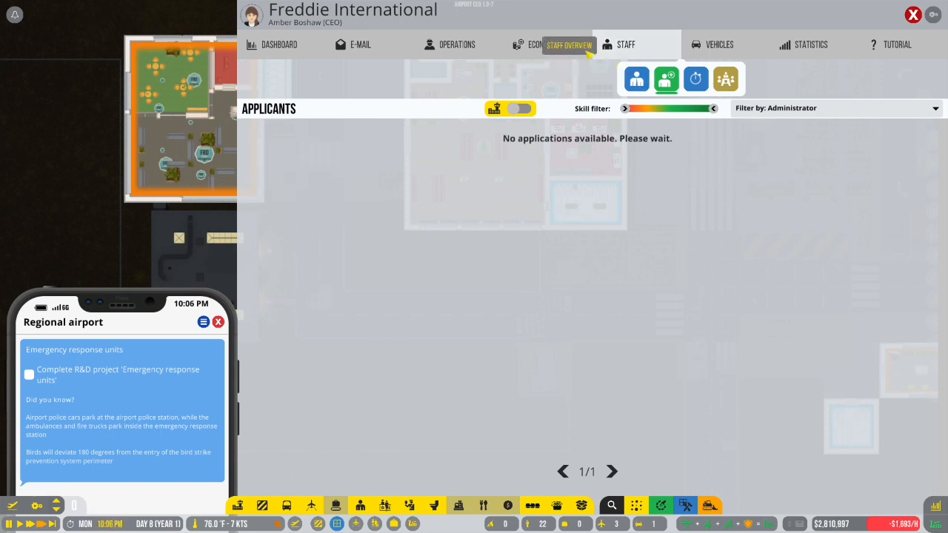
Step: Review the current staff list across all roles, then return to R&D projects
click(635, 80)
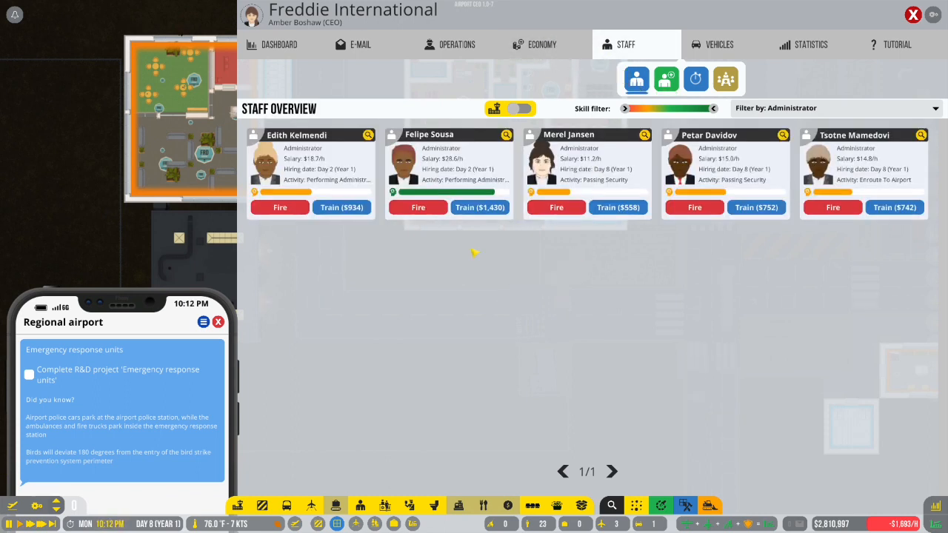
click(341, 208)
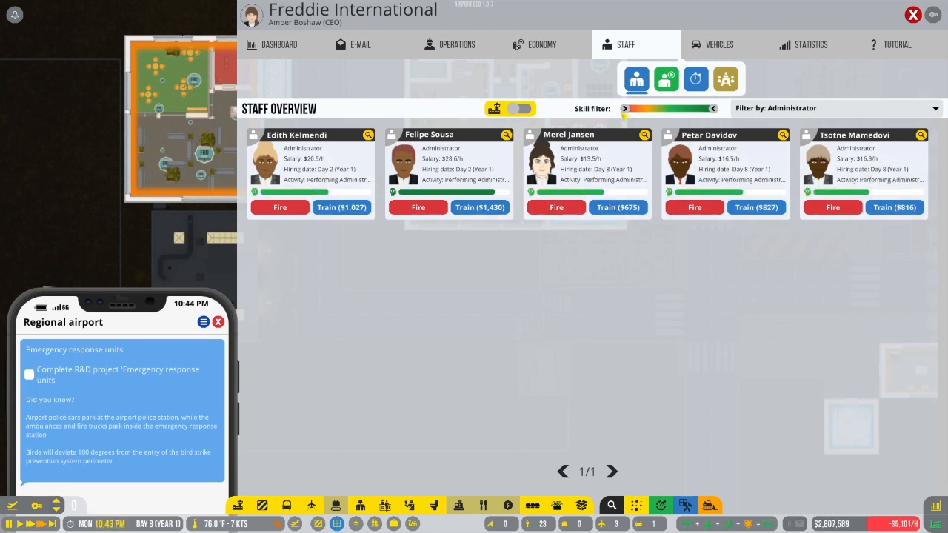
click(834, 108)
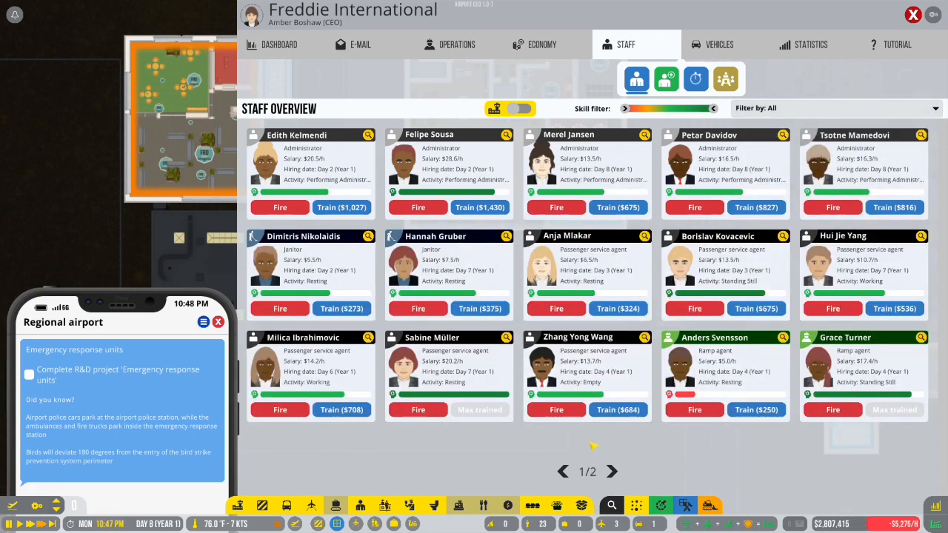
click(755, 409)
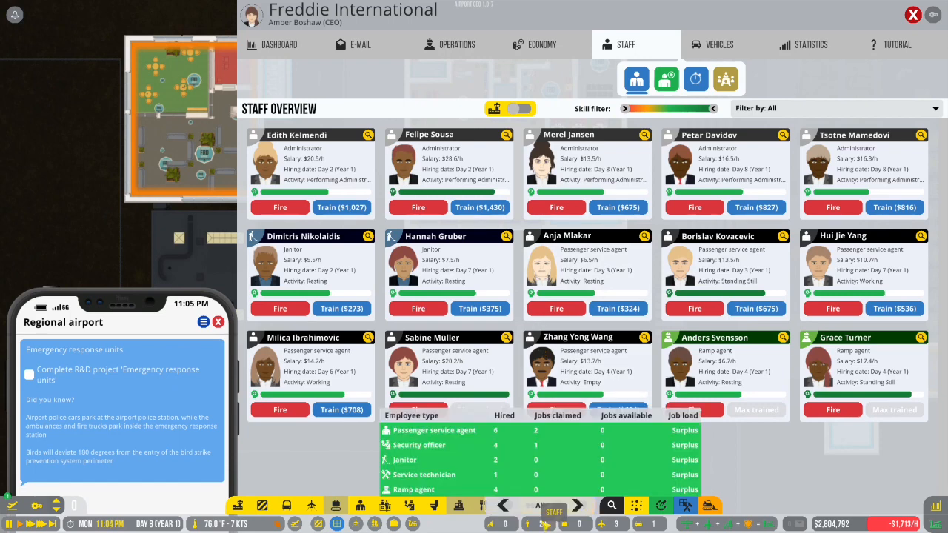
click(457, 45)
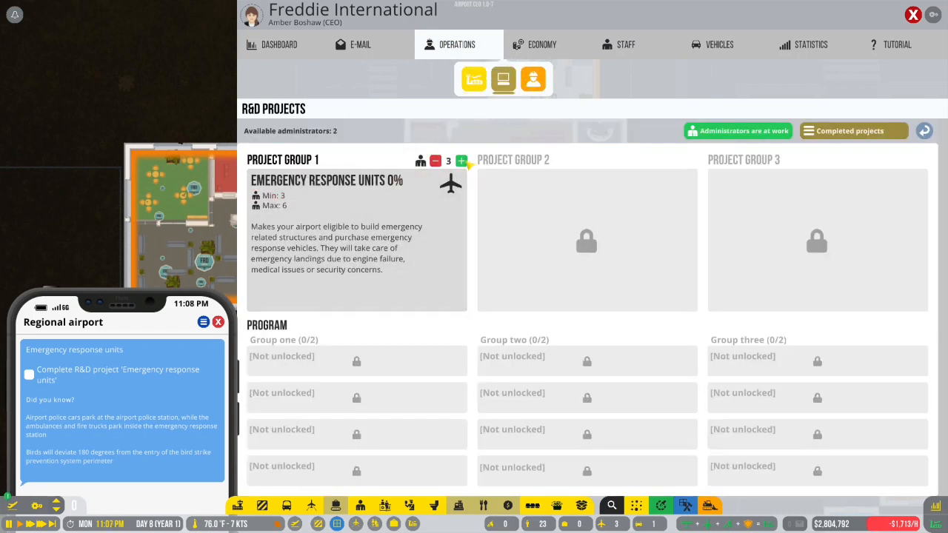
Step: Add a fourth and fifth administrator to Project Group 1, then open the dashboard
click(462, 160)
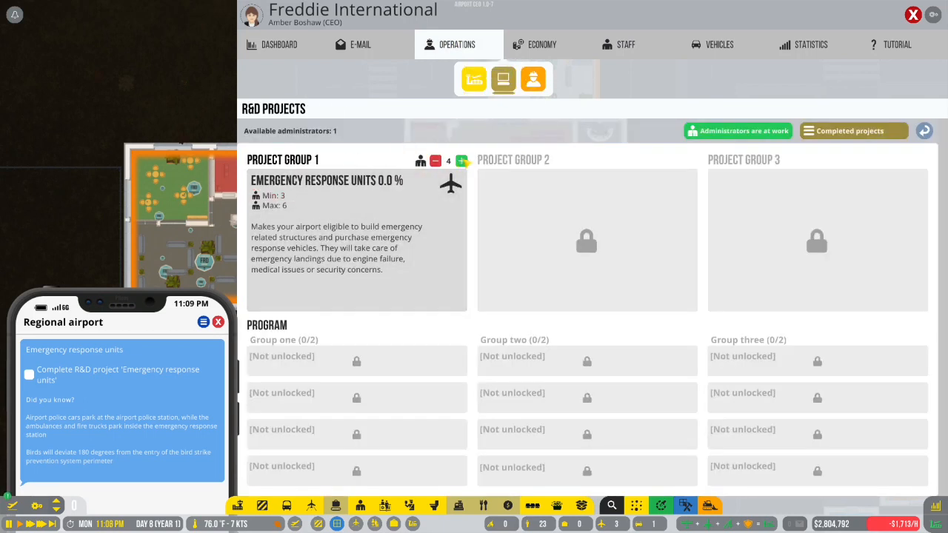
click(461, 161)
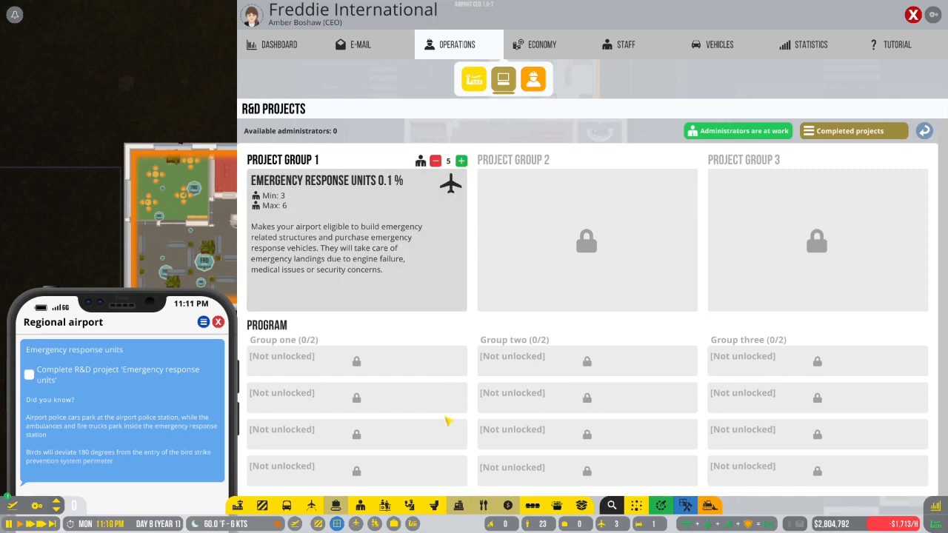
click(359, 45)
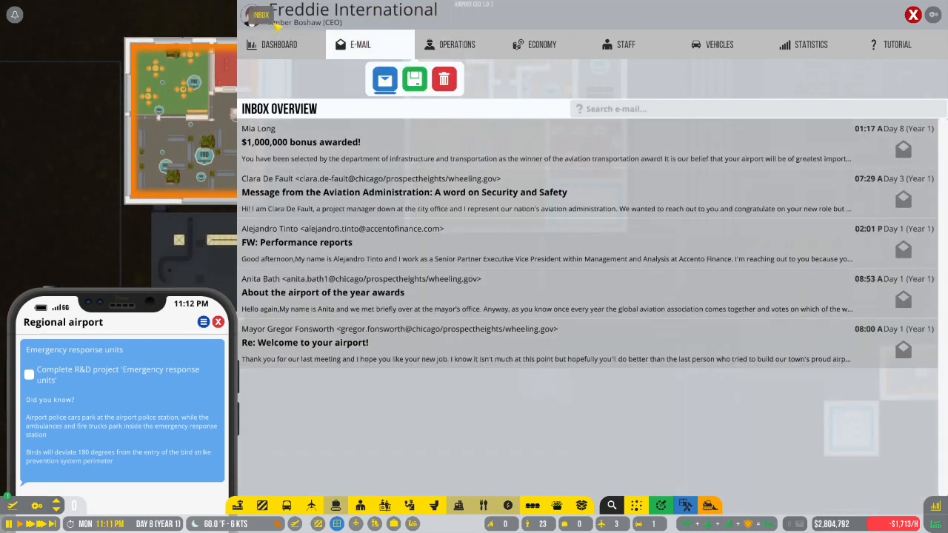
click(280, 44)
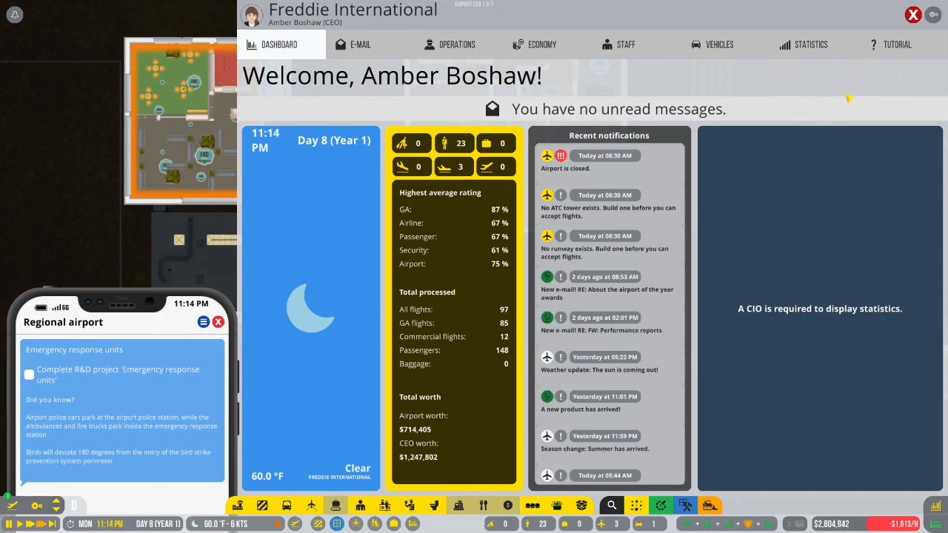
click(913, 14)
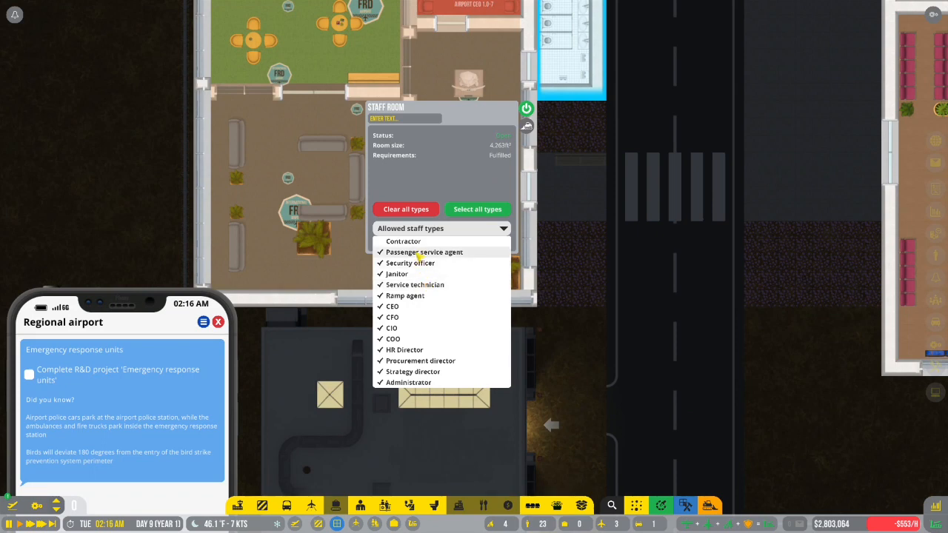
Step: Bar passenger service agents and security officers from the staff room, then review allowed staff types
click(425, 252)
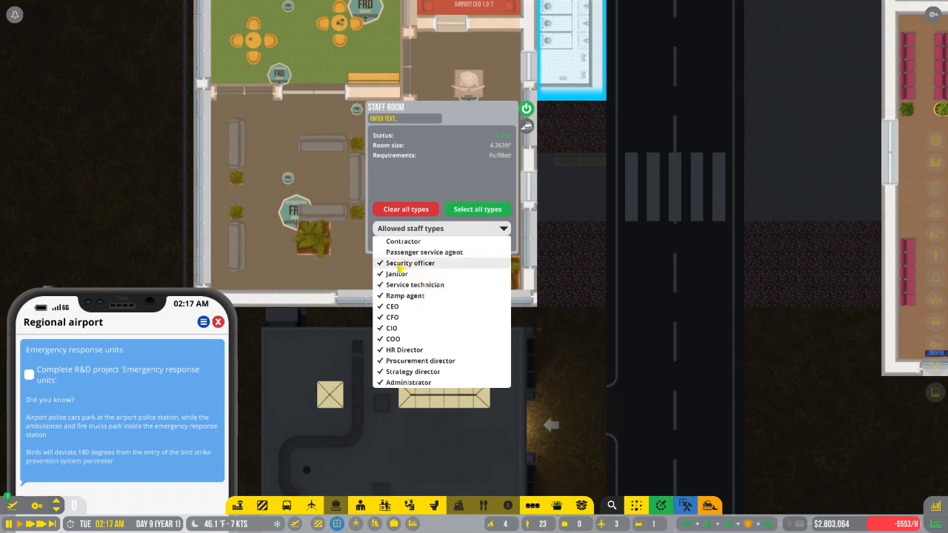
click(397, 274)
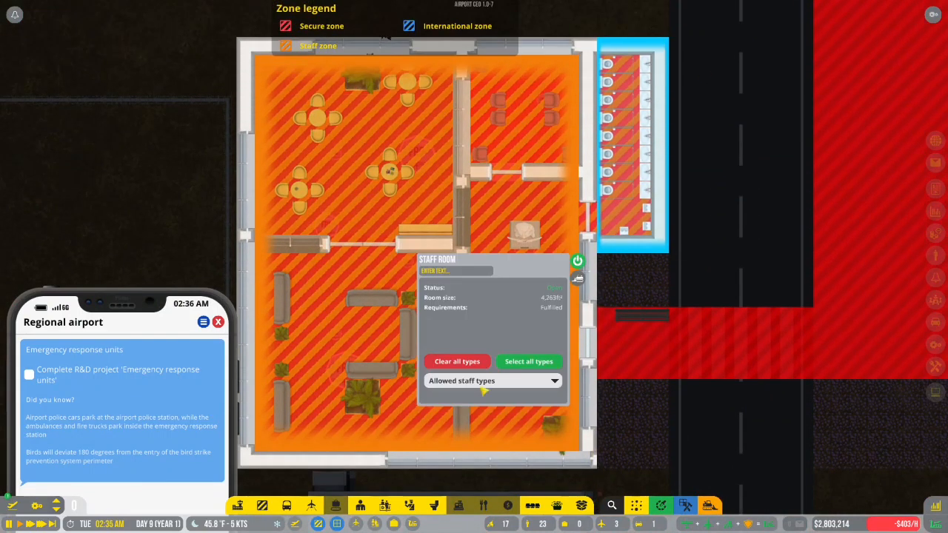
click(492, 380)
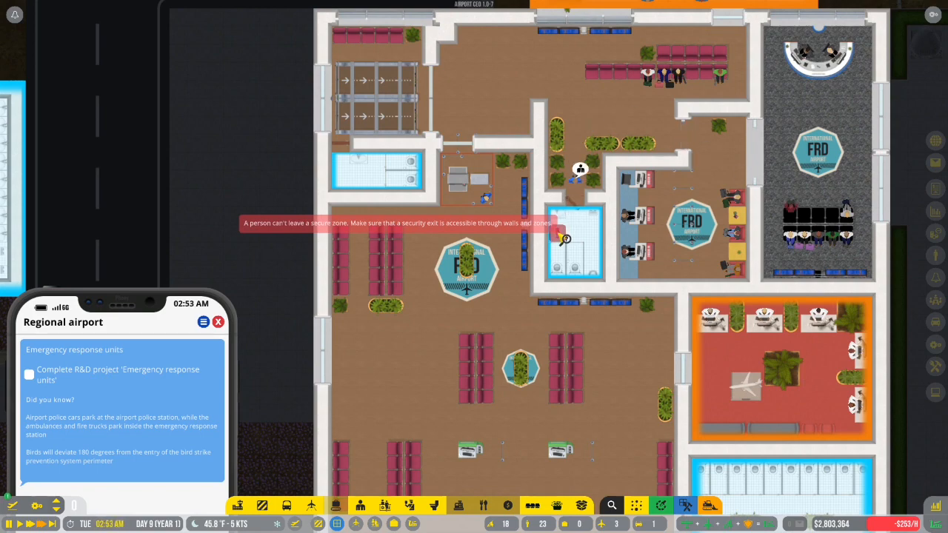
scroll(down, 3)
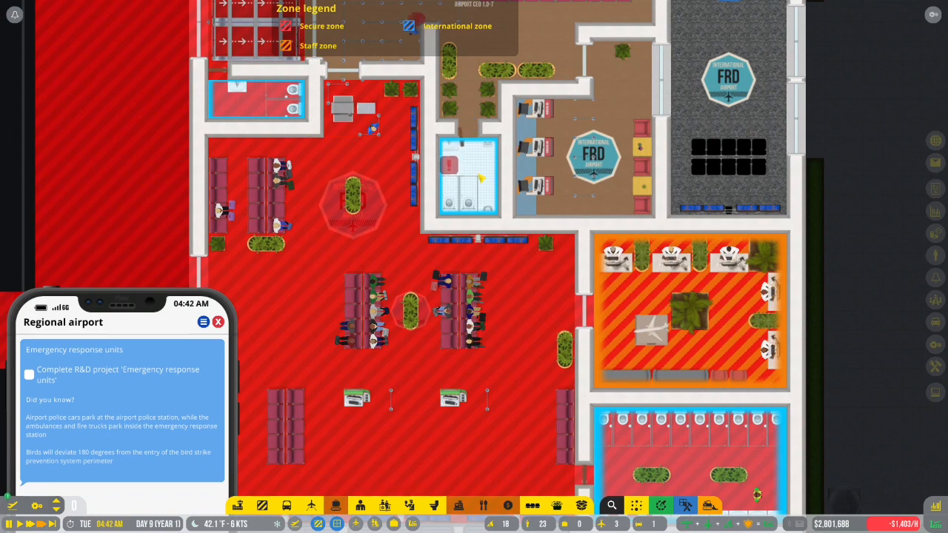
mouse_move(485, 407)
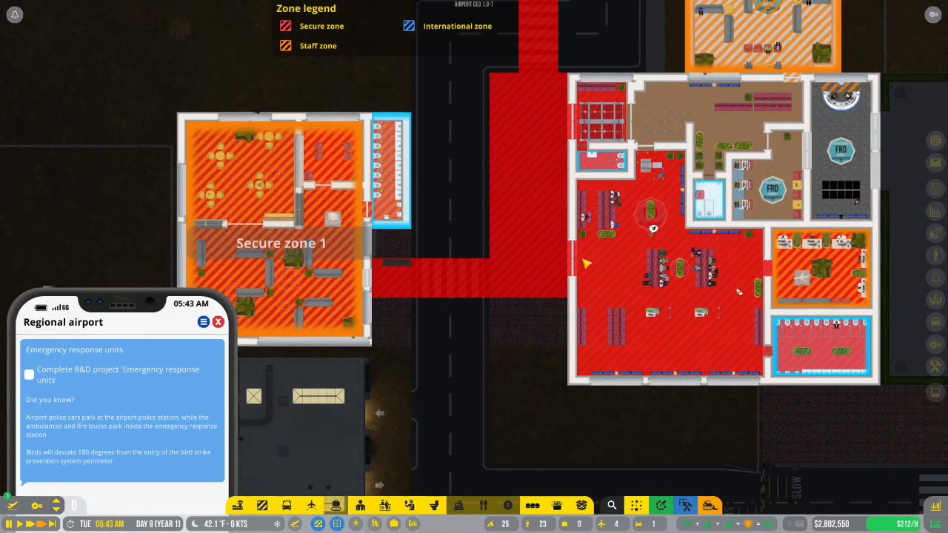
Step: Paint the secure zone along the walkway from the staff building to the terminal
click(261, 505)
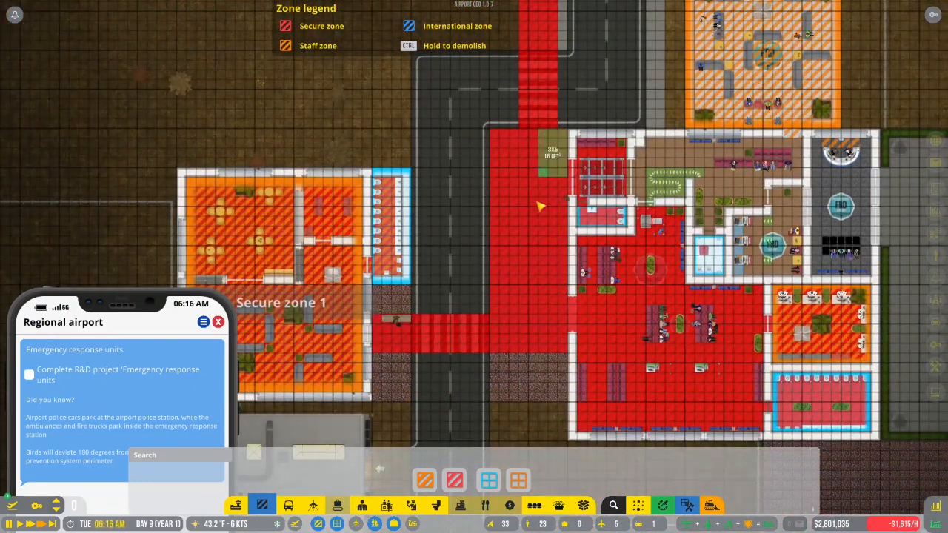
mouse_move(400, 353)
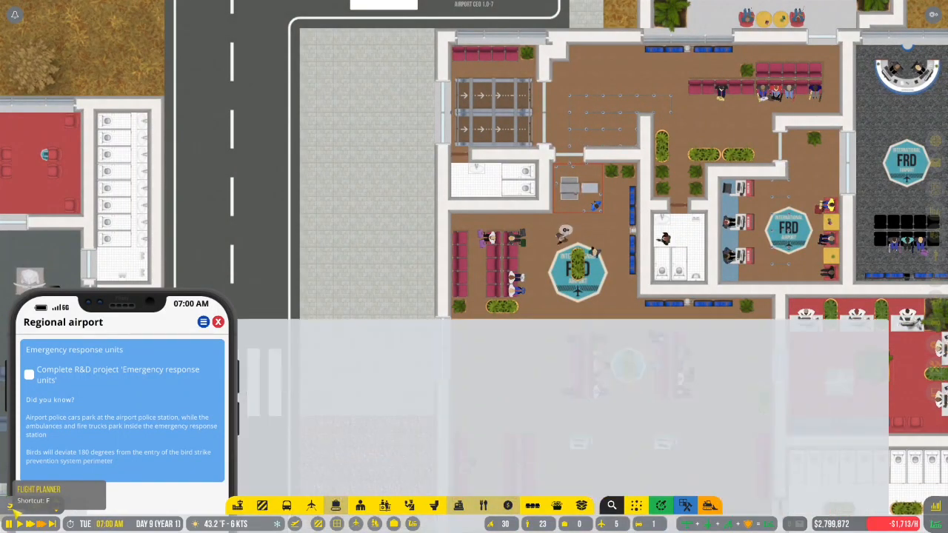
Step: Schedule Trinity Aviation flights TA203 on stand 3 and TA740 on stand 4 (Saturday)
click(39, 494)
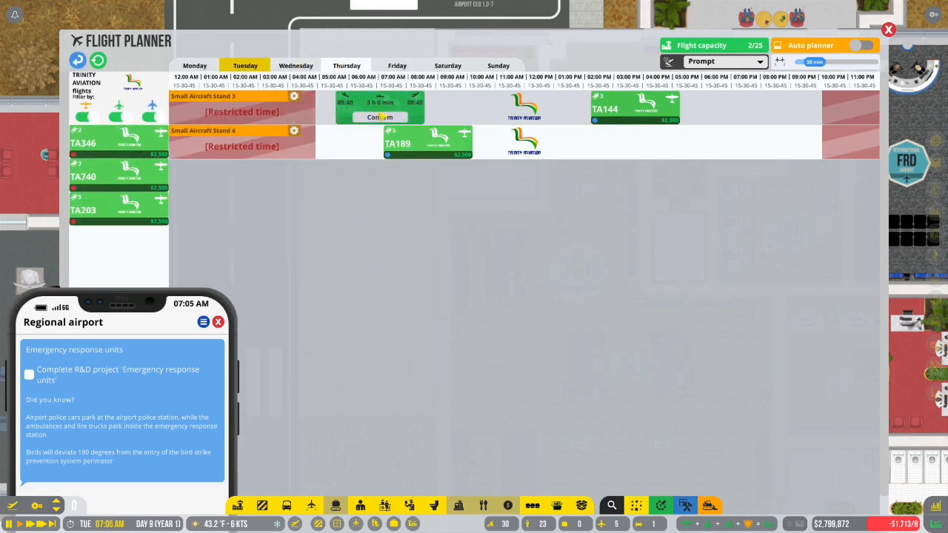
click(381, 117)
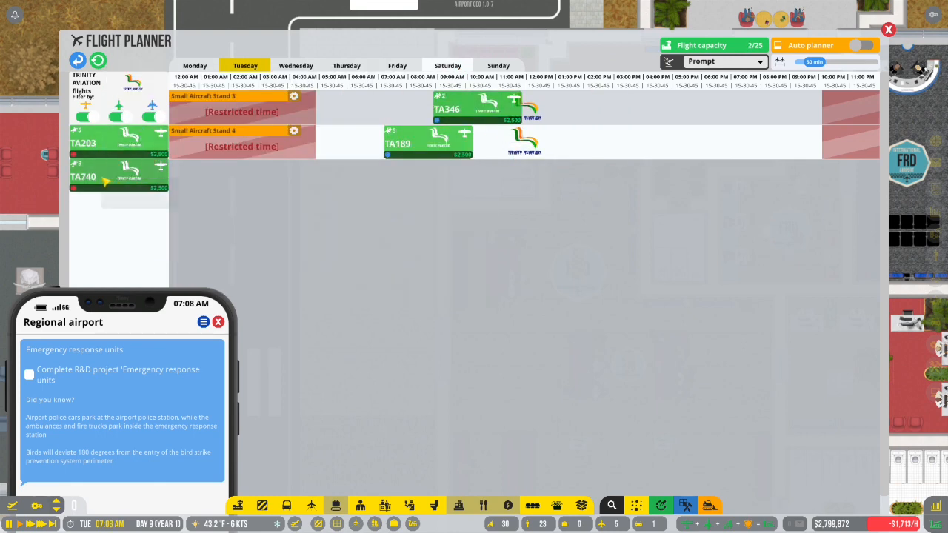
drag(118, 176, 686, 142)
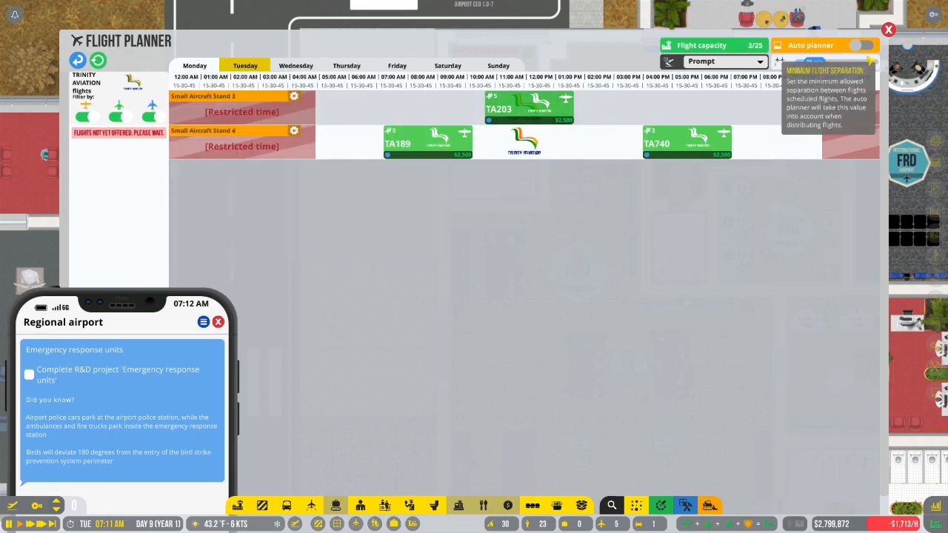
click(887, 30)
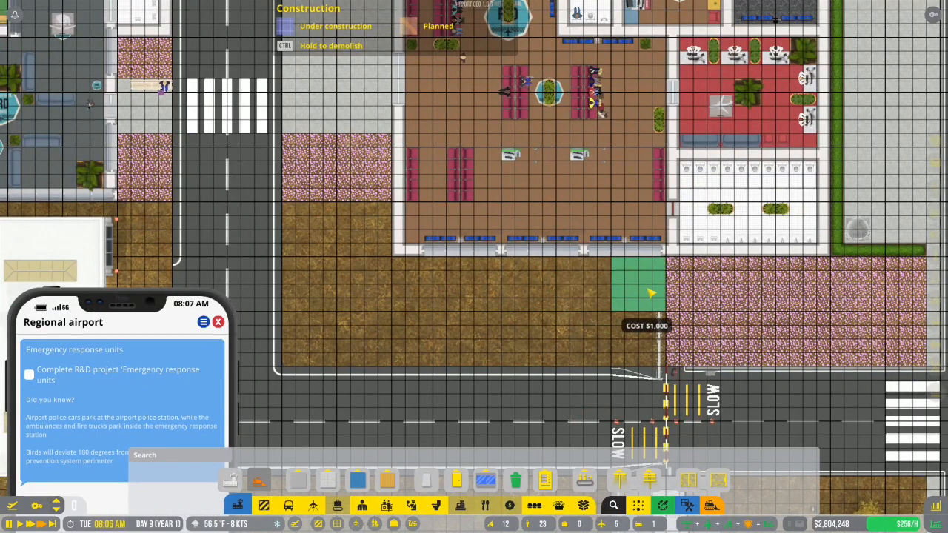
Step: Drag out new terminal floor south of the hall up to the road
drag(652, 293, 371, 237)
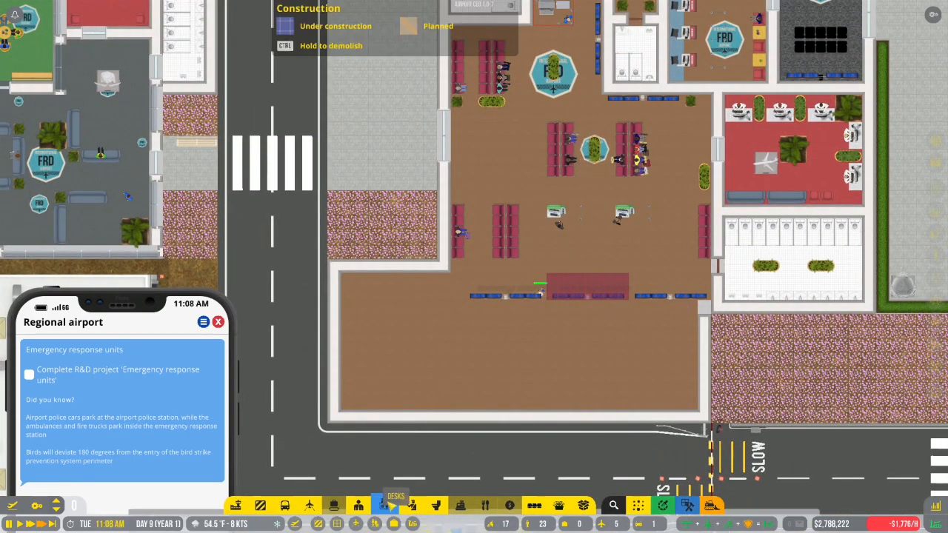
Step: Bring up desk options for the new hall and pick the Medium Crosswalk for the road
click(384, 506)
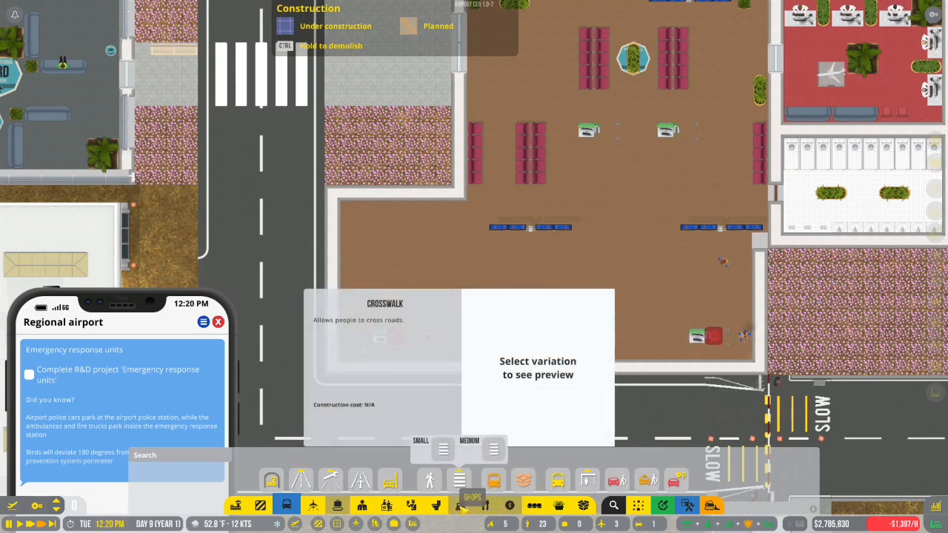
click(458, 479)
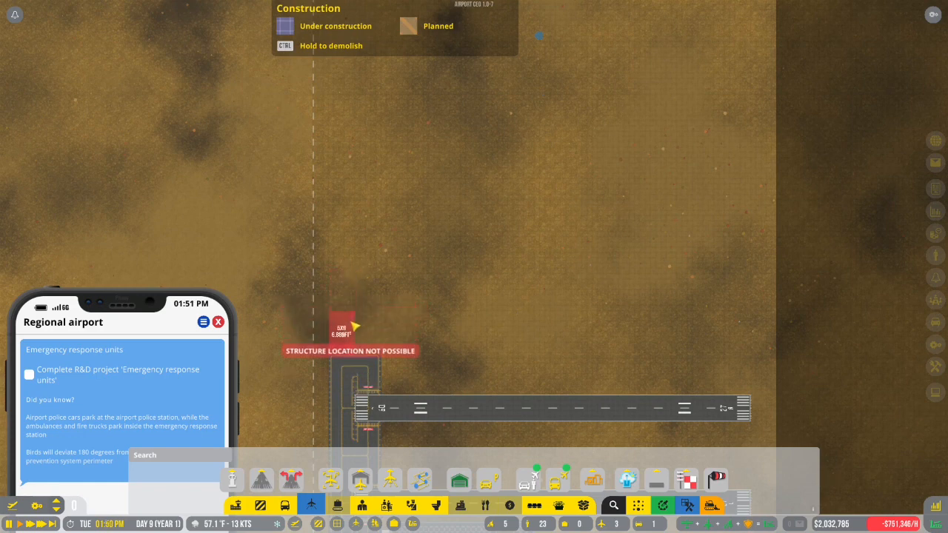
mouse_move(348, 362)
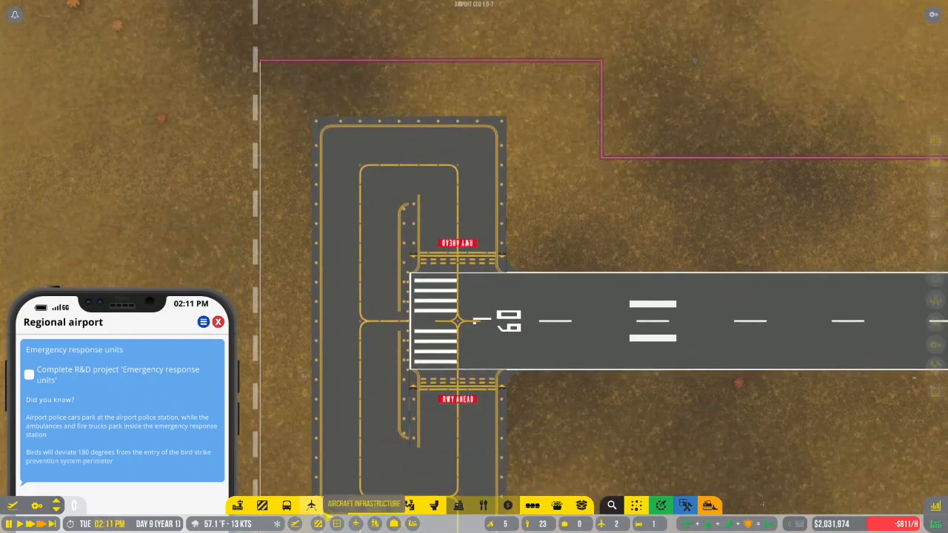
Step: Move the view over the runway and the row of small aircraft stands
click(311, 506)
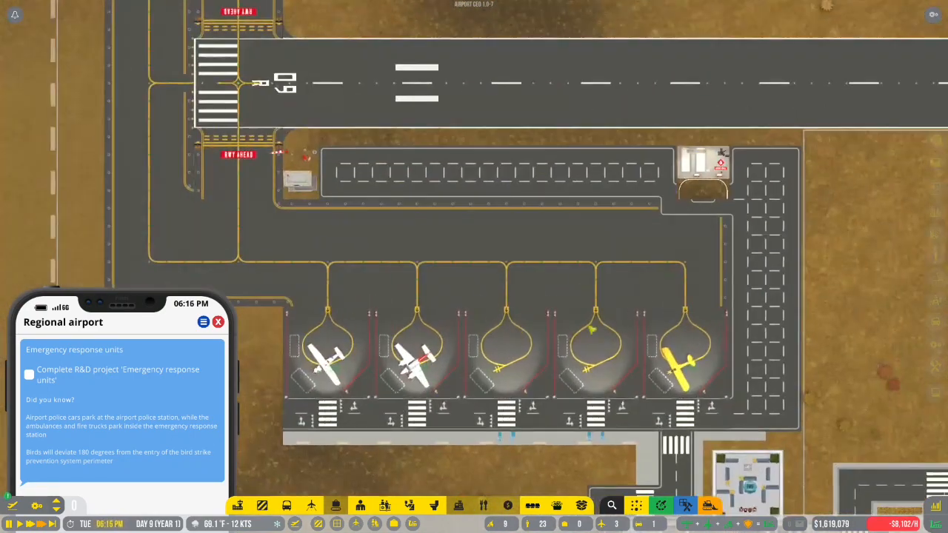
Step: Inspect a small stand's turnaround status and scroll to the dashboard's ratings and notifications
click(681, 341)
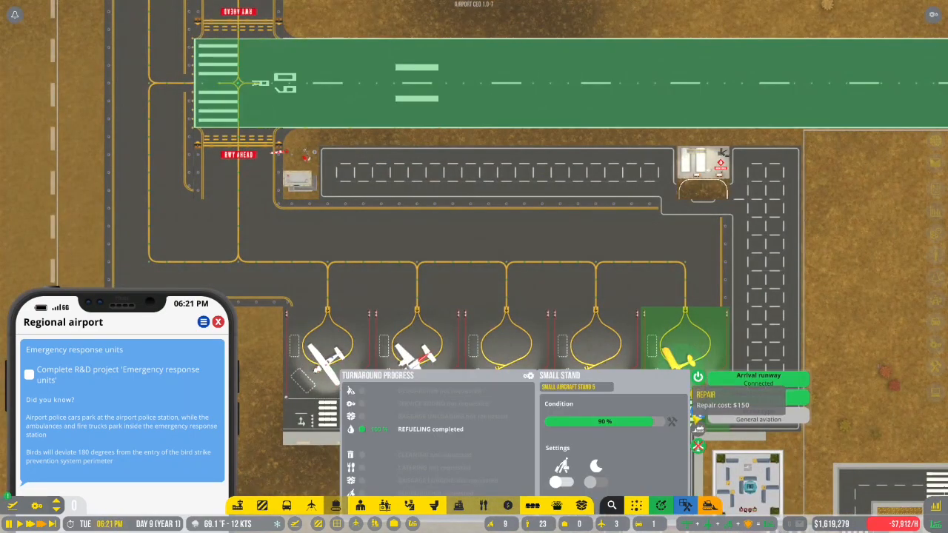
scroll(down, 3)
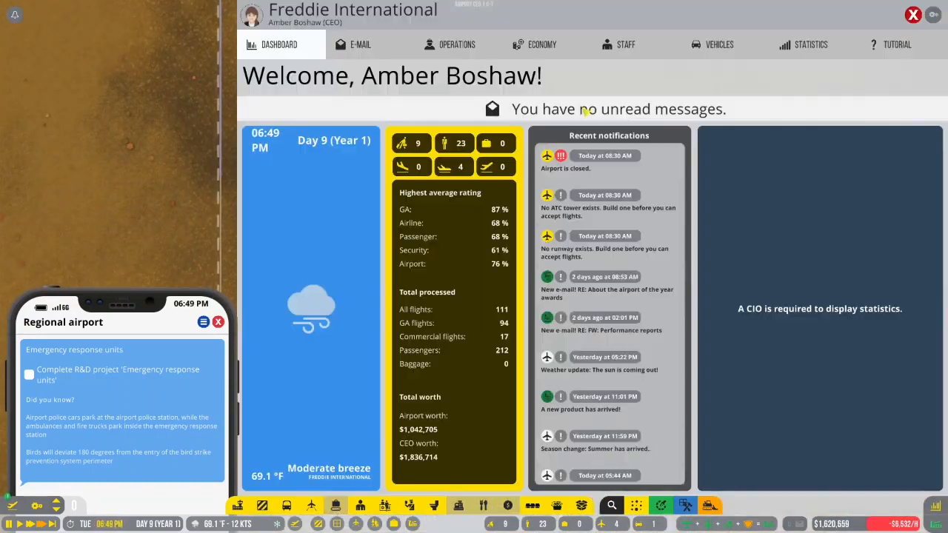
Step: Review the airport's hourly income and expenses on the Economy tab
click(541, 45)
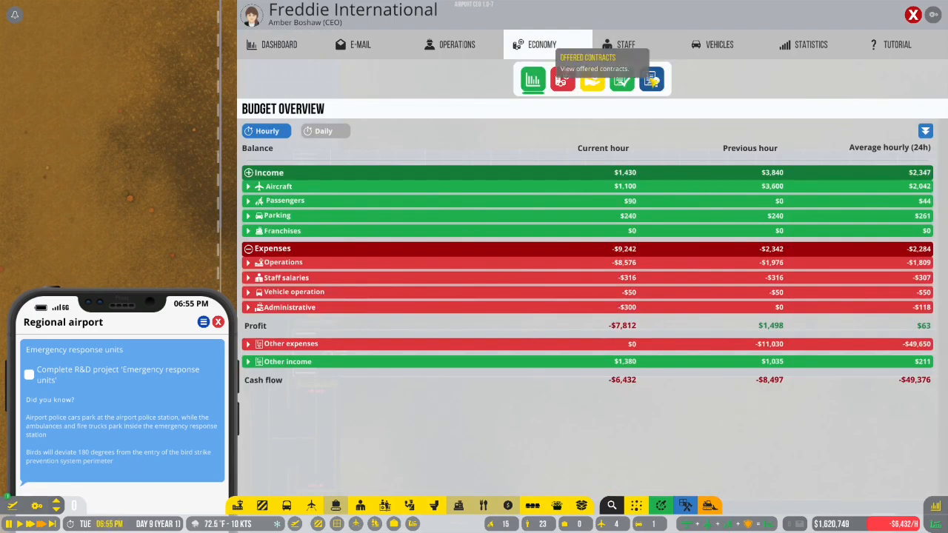
click(457, 44)
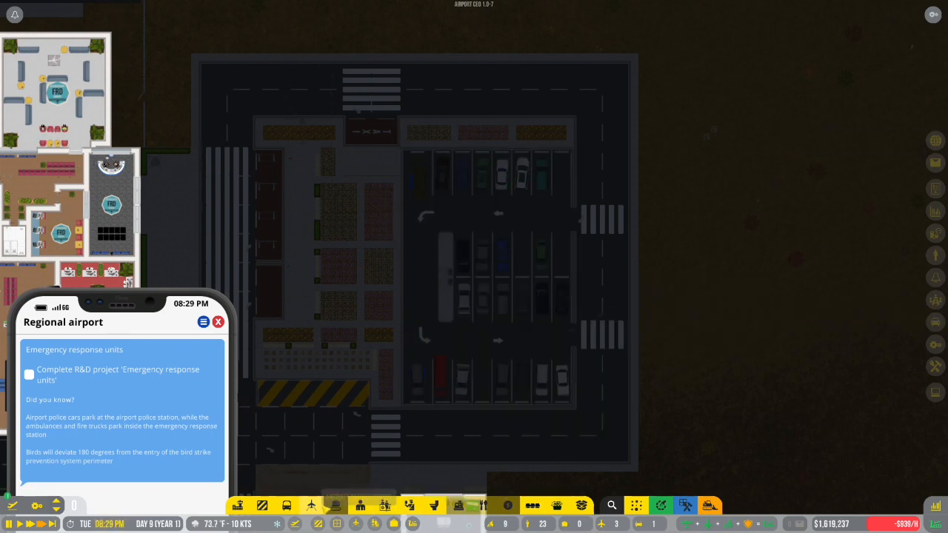
Step: Browse road transport and parking structures, including the bus shelter variations
click(348, 506)
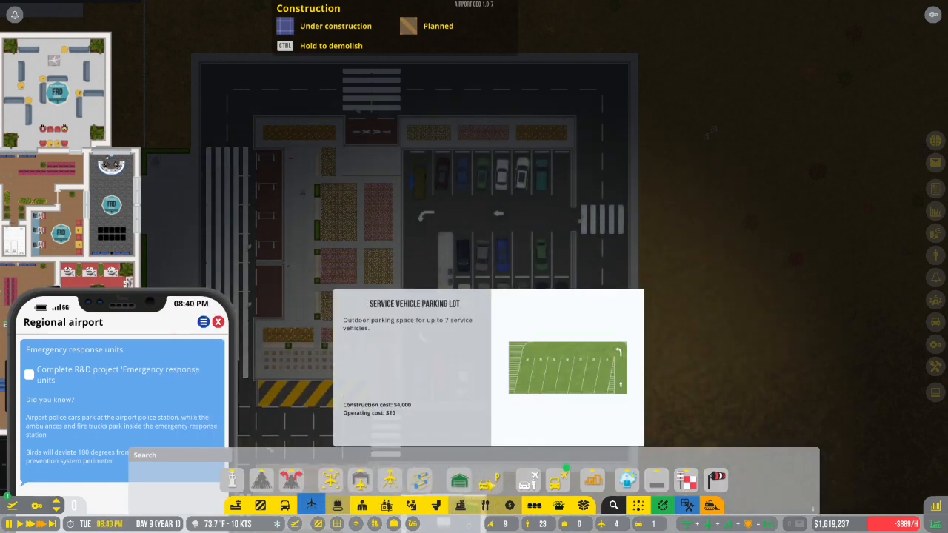
click(592, 480)
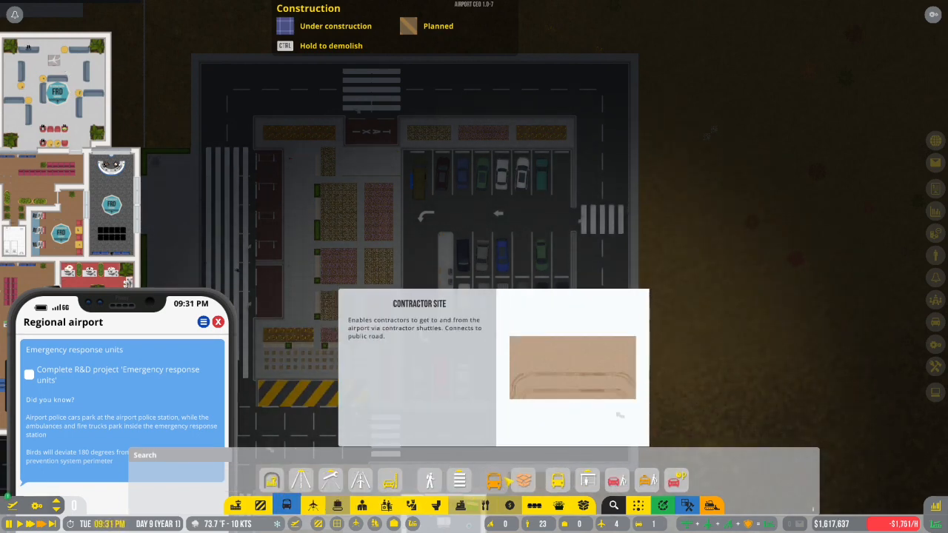
click(587, 479)
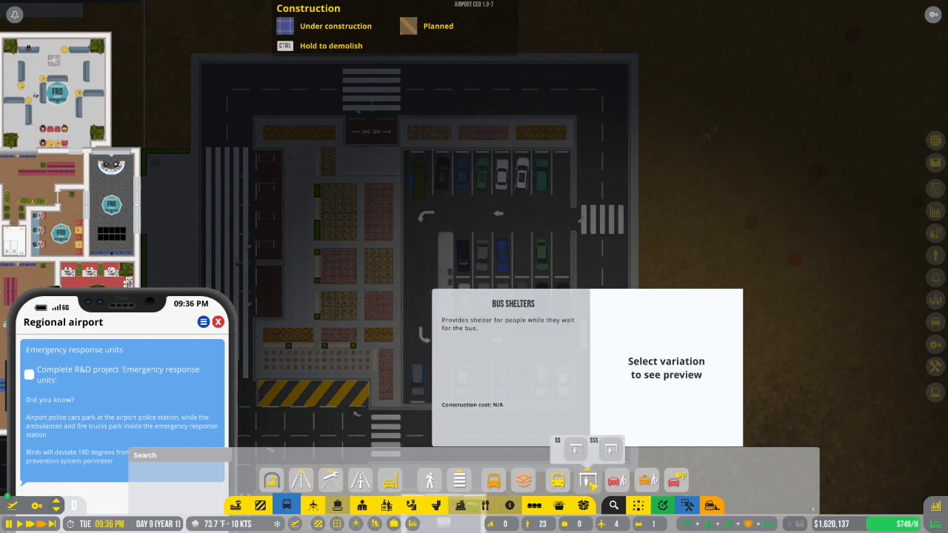
click(617, 479)
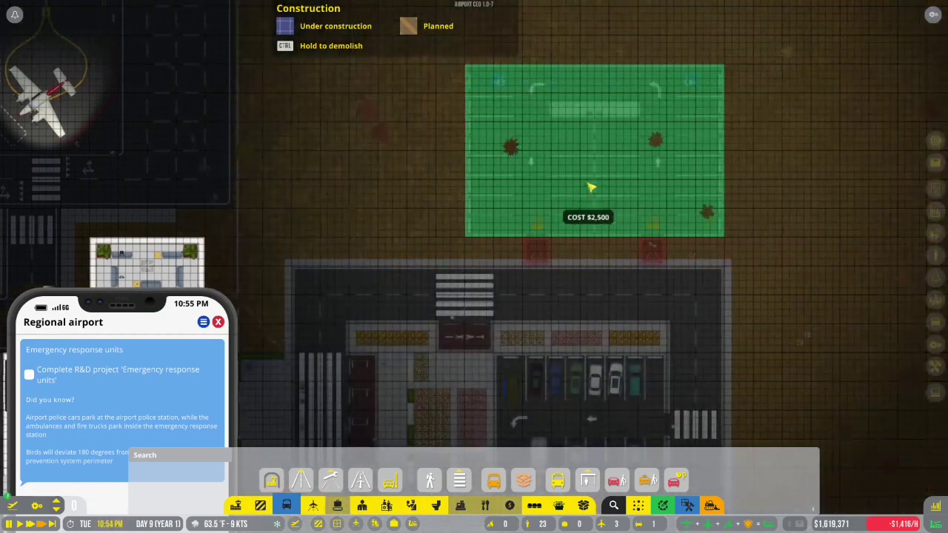
mouse_move(602, 177)
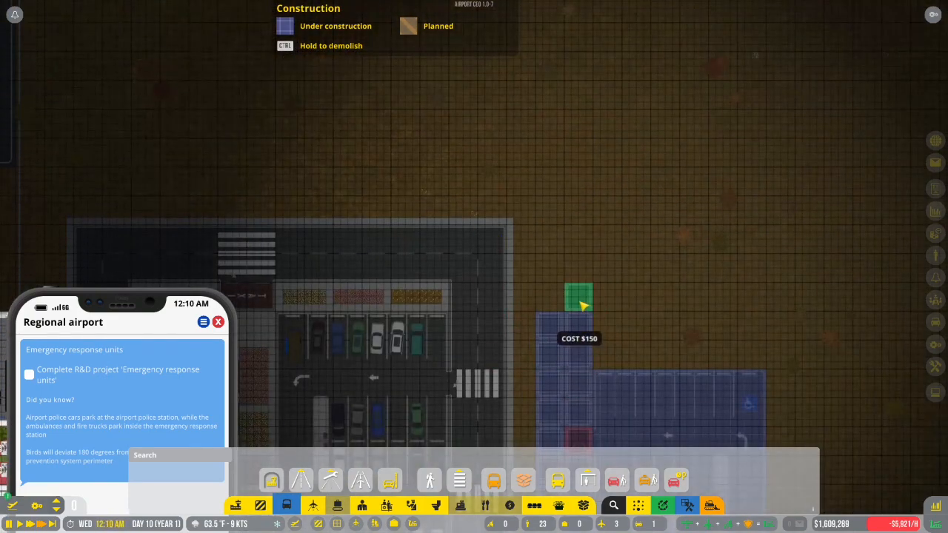
mouse_move(519, 241)
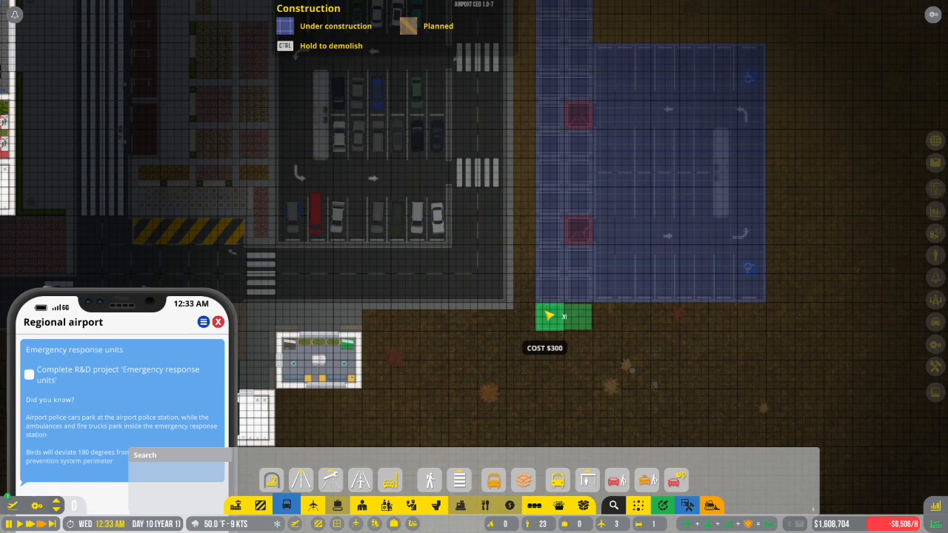
mouse_move(518, 319)
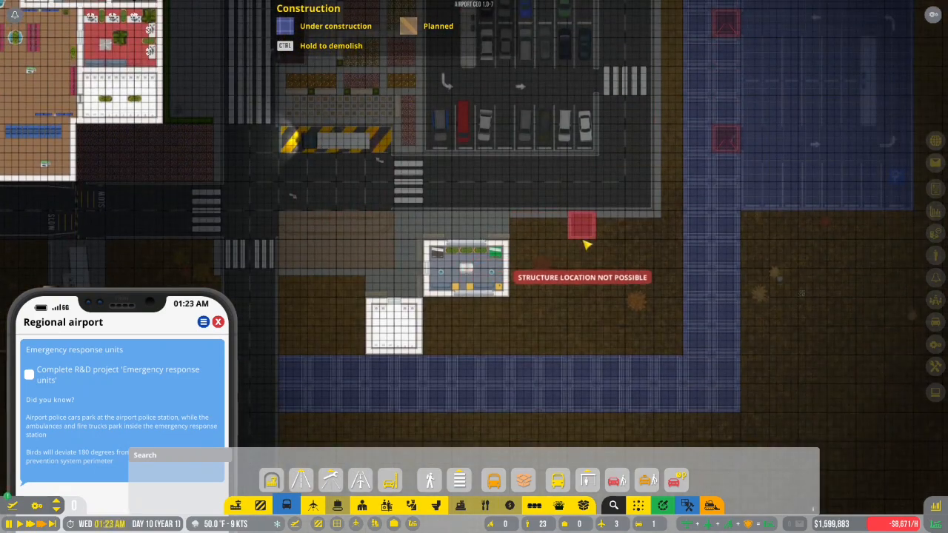
mouse_move(611, 226)
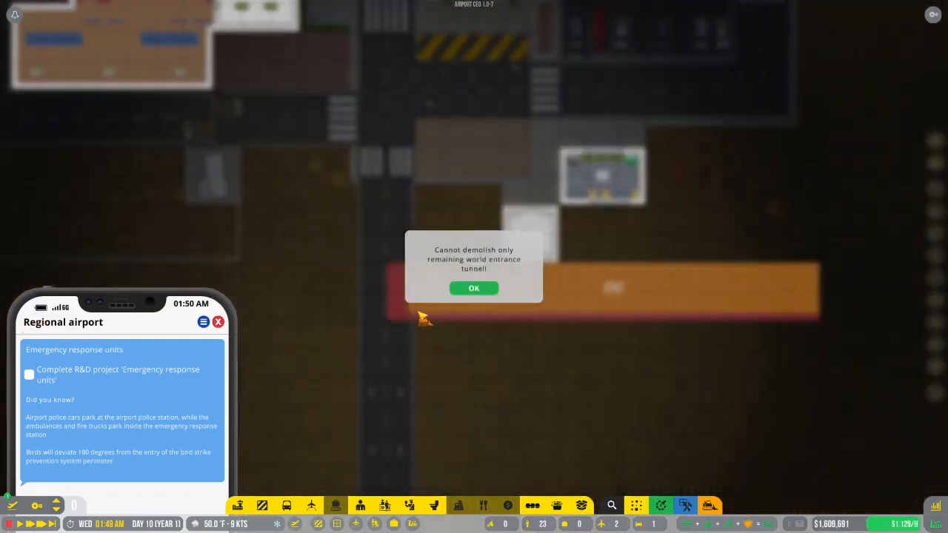
Step: Accept the 'Cannot demolish only remaining world entrance tunnel' warning with OK
click(473, 288)
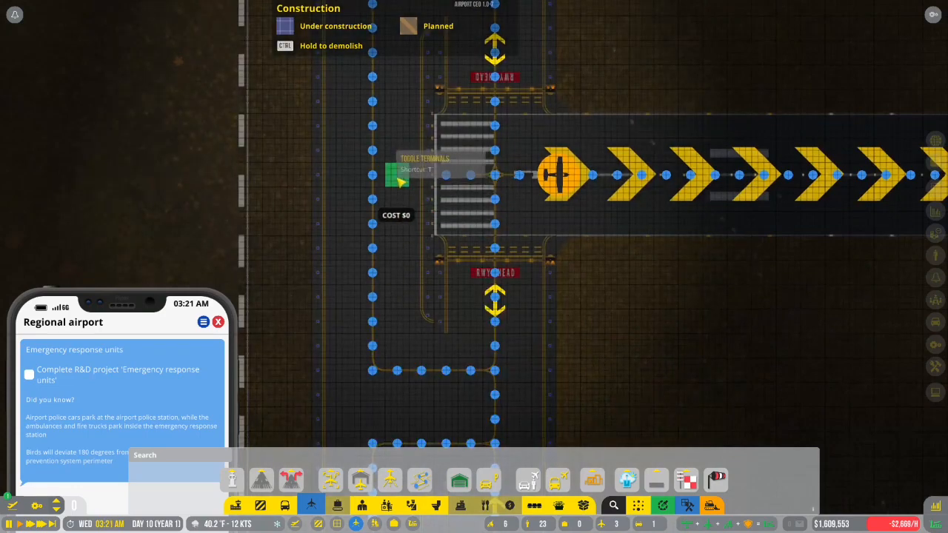
Step: Scroll the view along the taxiway nodes near both runway ends
scroll(down, 3)
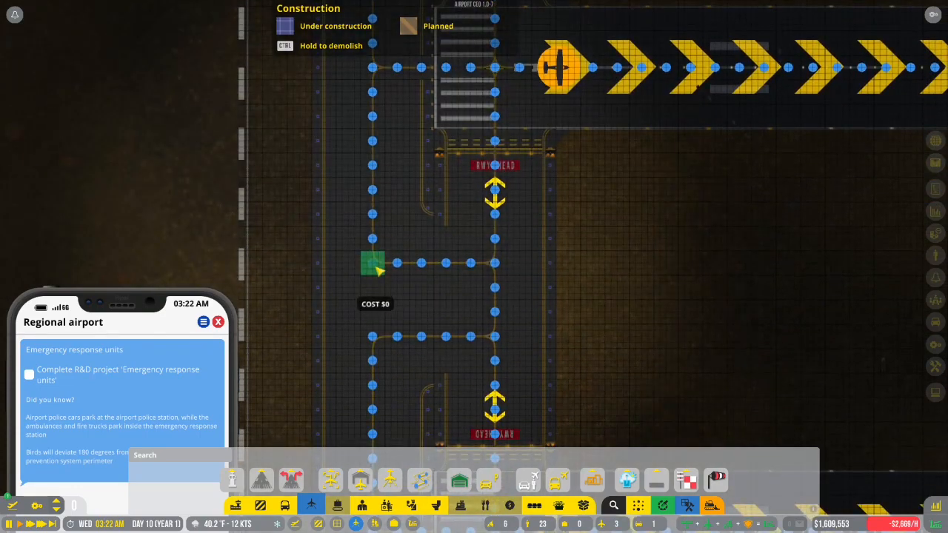
scroll(down, 3)
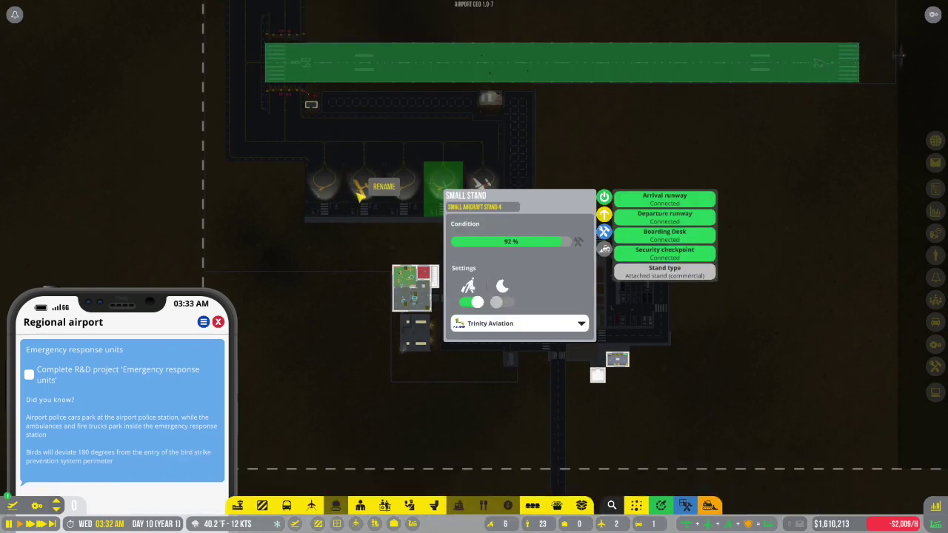
Step: Try commercial flights on Small Aircraft Stand 4, dismiss the refusal, and enable night flights
click(476, 301)
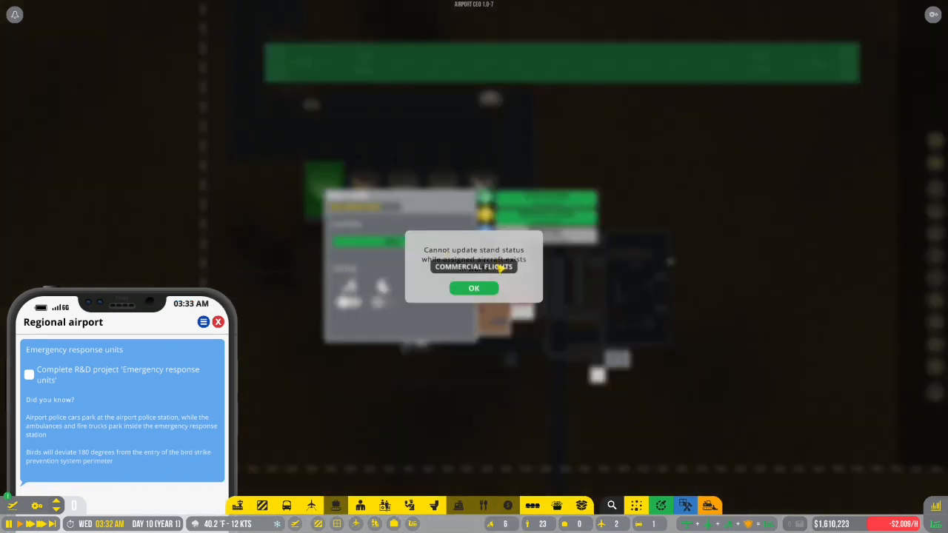
click(474, 288)
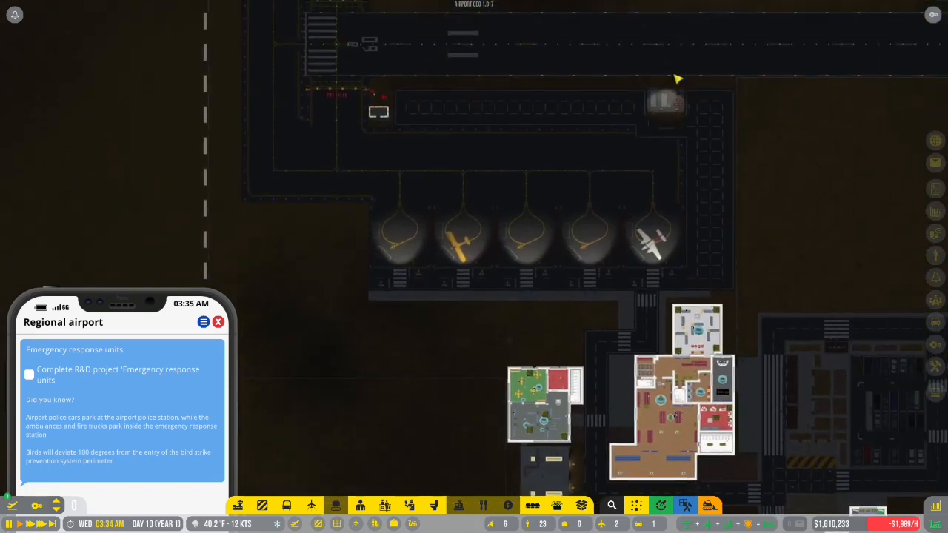
click(578, 230)
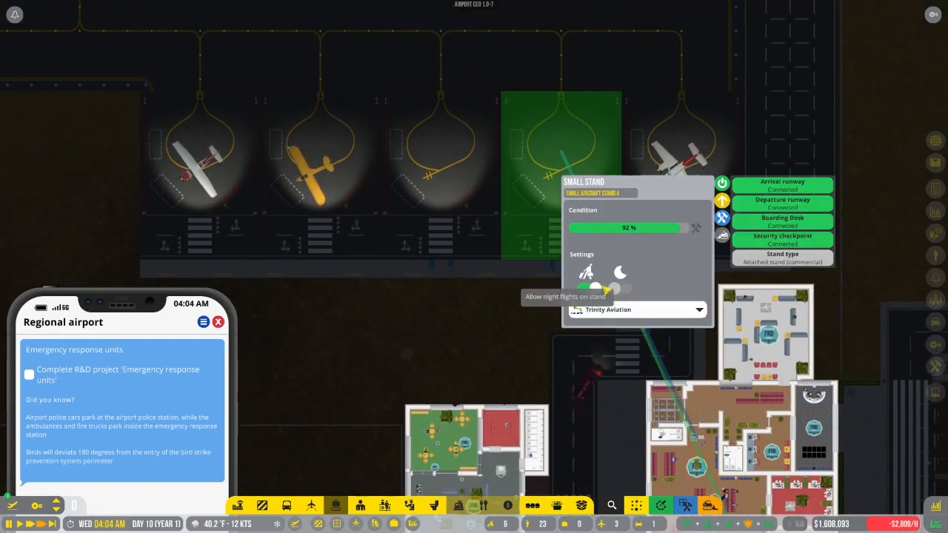
click(320, 134)
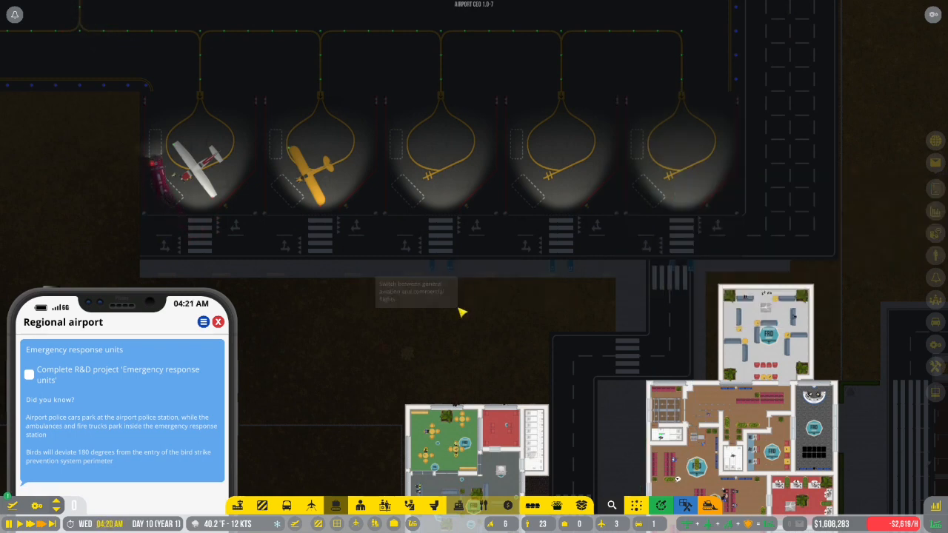
click(207, 170)
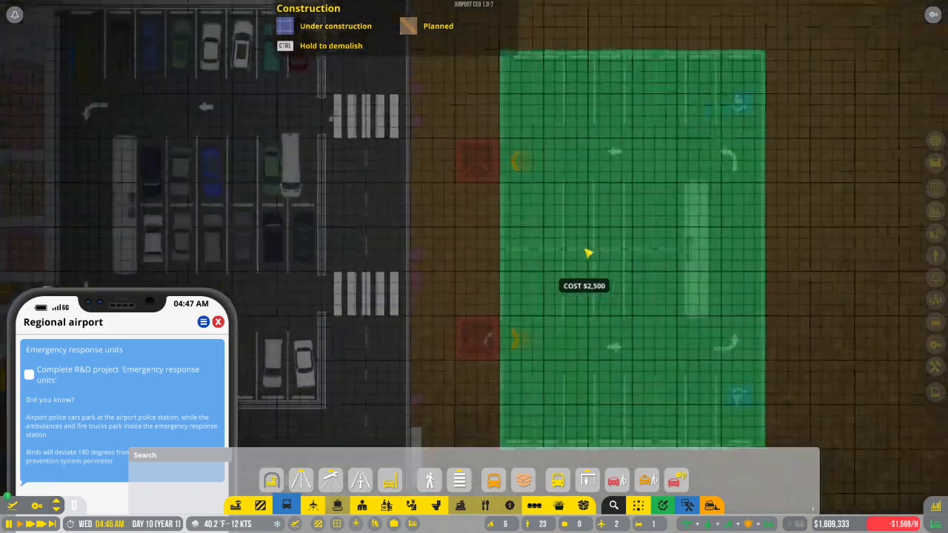
scroll(down, 3)
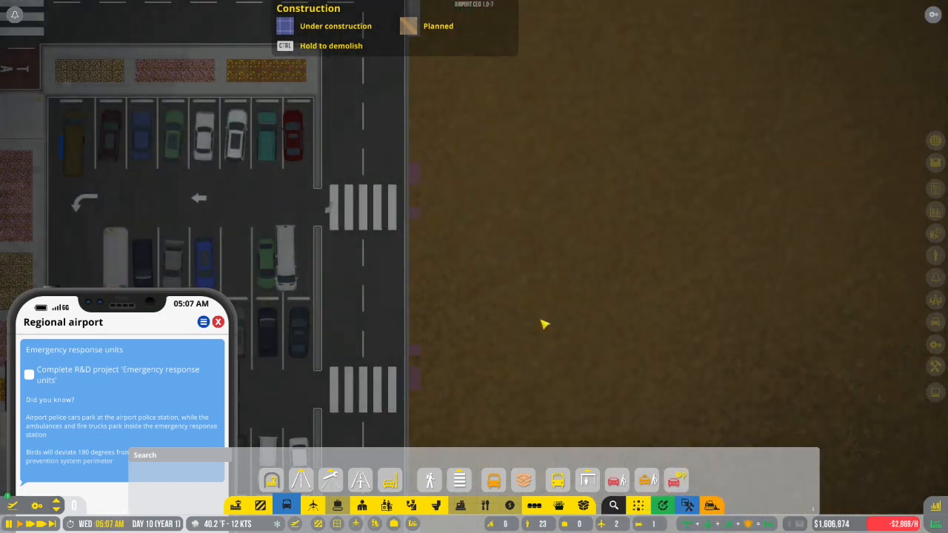
click(708, 505)
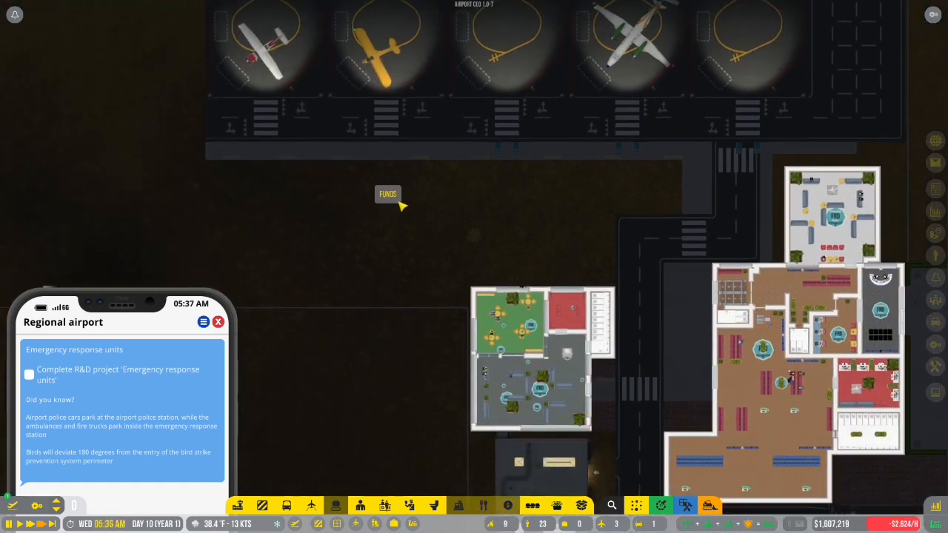
mouse_move(428, 225)
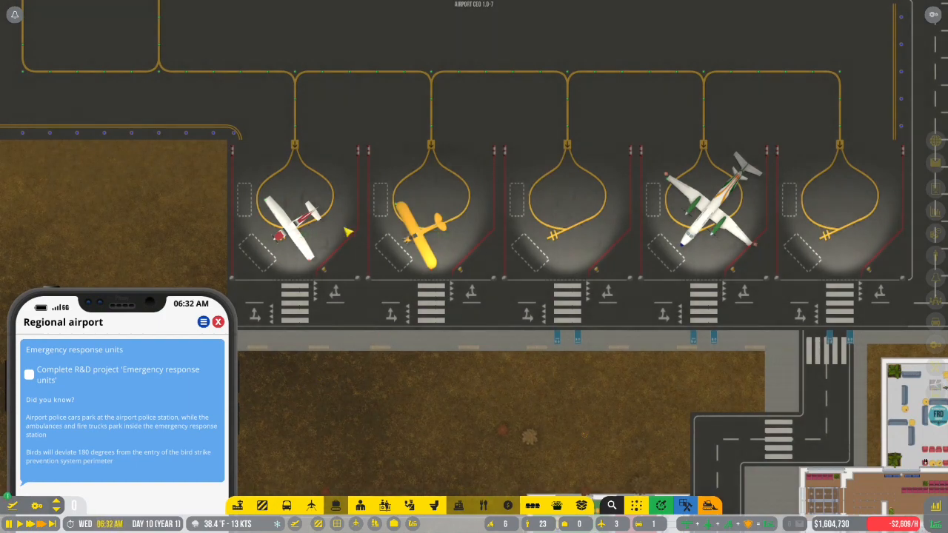
Step: Open the flight planner from the bottom-bar notification icon
click(296, 214)
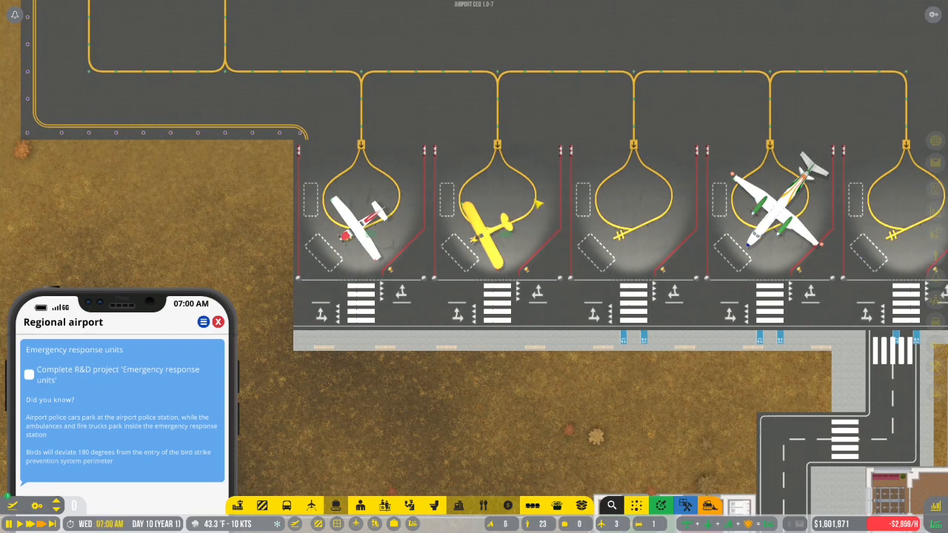
click(685, 505)
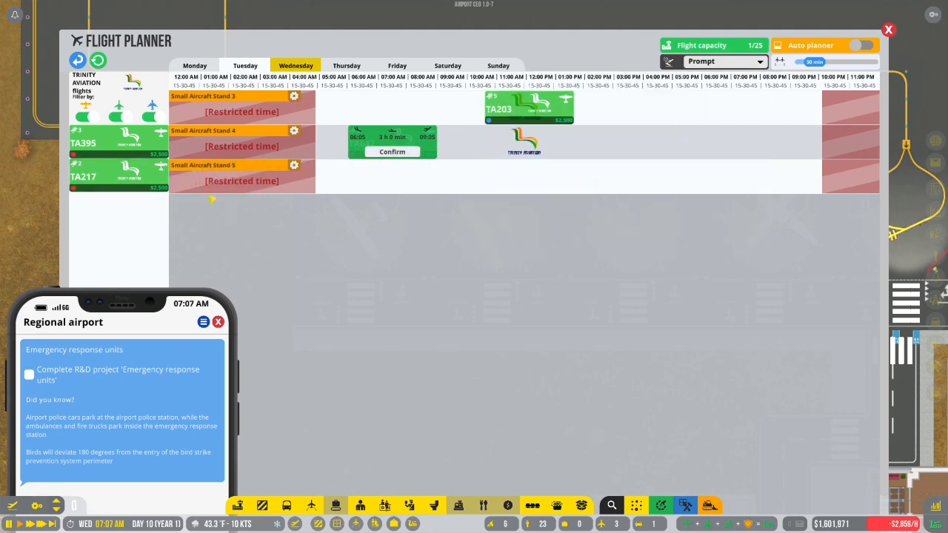
Step: Confirm the Trinity Aviation flight slots on Small Aircraft Stands 4 and 5, including TA217
click(117, 174)
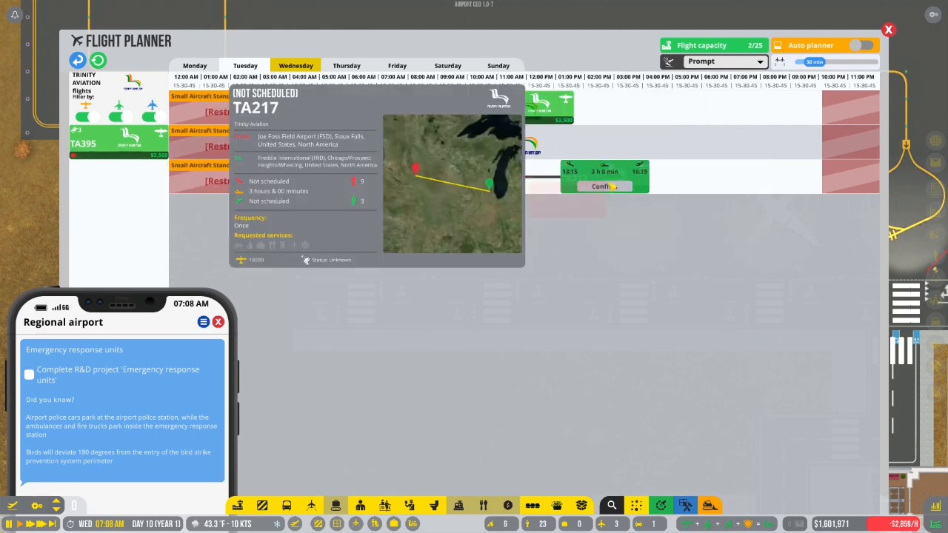
click(606, 185)
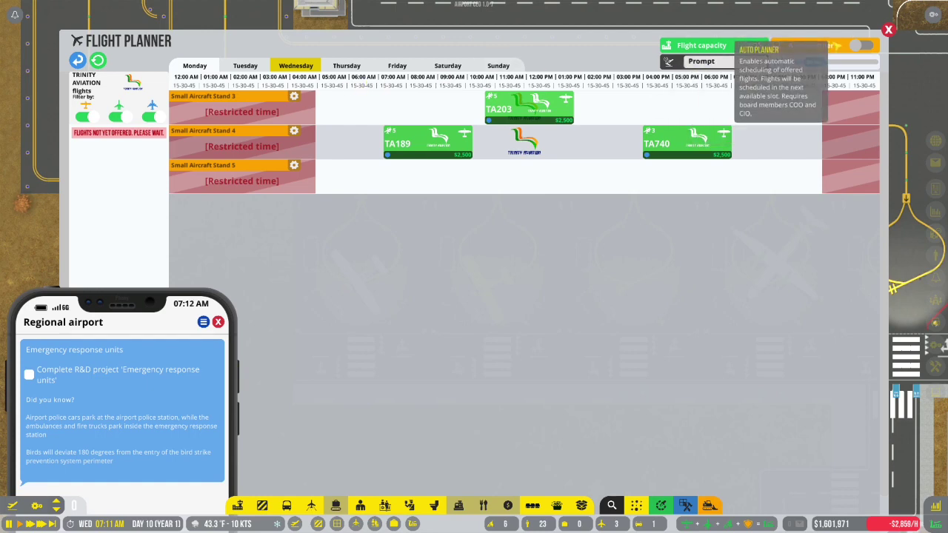
click(888, 30)
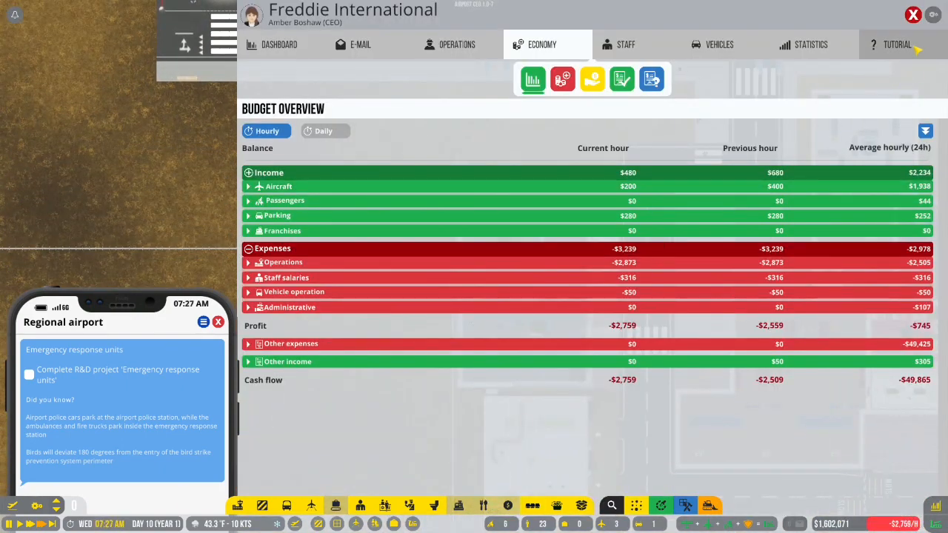
Step: Close the hourly budget overview and dismiss the stand status warning
click(913, 14)
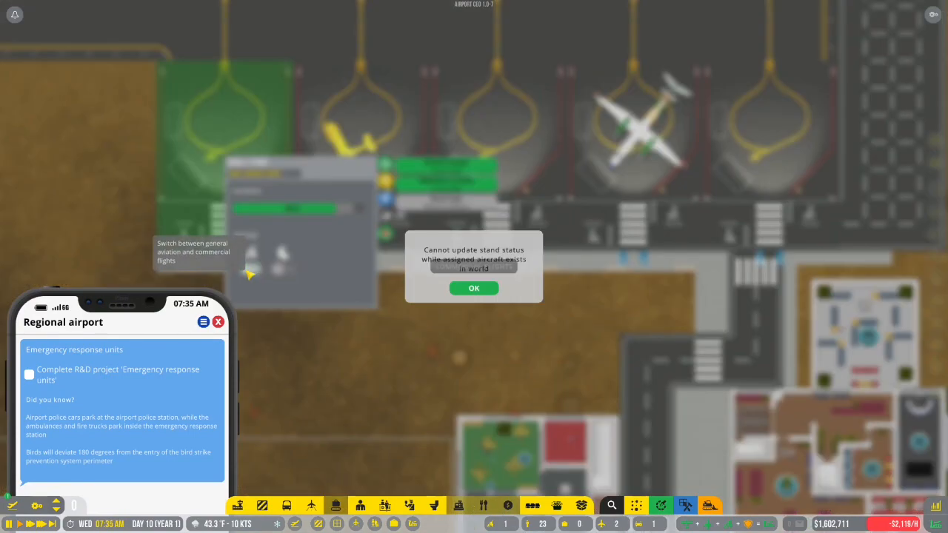
click(473, 288)
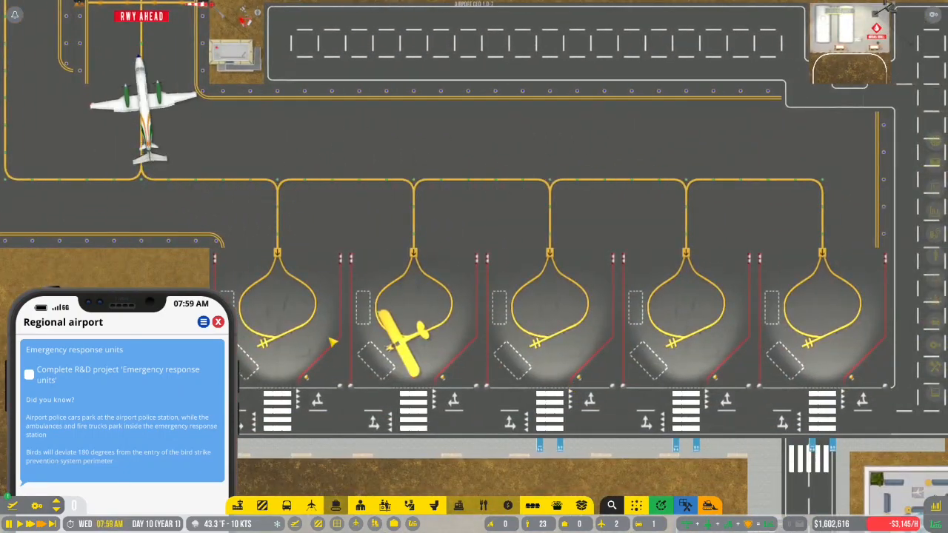
click(407, 337)
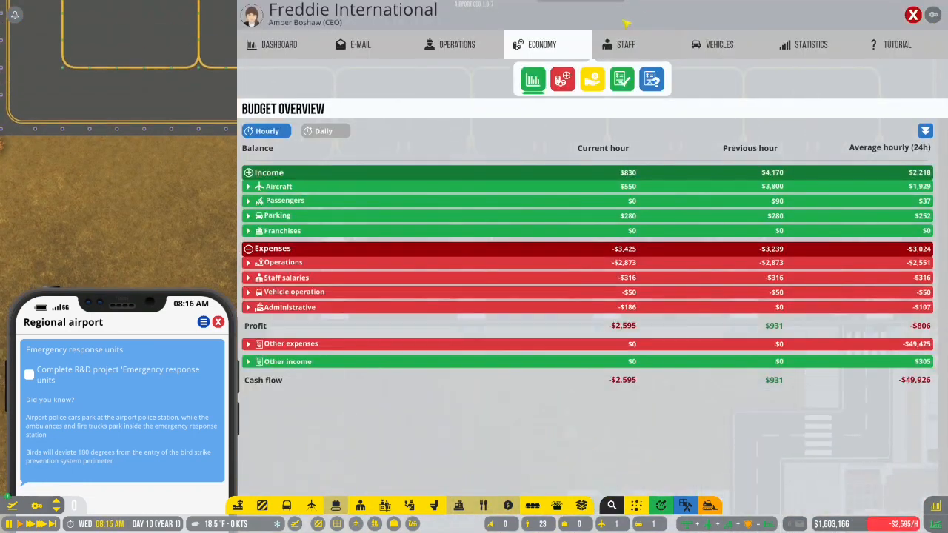
Step: Hire the executive CIO, COO and procurement director applicants, raising staff to 26
click(625, 45)
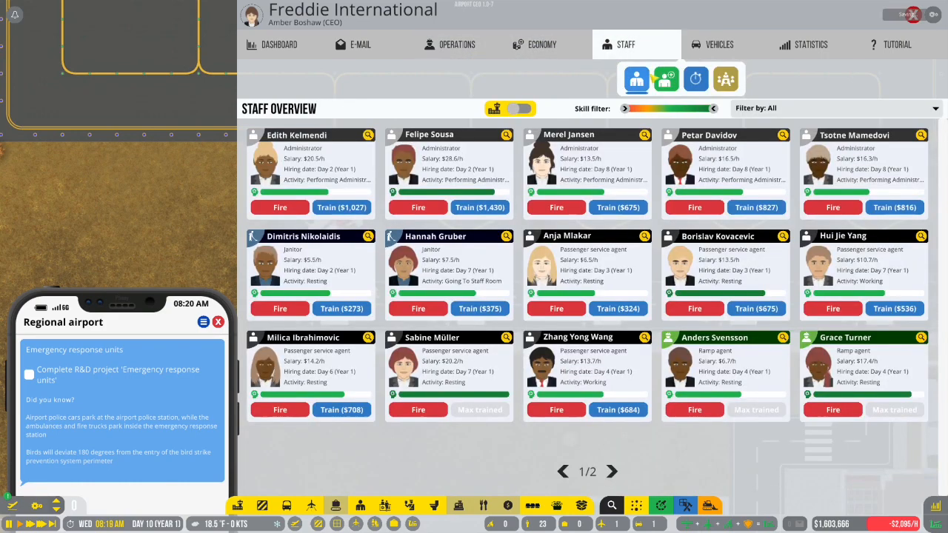
click(833, 108)
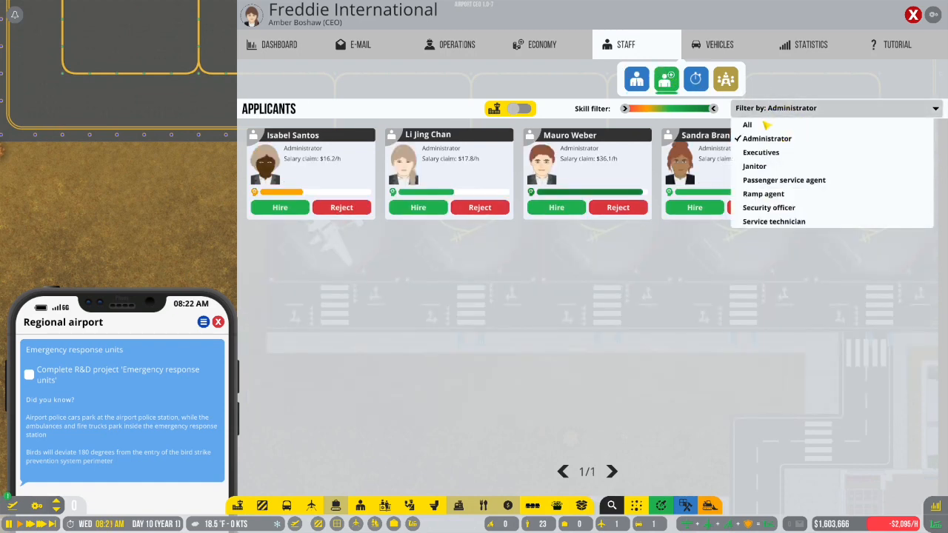
click(746, 124)
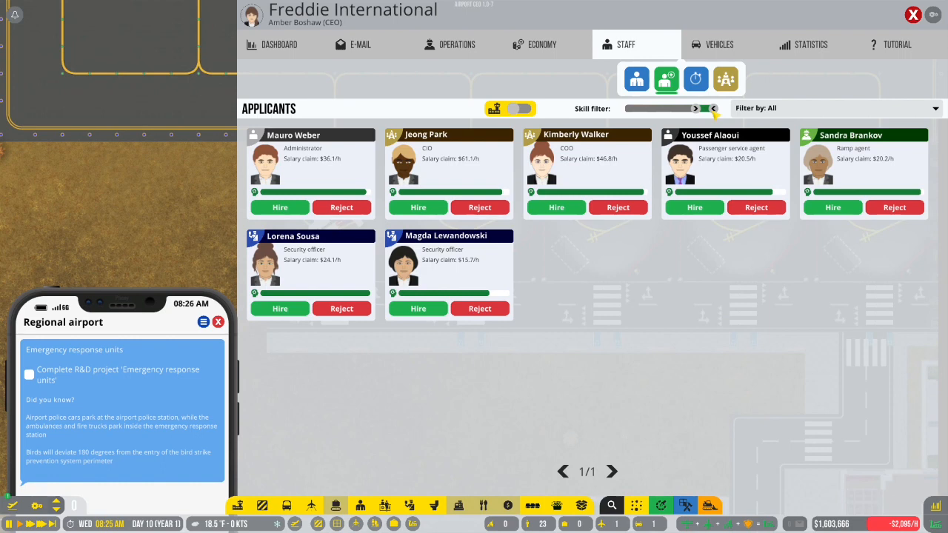
mouse_move(455, 146)
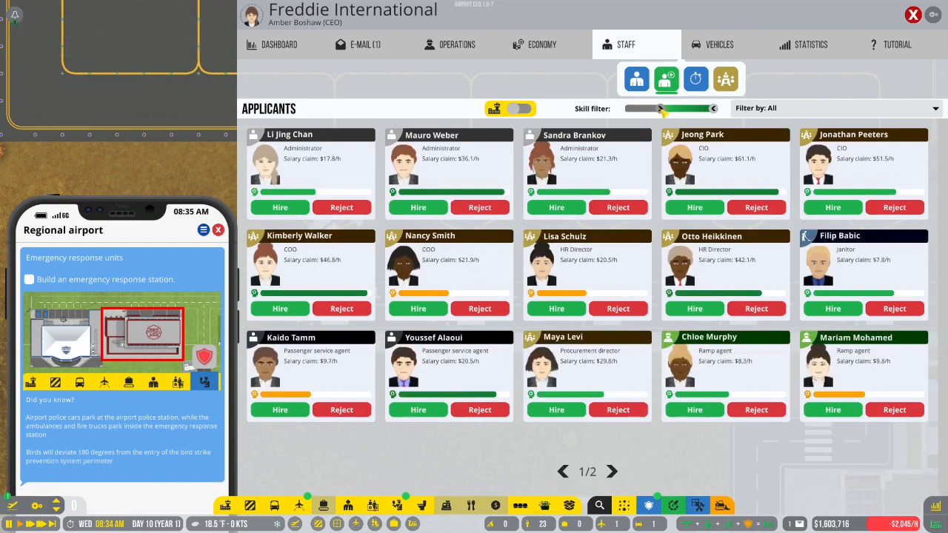
click(836, 107)
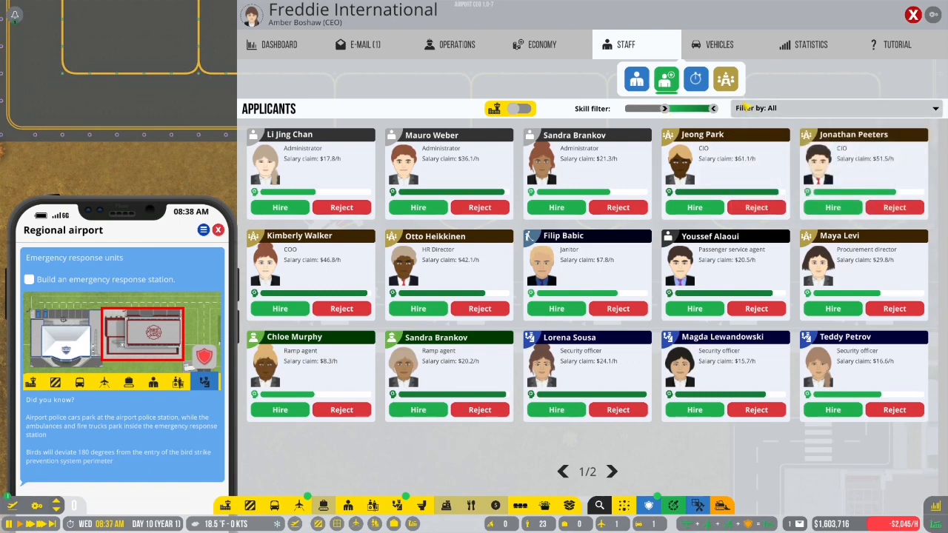
click(835, 108)
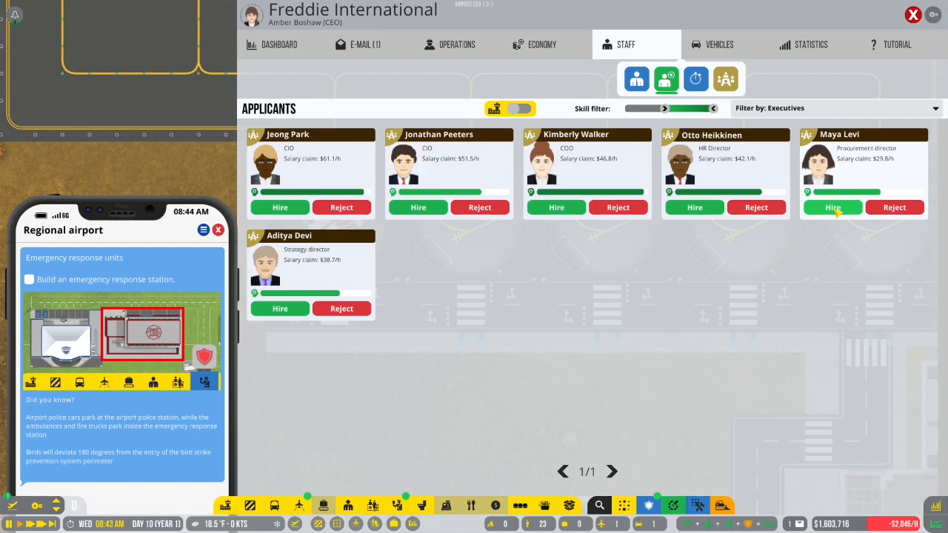
click(832, 207)
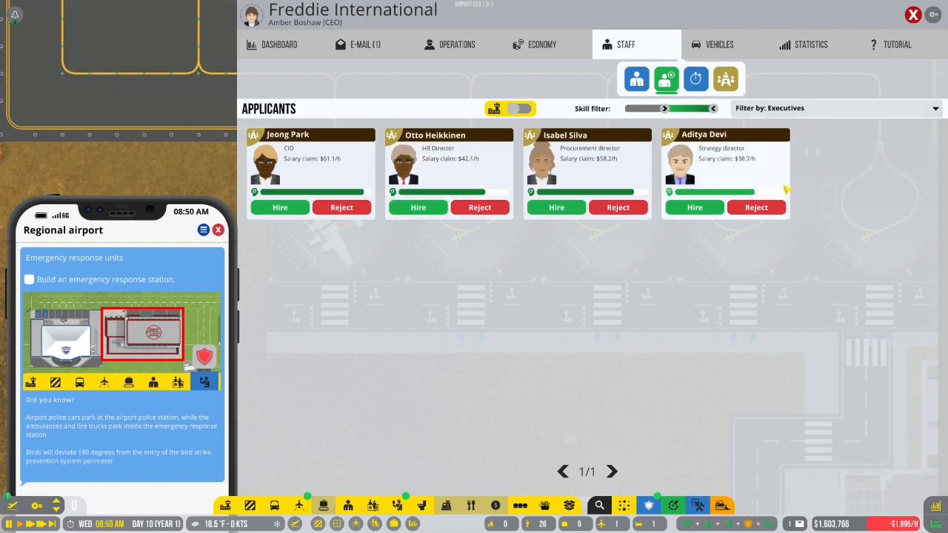
click(913, 14)
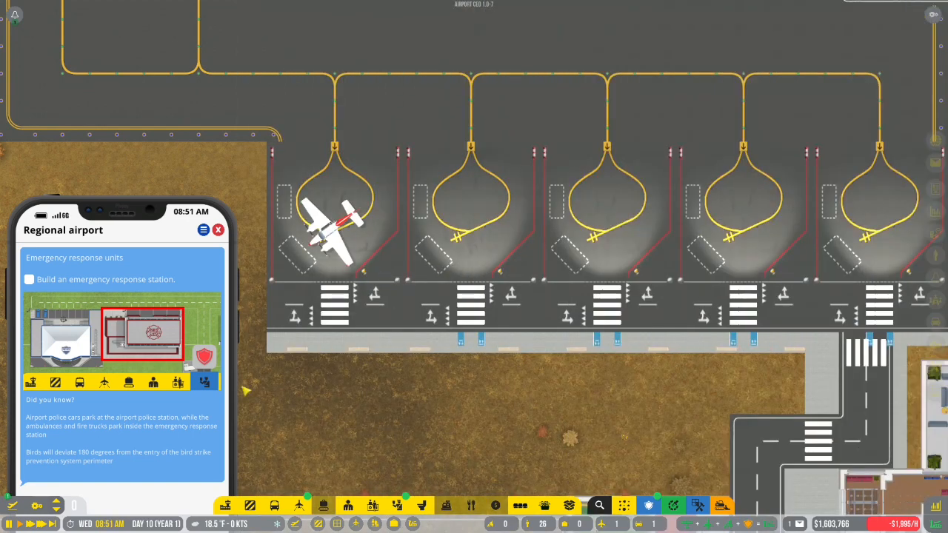
click(299, 505)
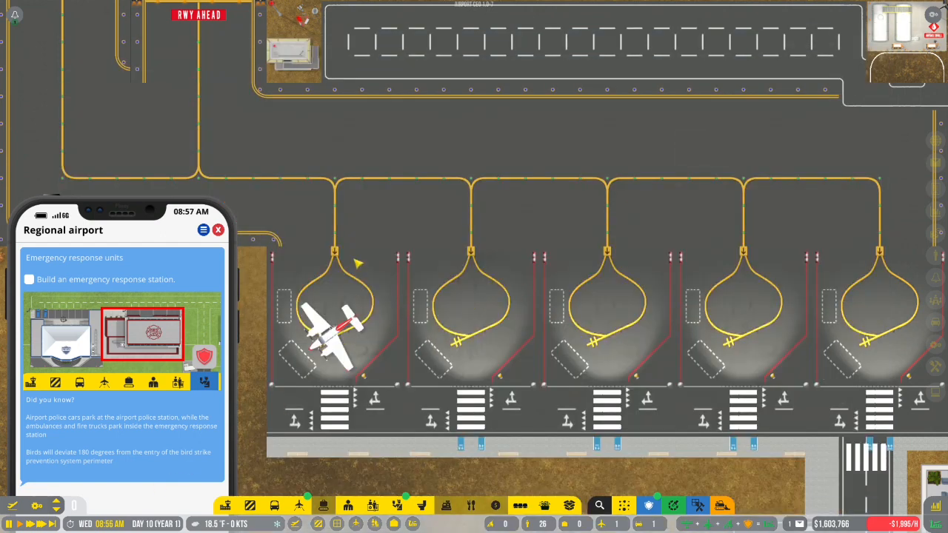
mouse_move(421, 506)
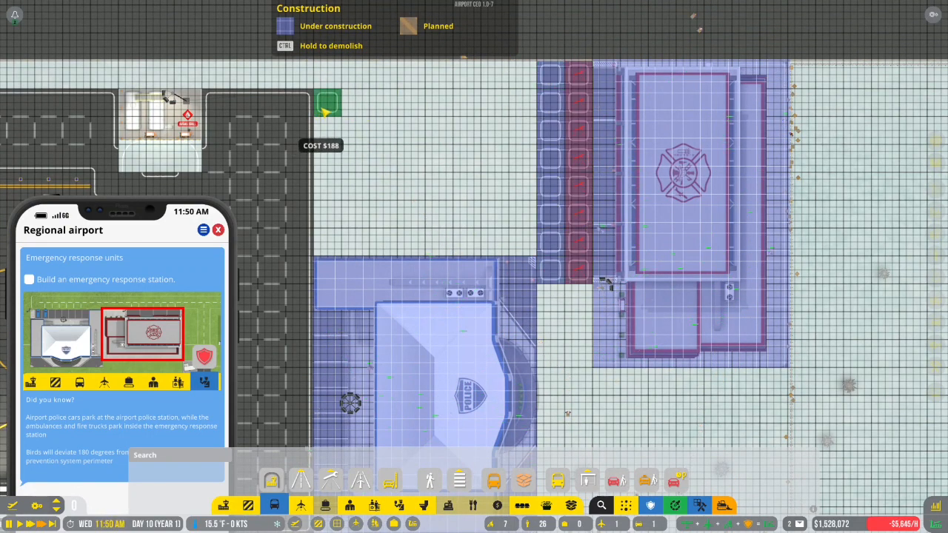
mouse_move(524, 158)
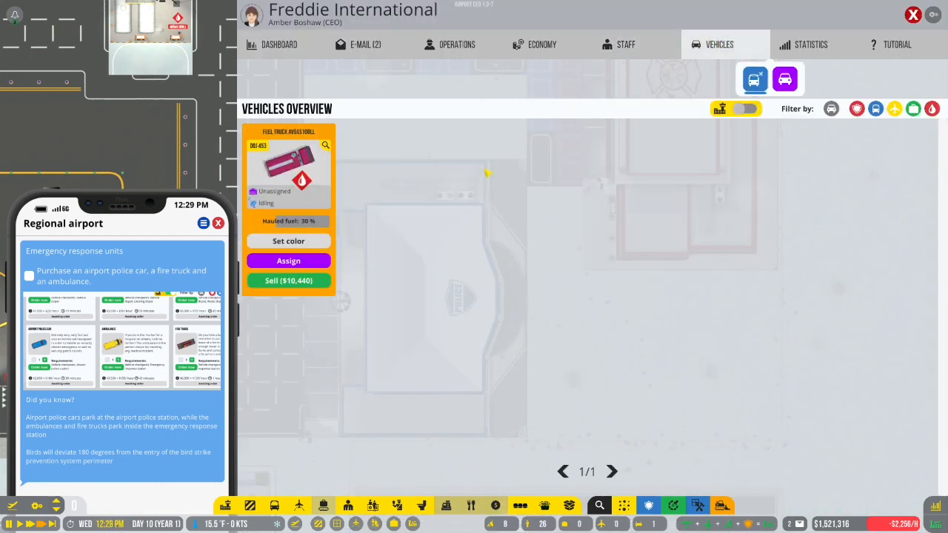
Step: Order an Ambulance and a Fire Truck from the vehicle procurement list
click(784, 79)
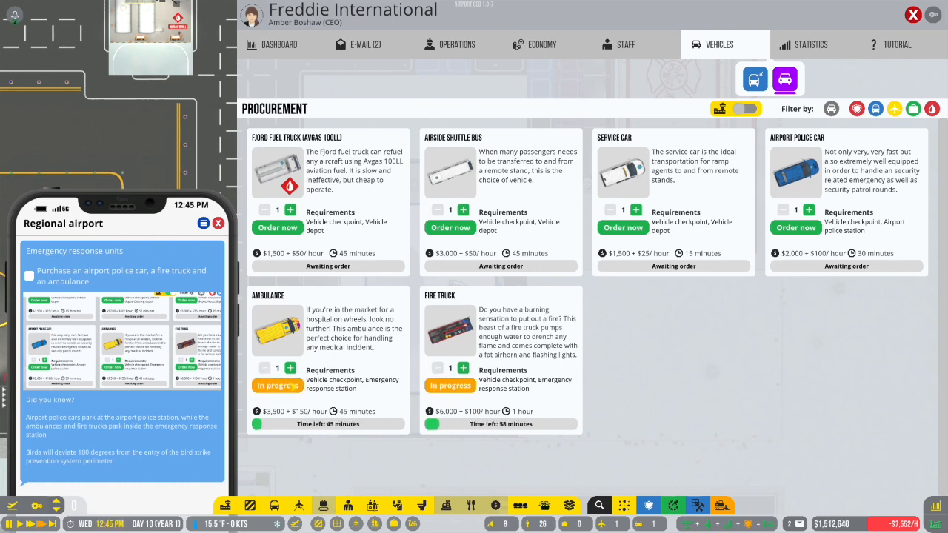
click(795, 228)
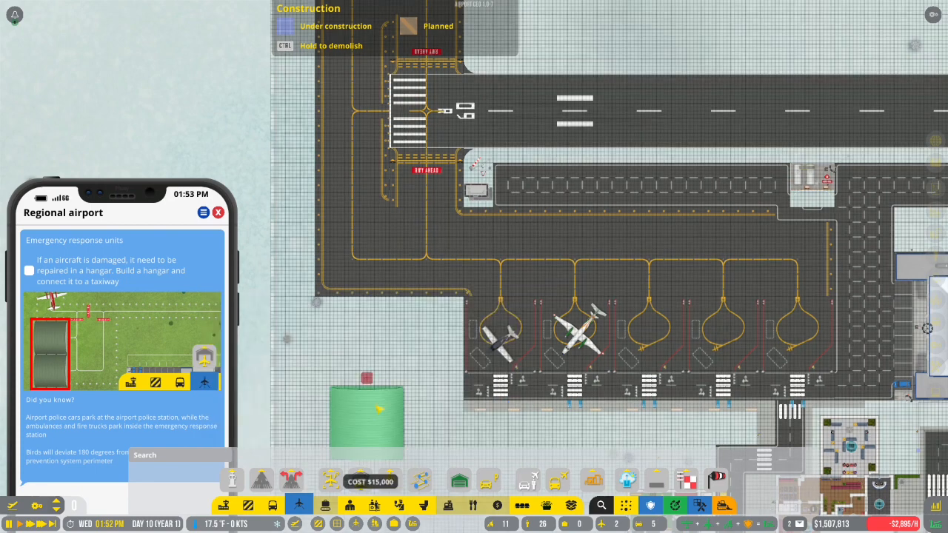
mouse_move(425, 337)
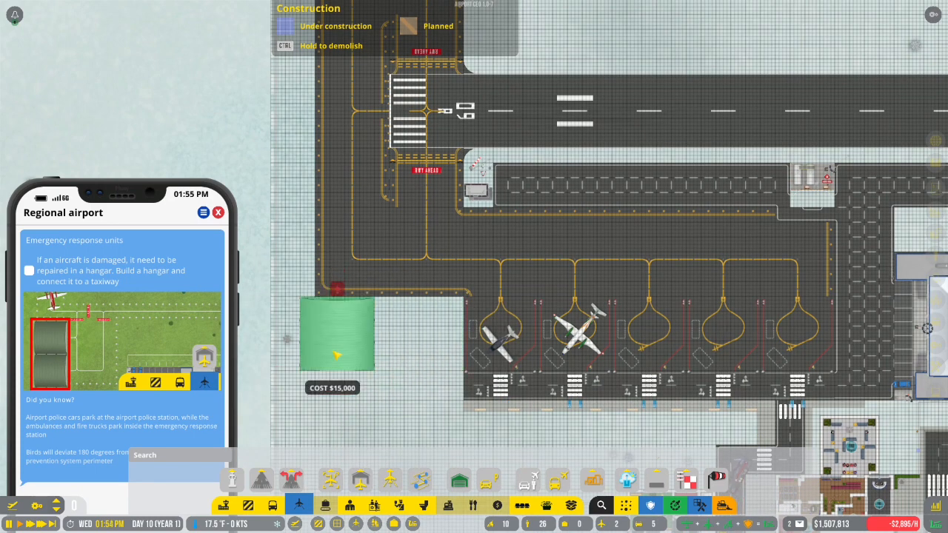
mouse_move(363, 349)
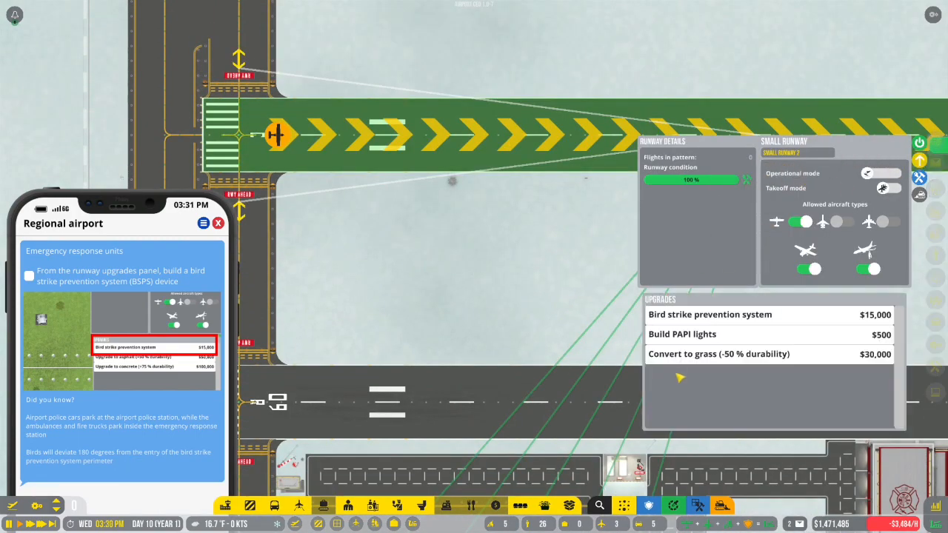
Step: Buy the $15,000 bird strike prevention system upgrade for the small runway
click(709, 314)
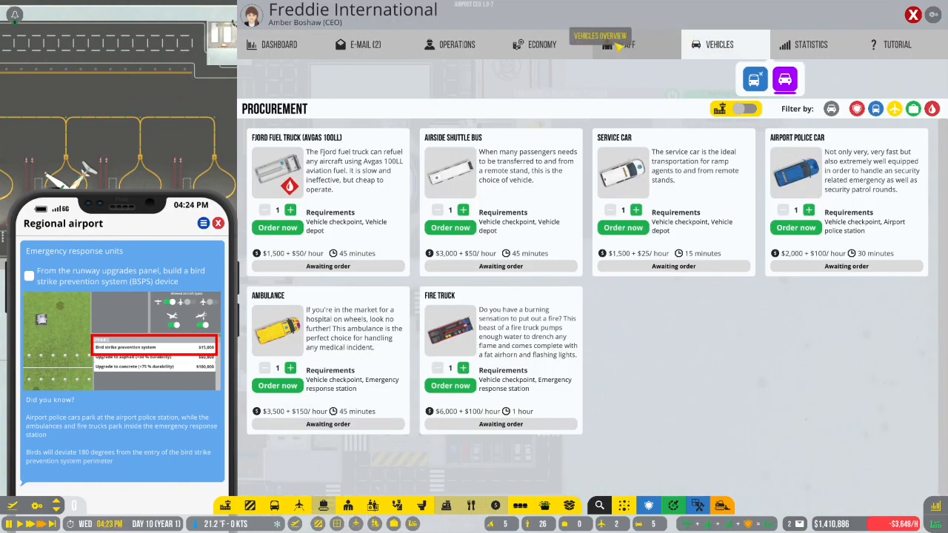
Step: Check the staff overview and job applicants list, then close the management window
click(625, 44)
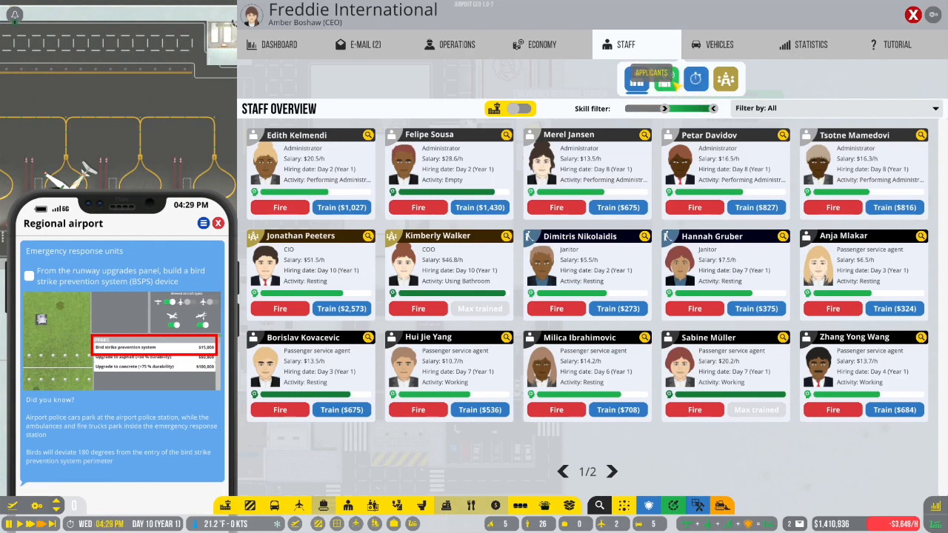
click(635, 79)
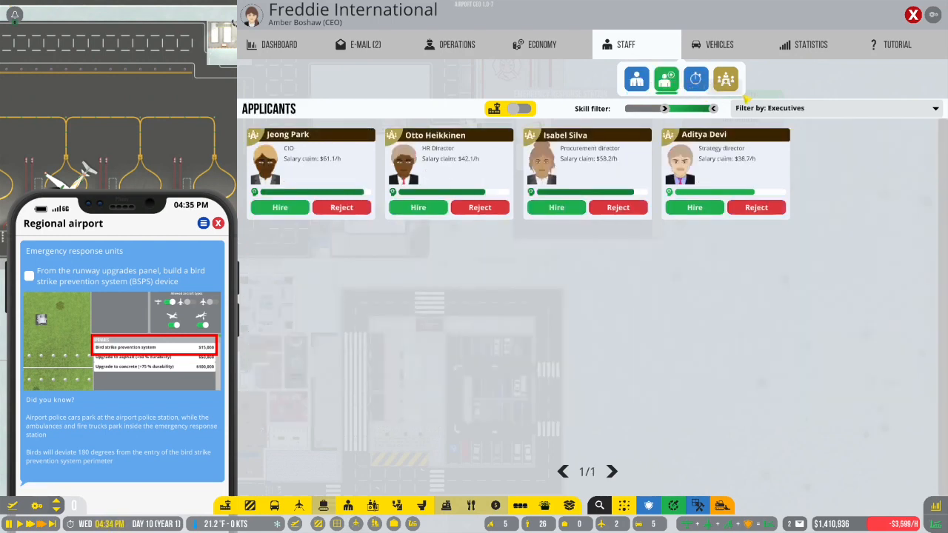
click(837, 108)
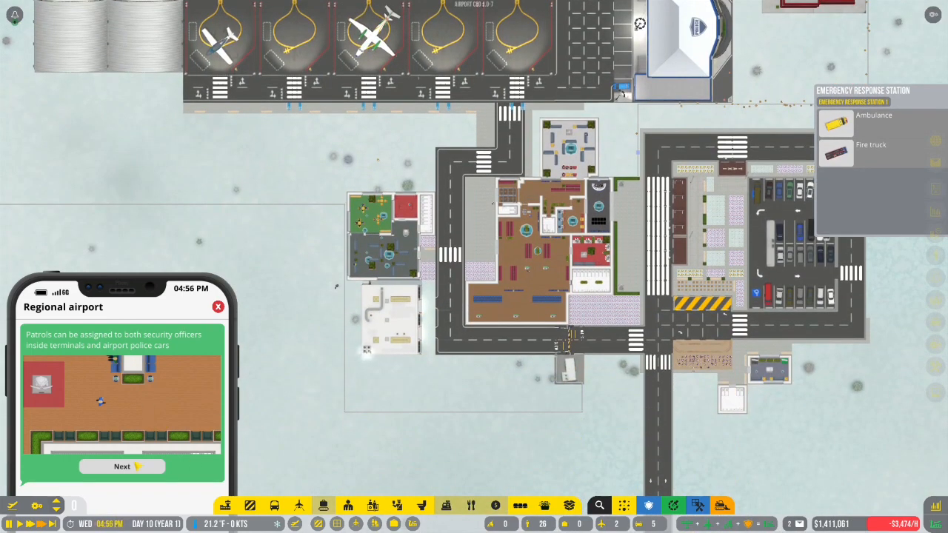
Step: Start a security patrol route and add a patrol point in the terminal hall
click(122, 467)
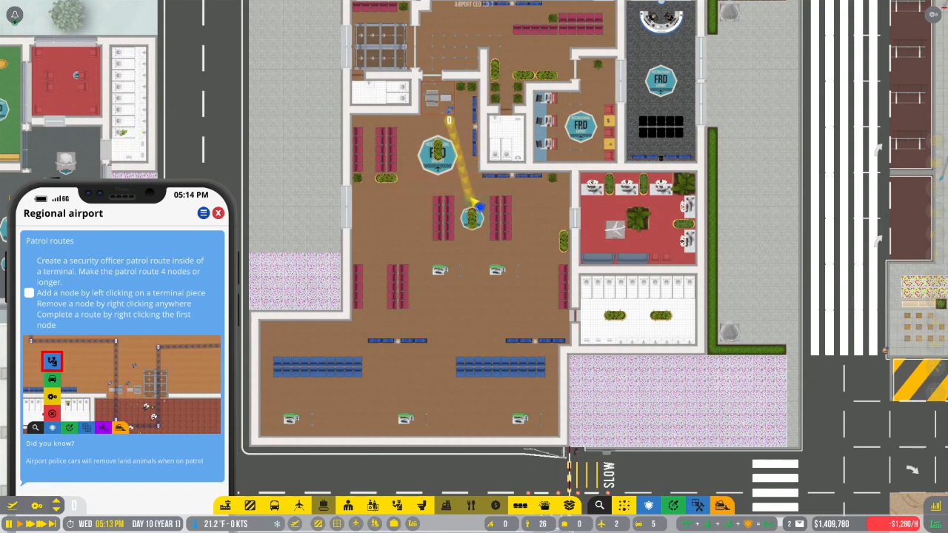
click(527, 331)
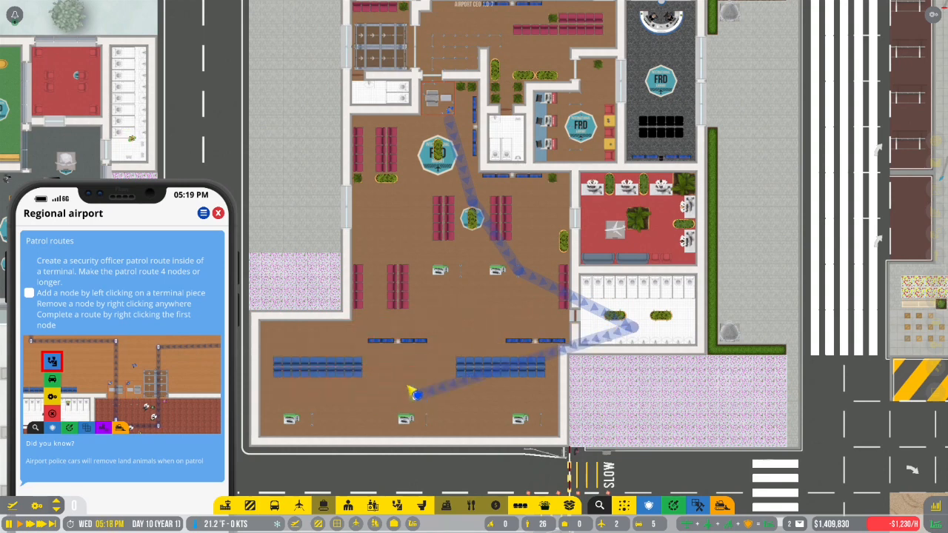
mouse_move(419, 243)
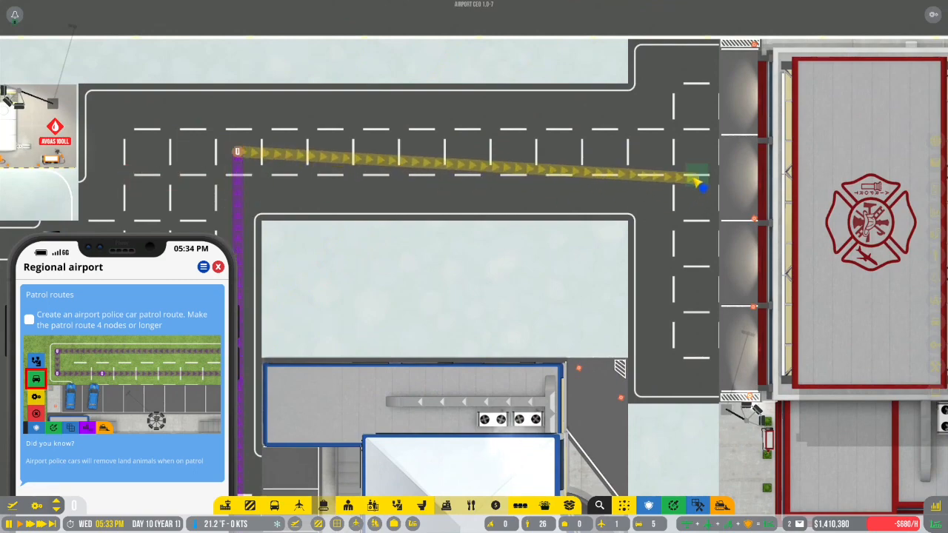
Step: Plot the police car patrol route along the airside roads to complete Patrol routes
click(174, 119)
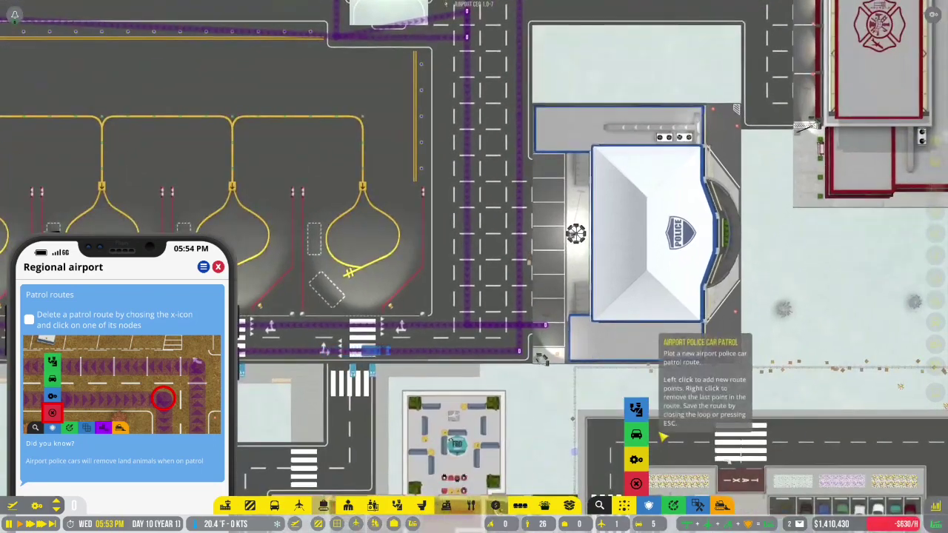
click(635, 434)
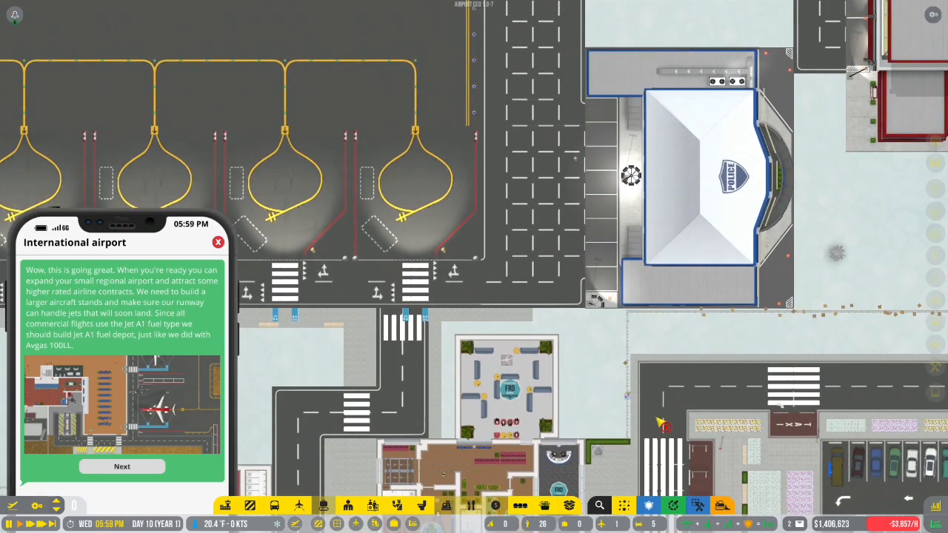
mouse_move(648, 506)
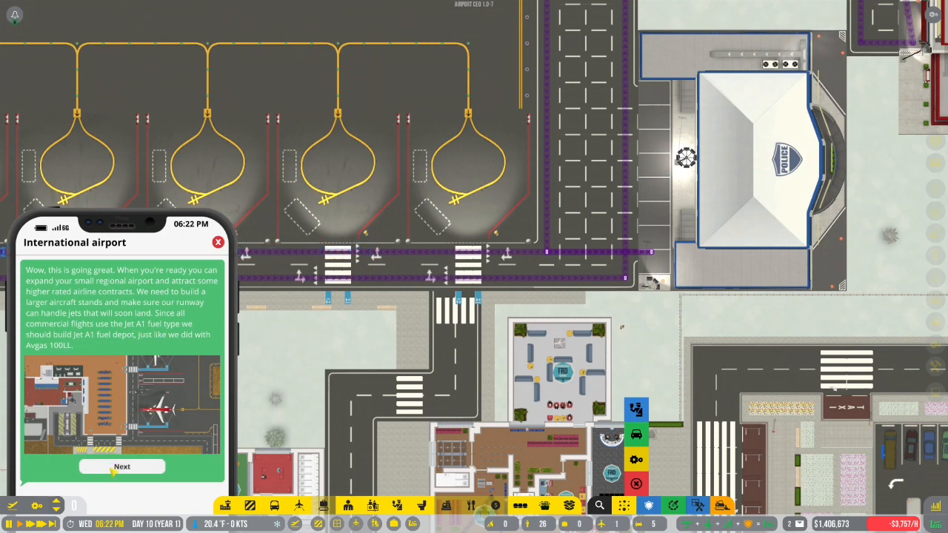
Step: Advance the International airport briefing to the medium check-in desk objective
click(122, 466)
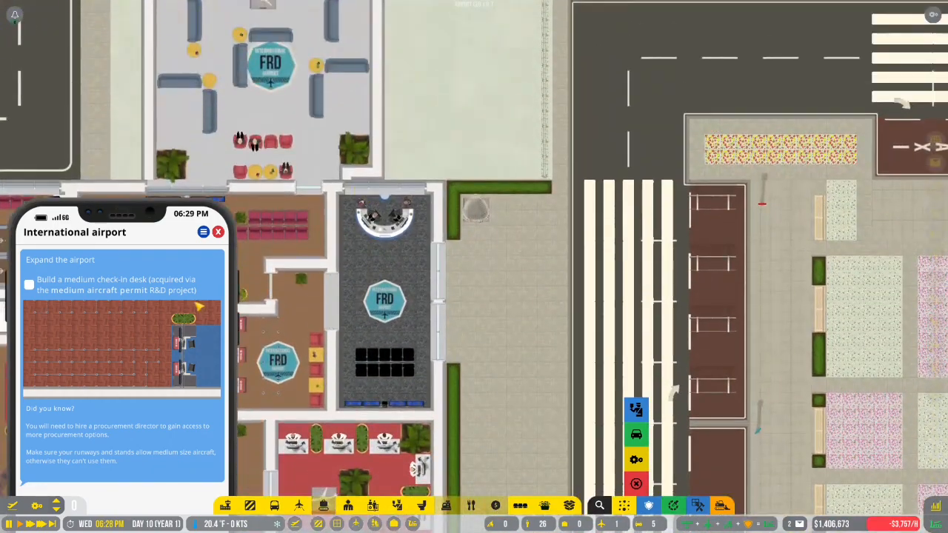
Step: Scroll the executive applicants list of CIO, HR, procurement and strategy directors
scroll(down, 3)
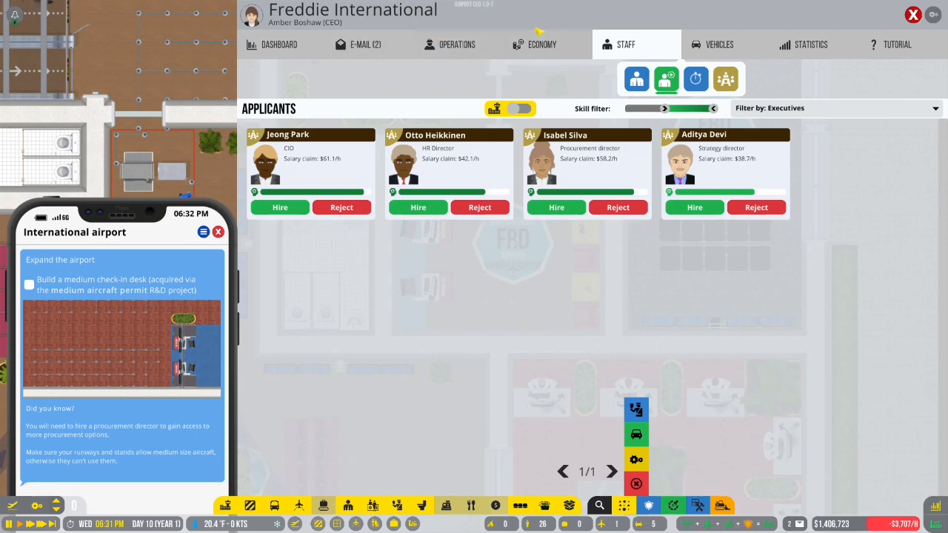
Step: Browse the Operations, Economy and Staff overviews, ending on the Vehicles overview
click(457, 44)
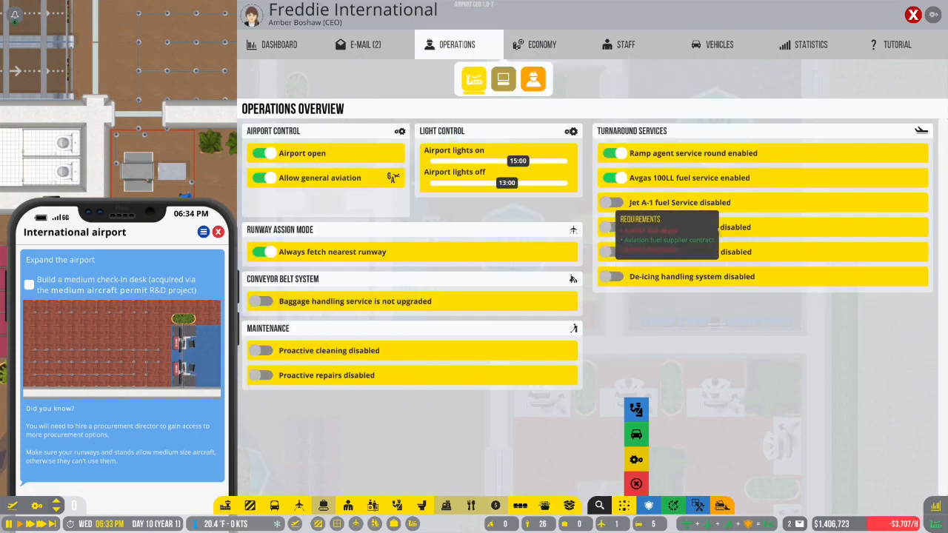
click(541, 43)
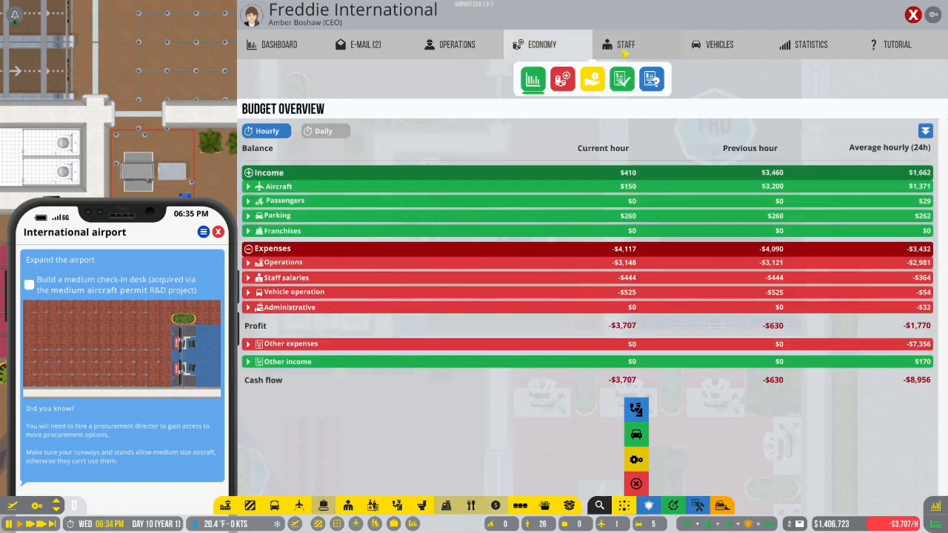
click(626, 44)
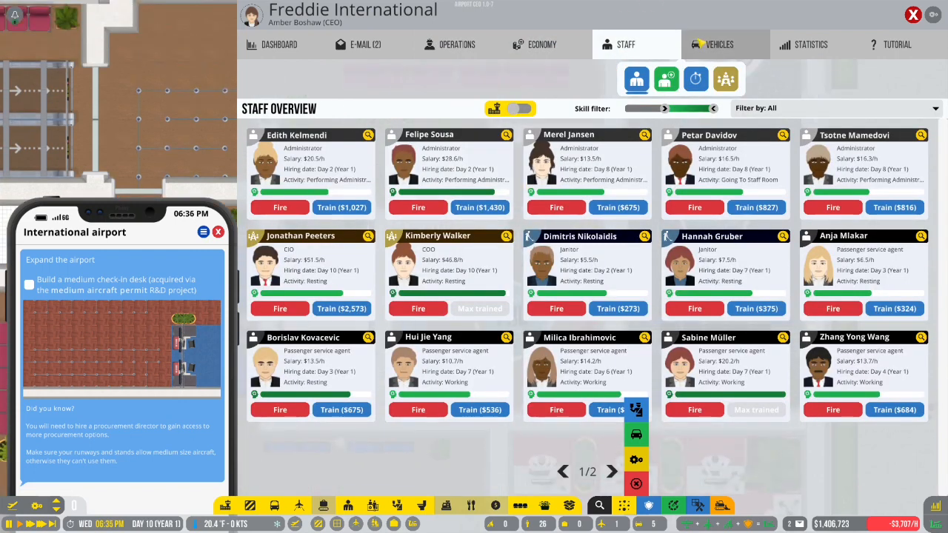
click(718, 45)
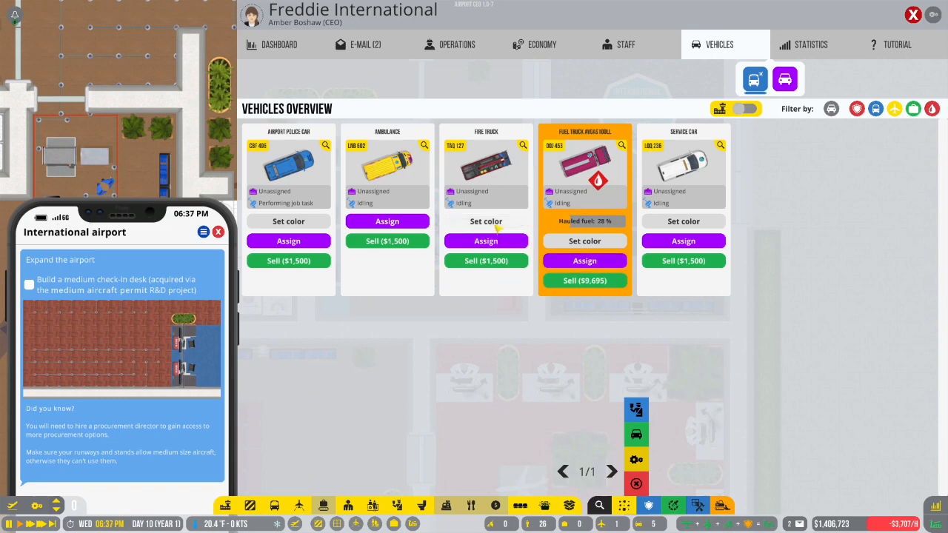
Step: Repaint the service car magenta to match the Avgas fuel truck, then lighten the shade
click(584, 240)
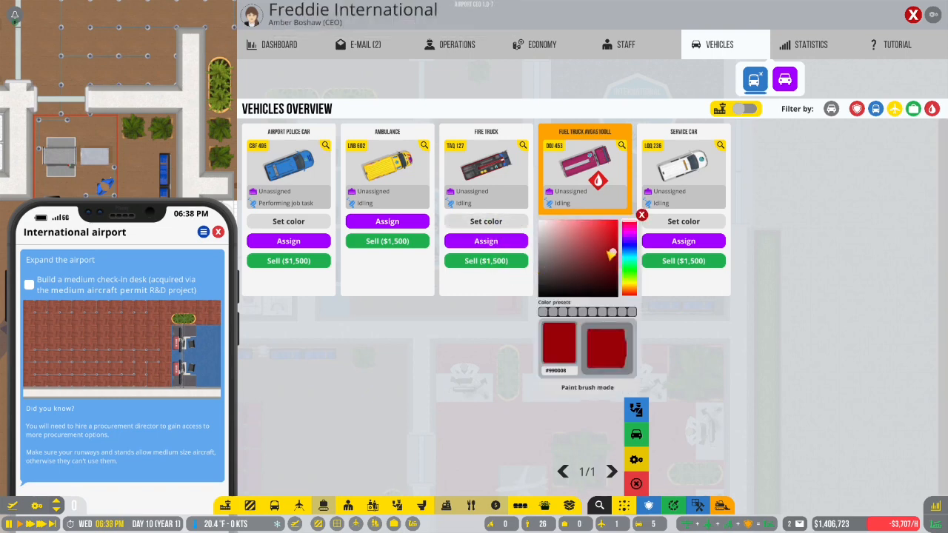
click(592, 272)
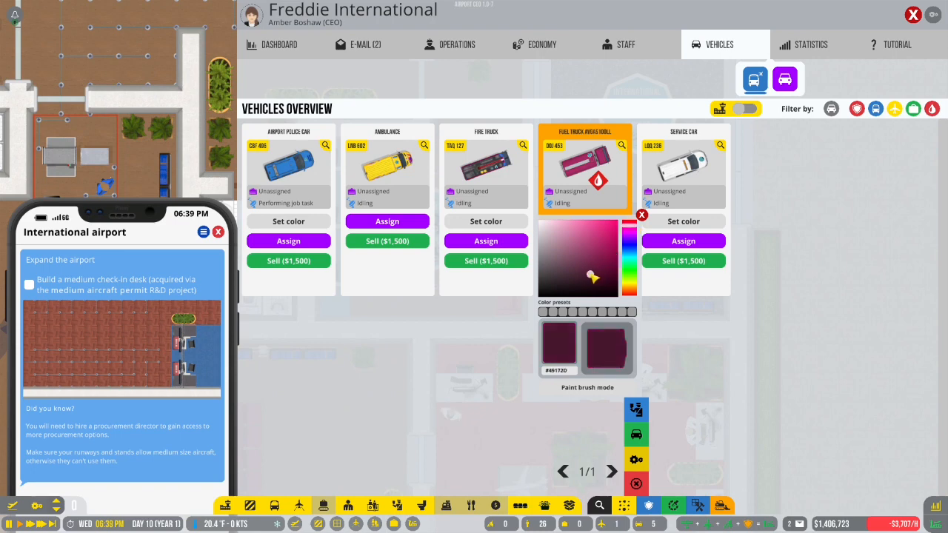
click(570, 273)
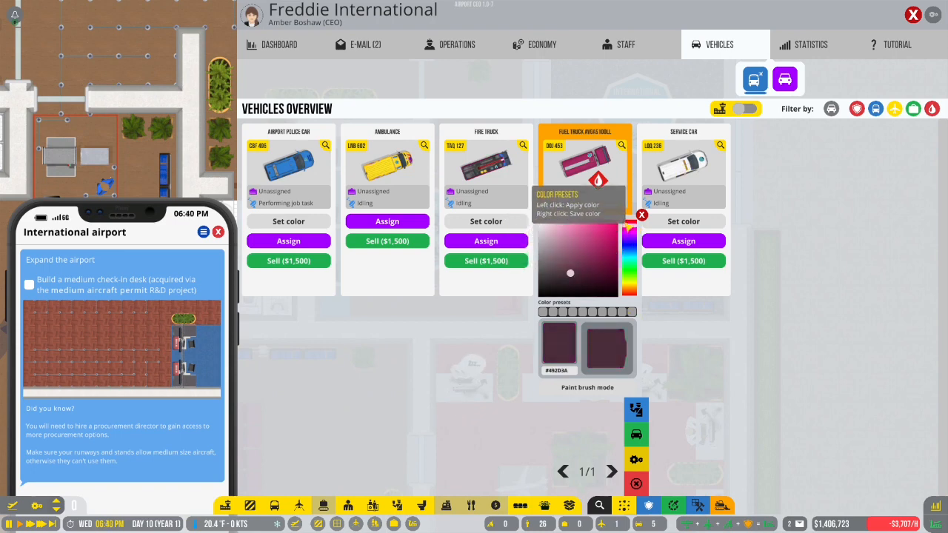
click(596, 250)
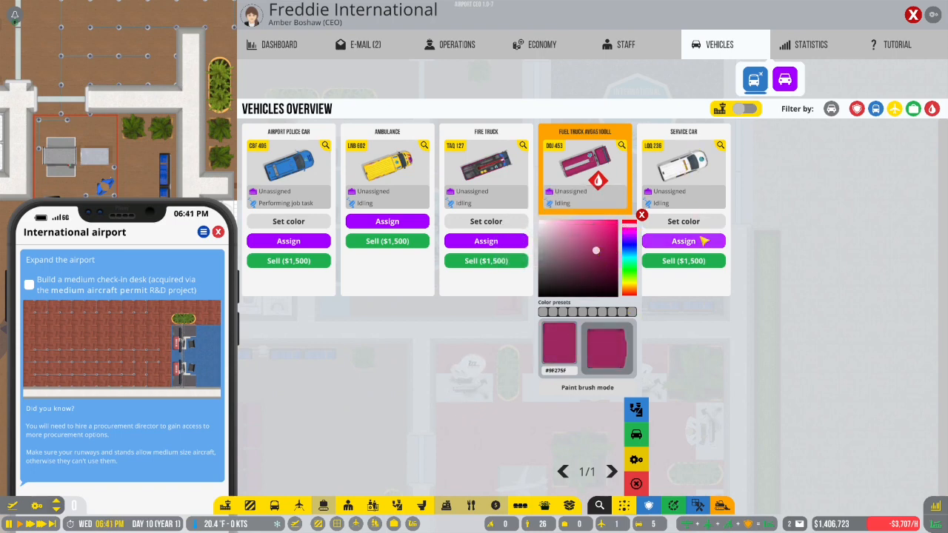
click(545, 228)
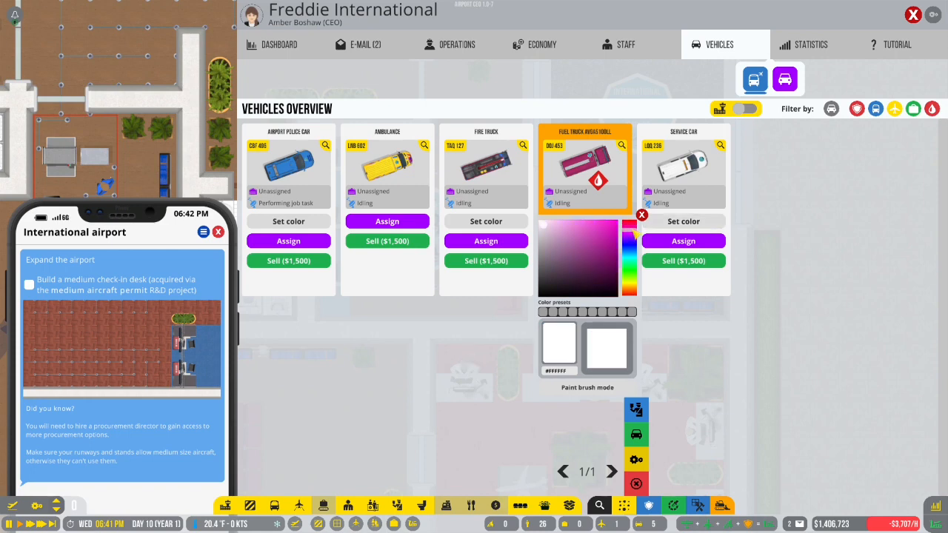
click(596, 262)
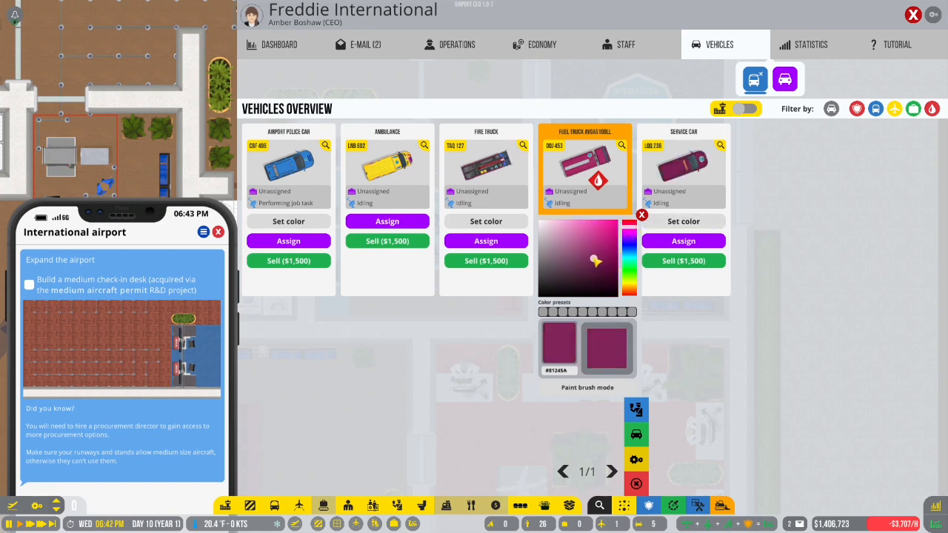
click(581, 252)
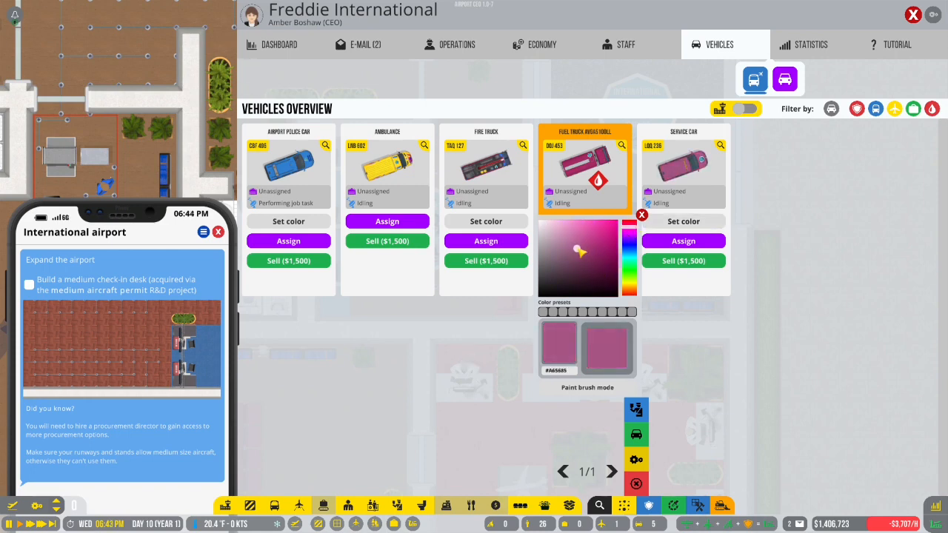
click(580, 250)
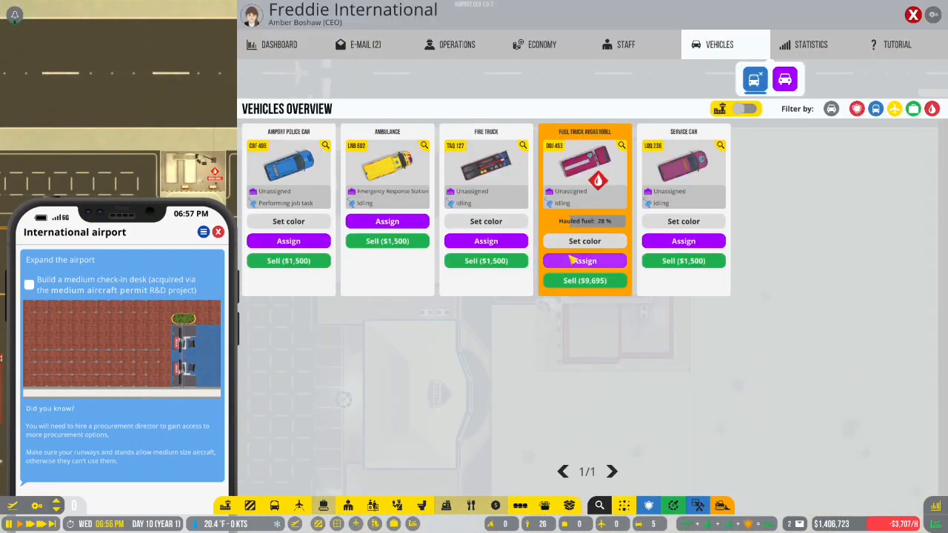
Step: Show the fire truck in the vehicles overview, then close the management panel
click(913, 15)
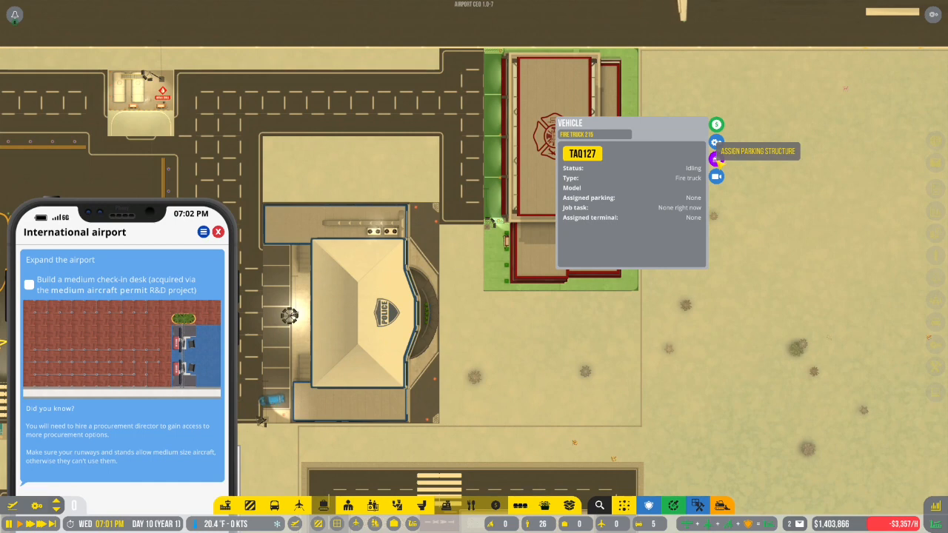
mouse_move(716, 124)
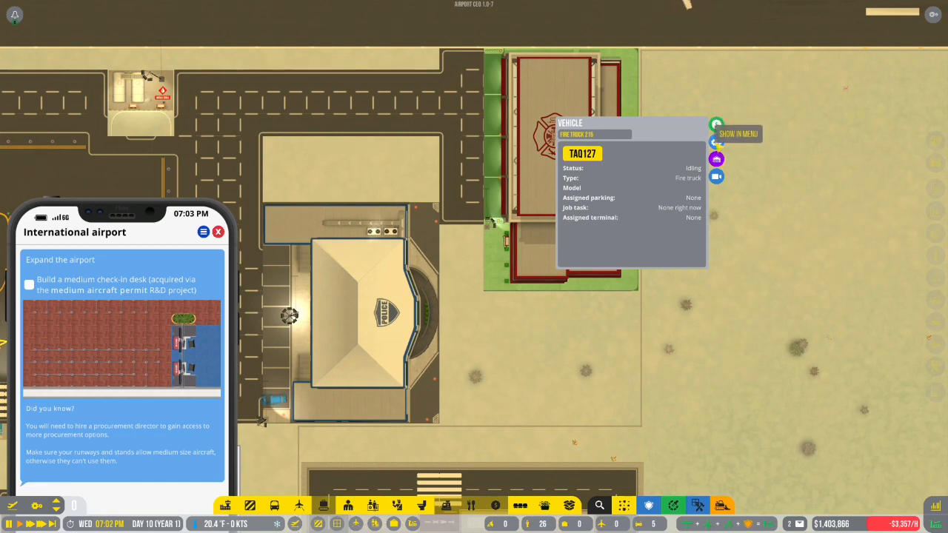
click(737, 134)
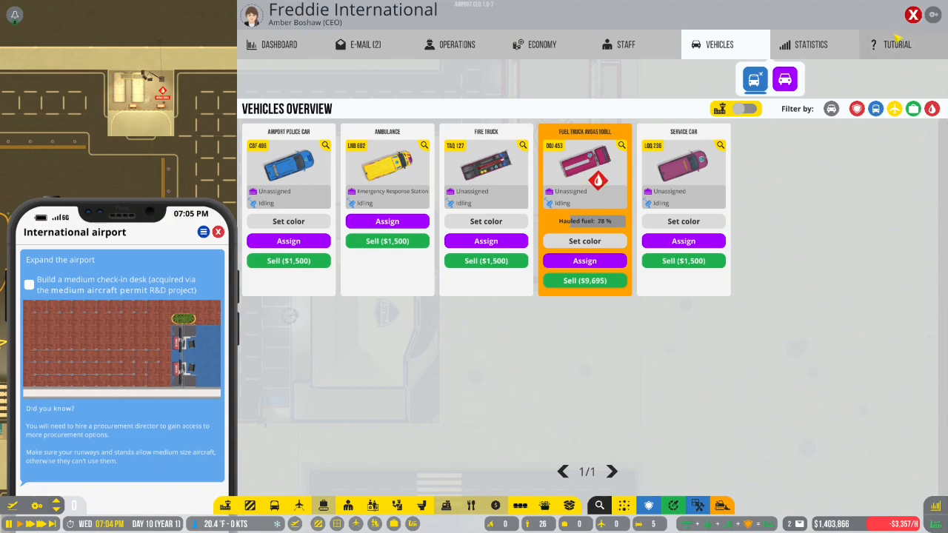
click(913, 14)
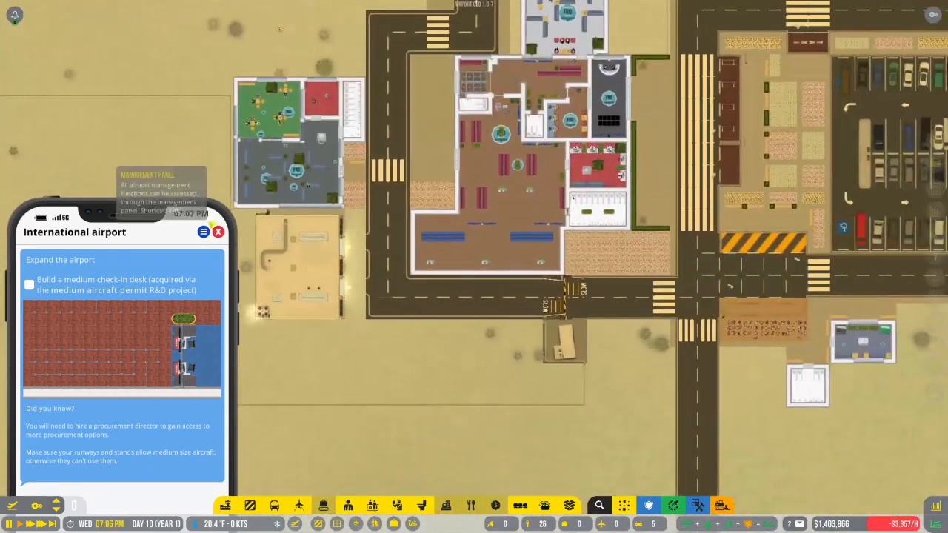
Step: Close the tutorial objectives overlay and scroll to the emergency response units e-mail
click(219, 232)
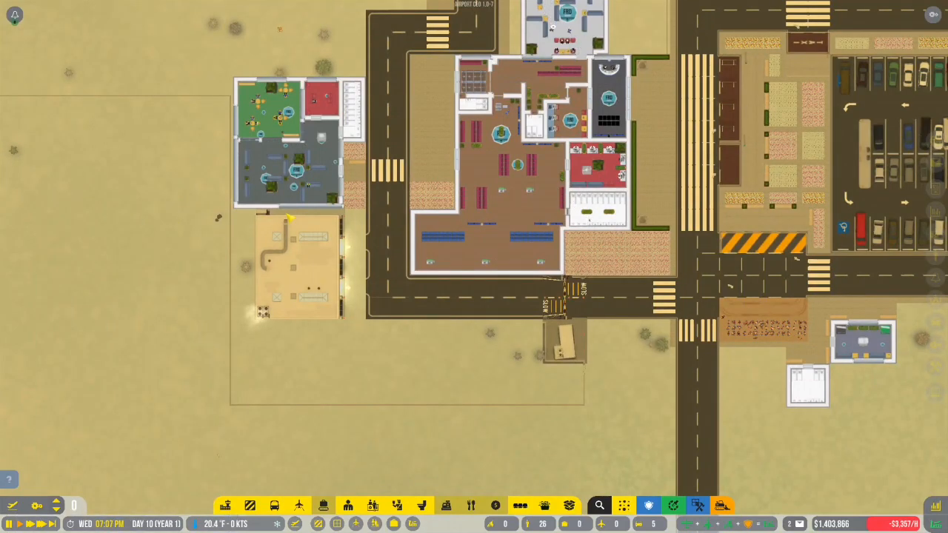
scroll(down, 3)
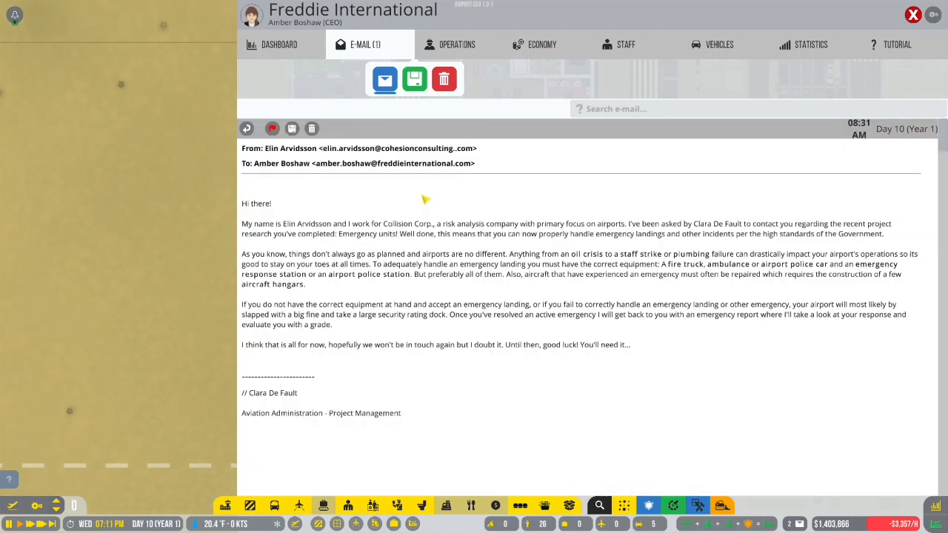
Step: Read the Day 10 operations report to the end, then leave the inbox
click(384, 79)
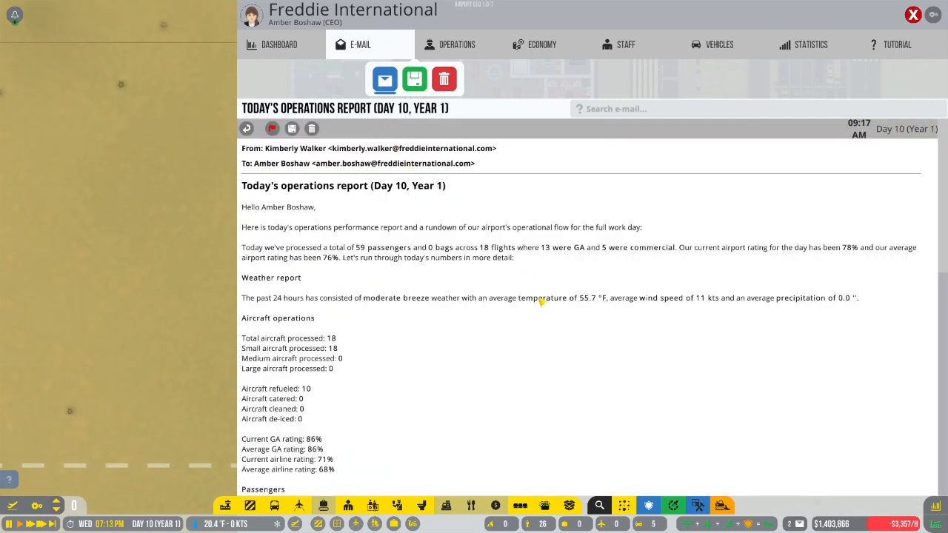
mouse_move(561, 271)
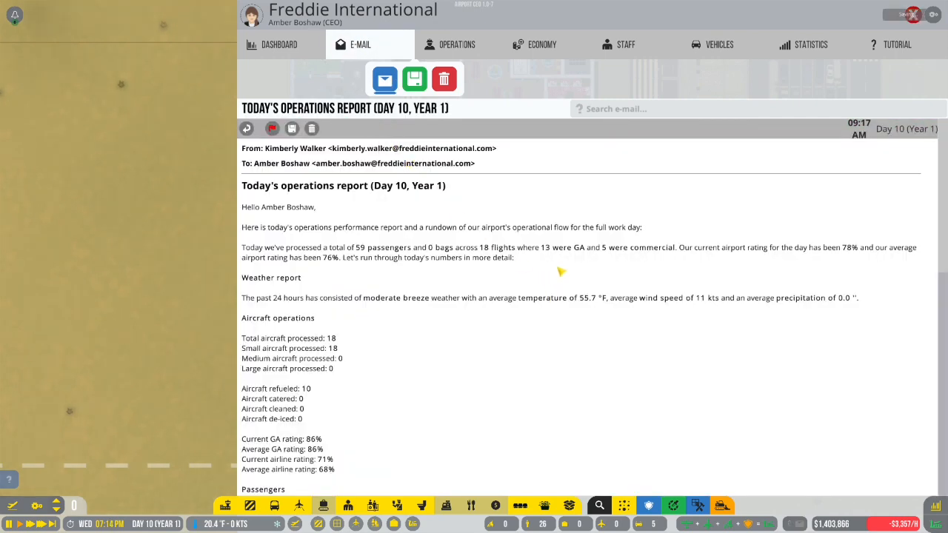
scroll(down, 3)
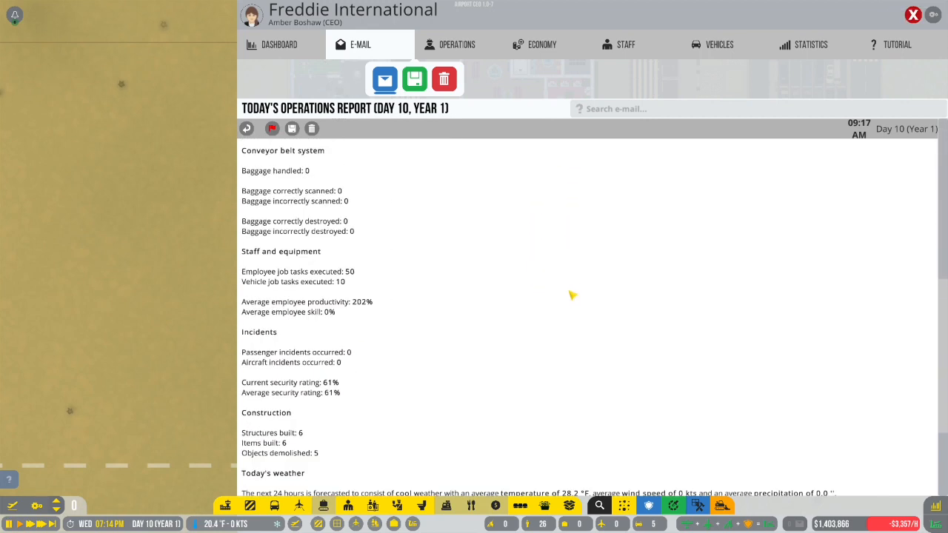
scroll(down, 3)
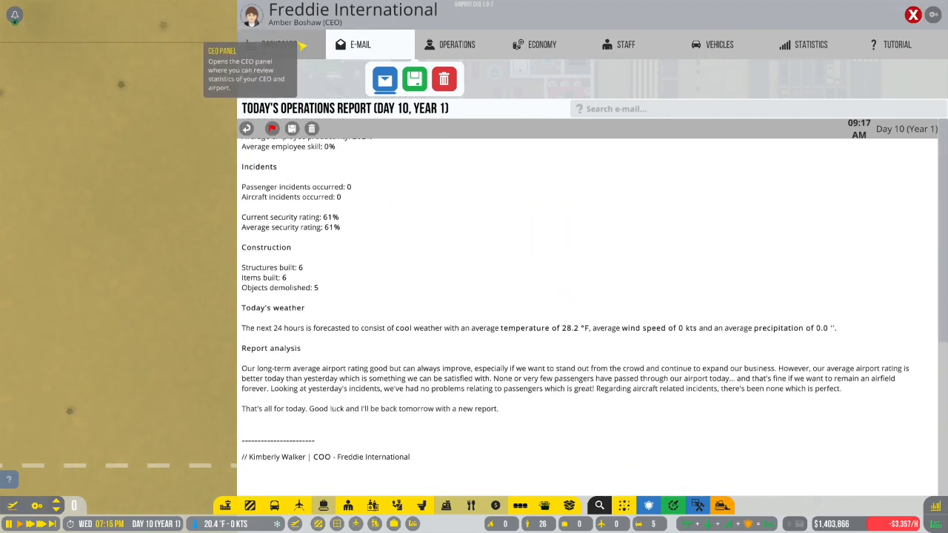
click(281, 44)
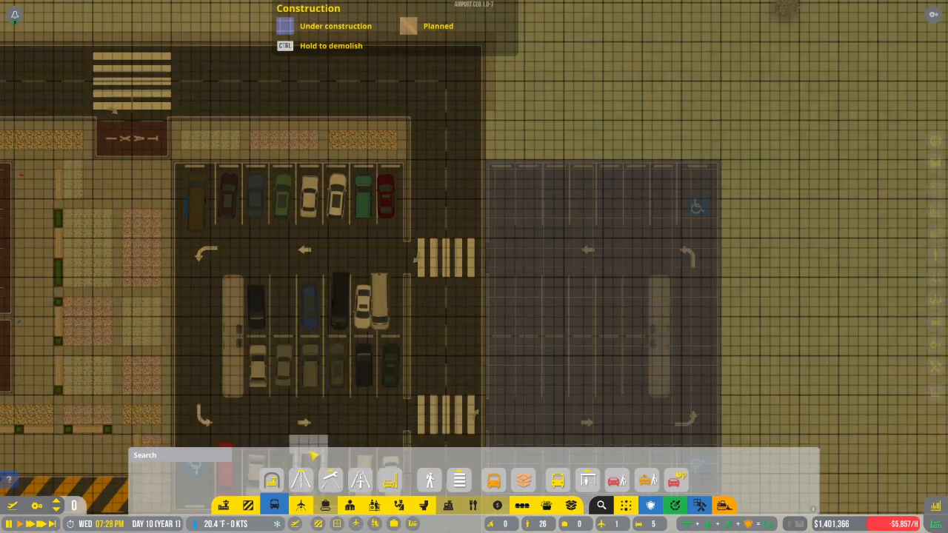
mouse_move(679, 108)
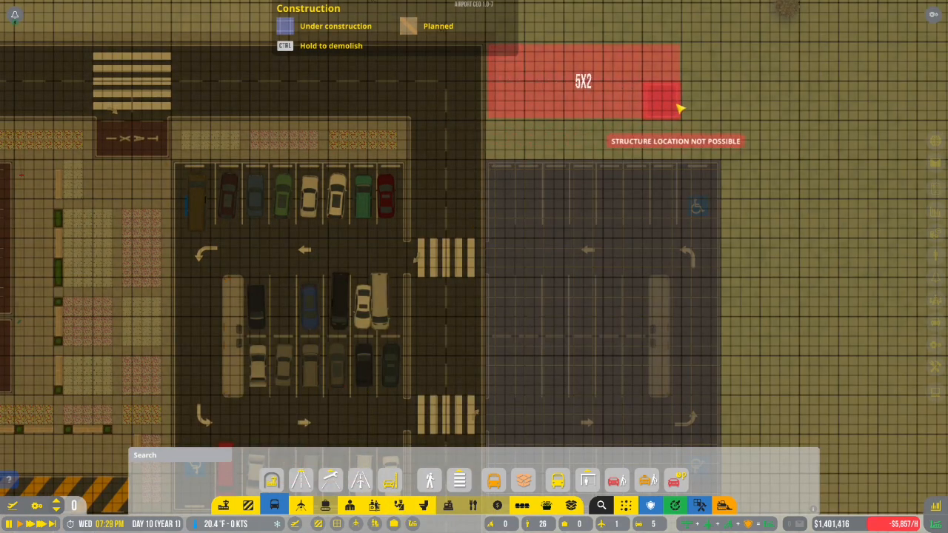
mouse_move(504, 146)
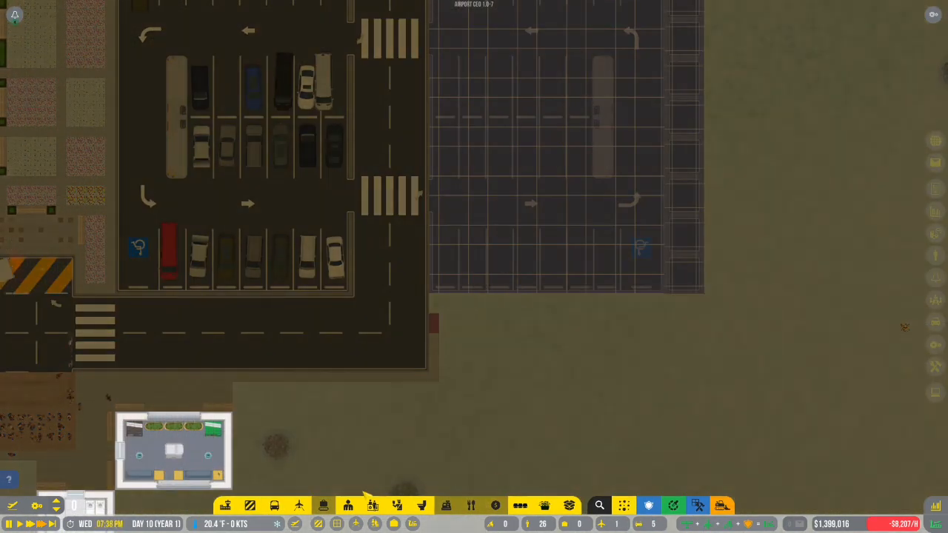
Step: Bring up the construction options over the second parking lot
click(274, 505)
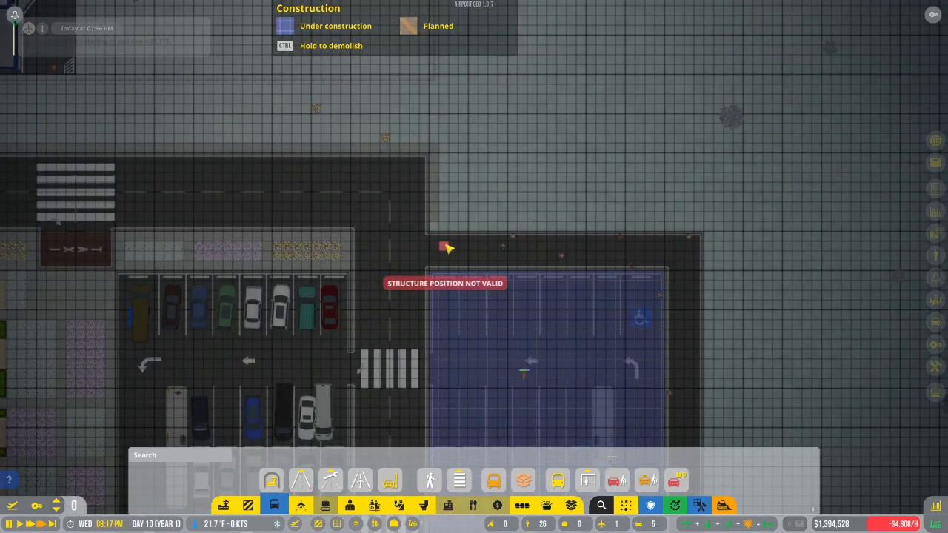
mouse_move(715, 245)
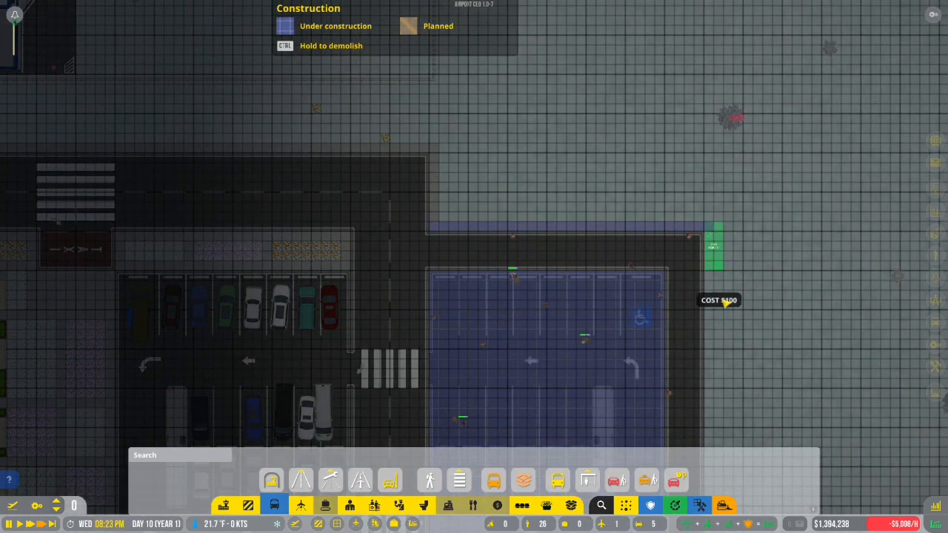